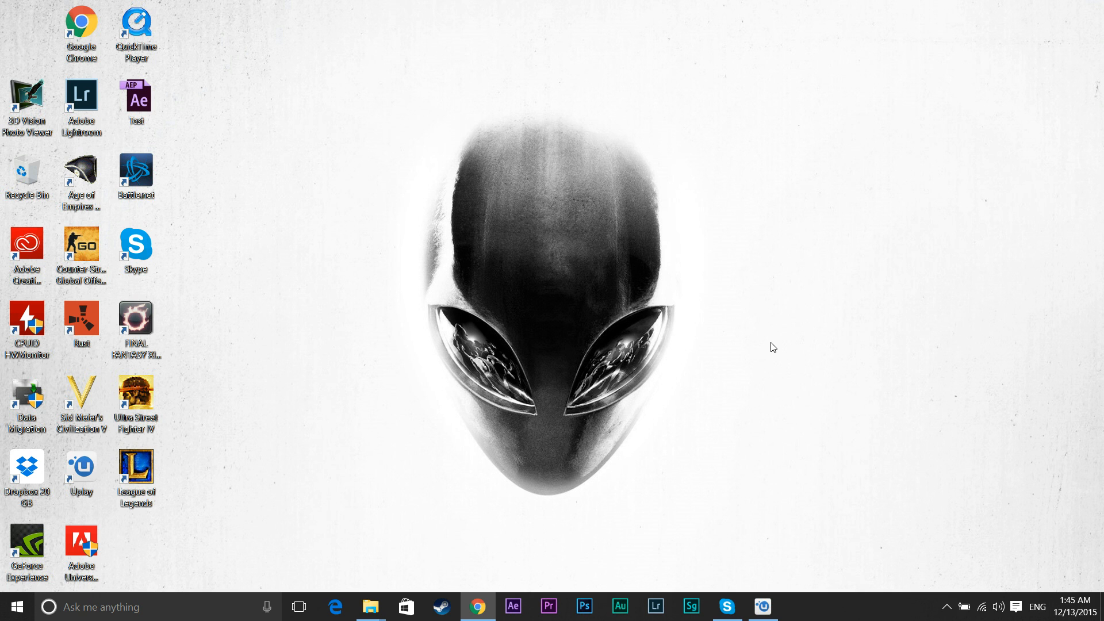
{"action": "mouse_move", "coordinate": [498, 562]}
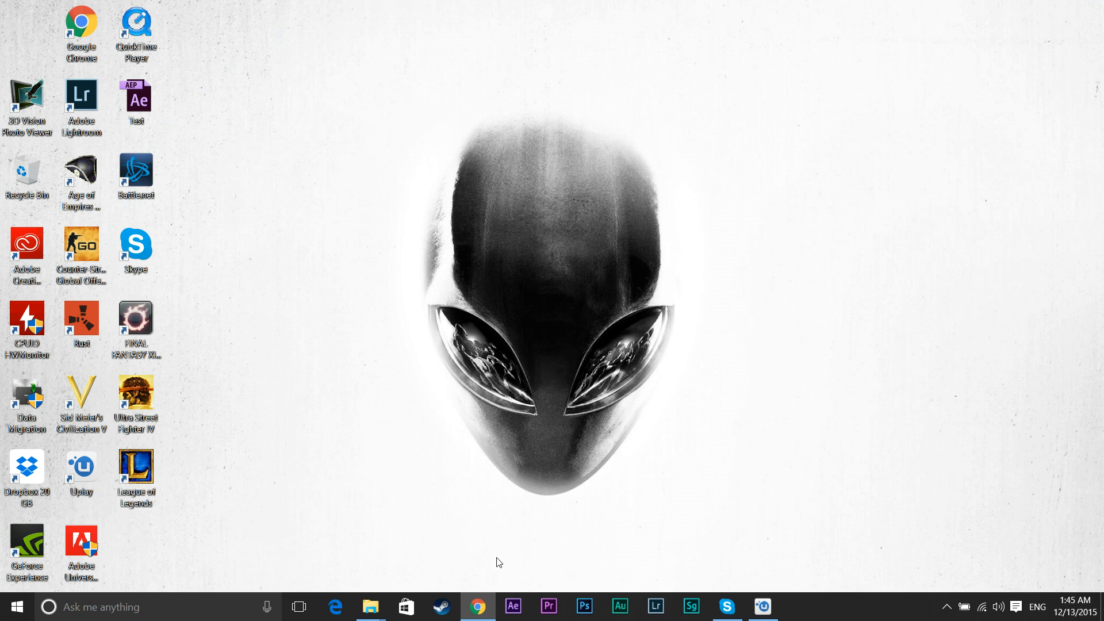
{"action": "mouse_move", "coordinate": [539, 539]}
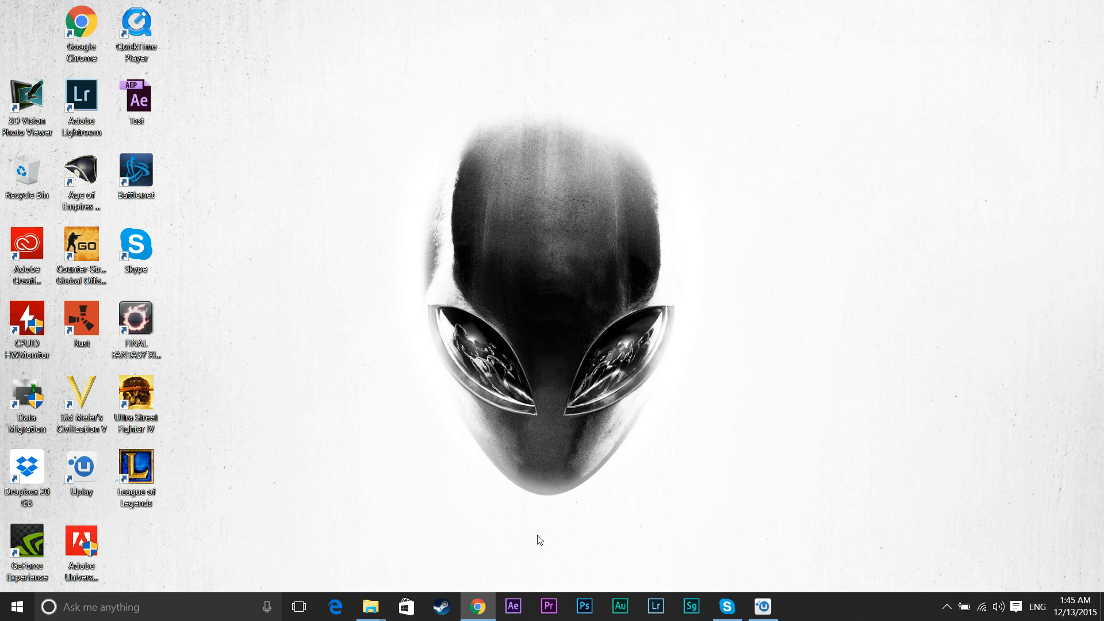
{"action": "mouse_move", "coordinate": [557, 315]}
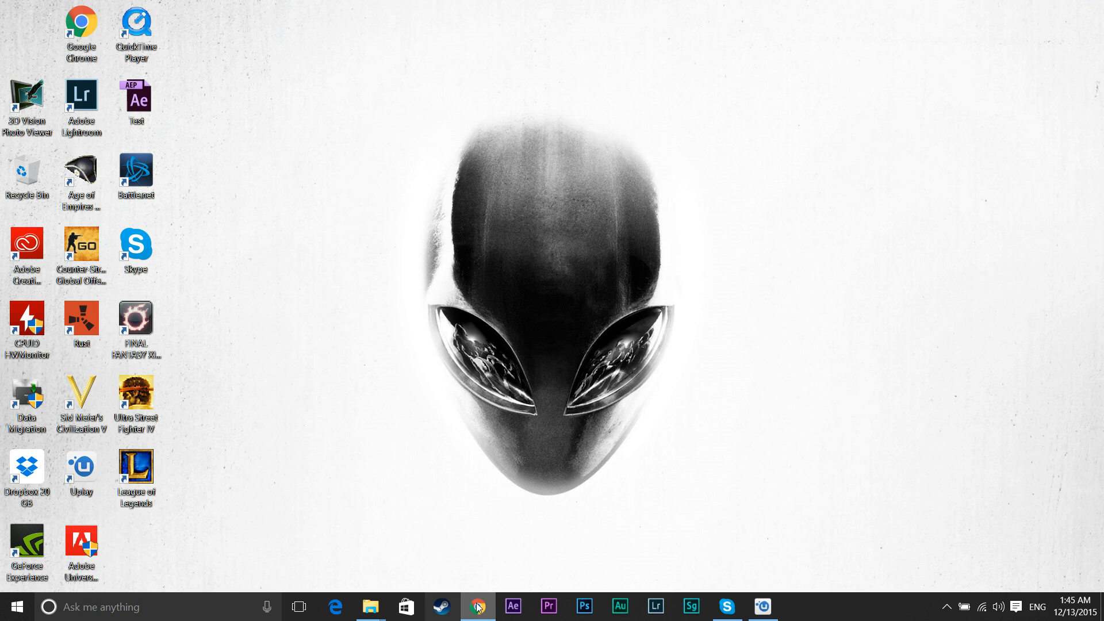
- Bring Chrome forward and show NVIDIA's Bullets or Blades 'How to Redeem' instructions page
{"action": "left_click", "coordinate": [478, 606]}
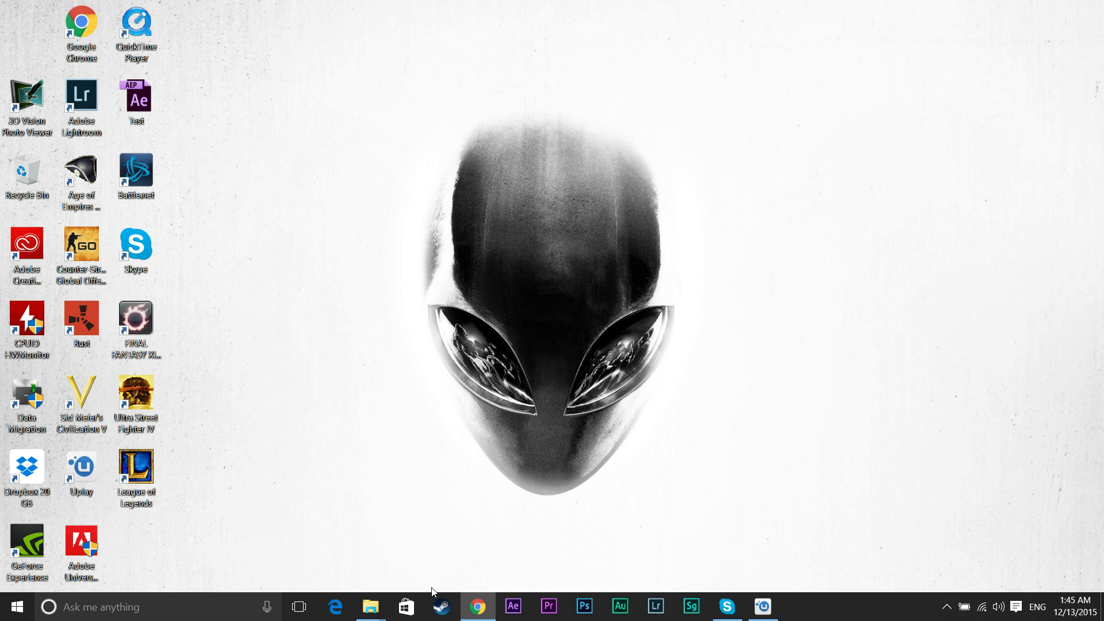
{"action": "left_click", "coordinate": [476, 606]}
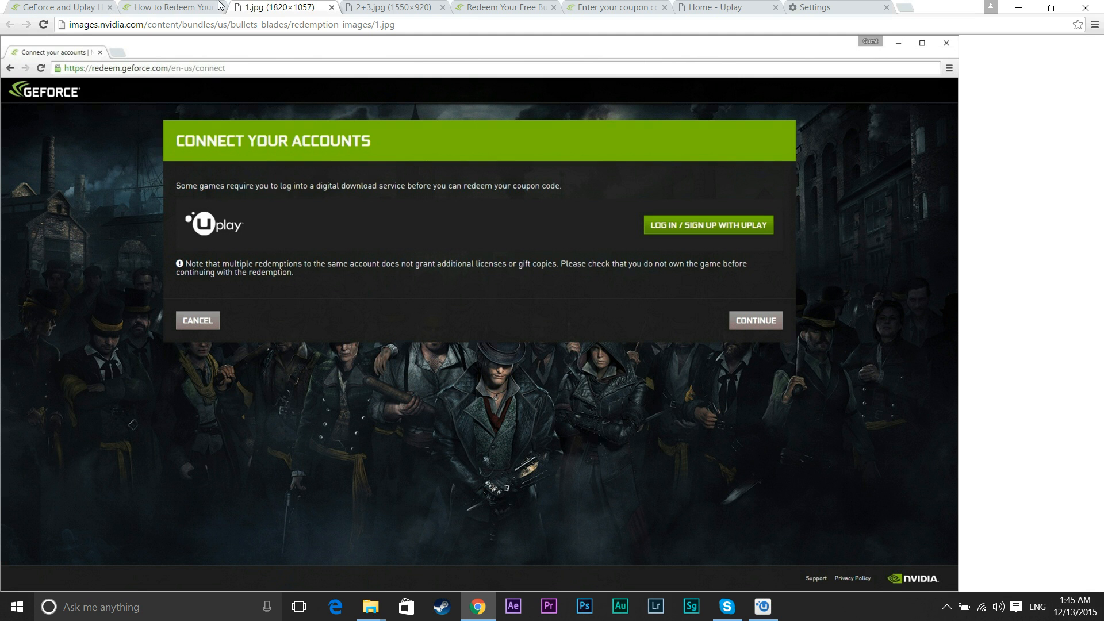
{"action": "left_click", "coordinate": [169, 7]}
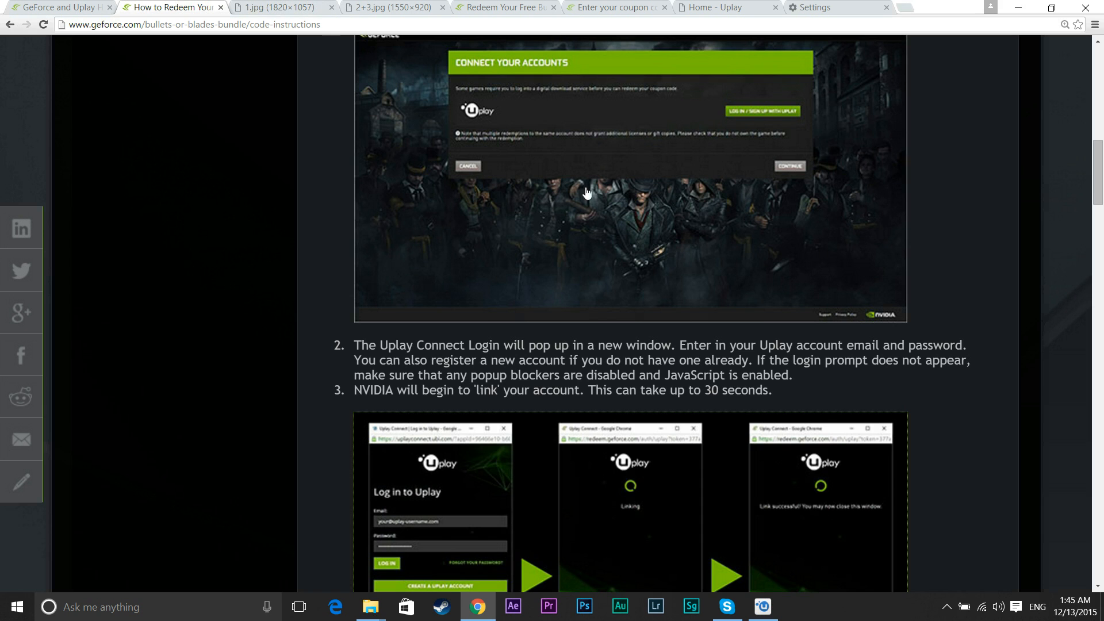
- Scroll the instructions to step 2, the Uplay login warning about disabling pop-up blockers
{"action": "scroll", "scroll_direction": "up", "scroll_amount": 3}
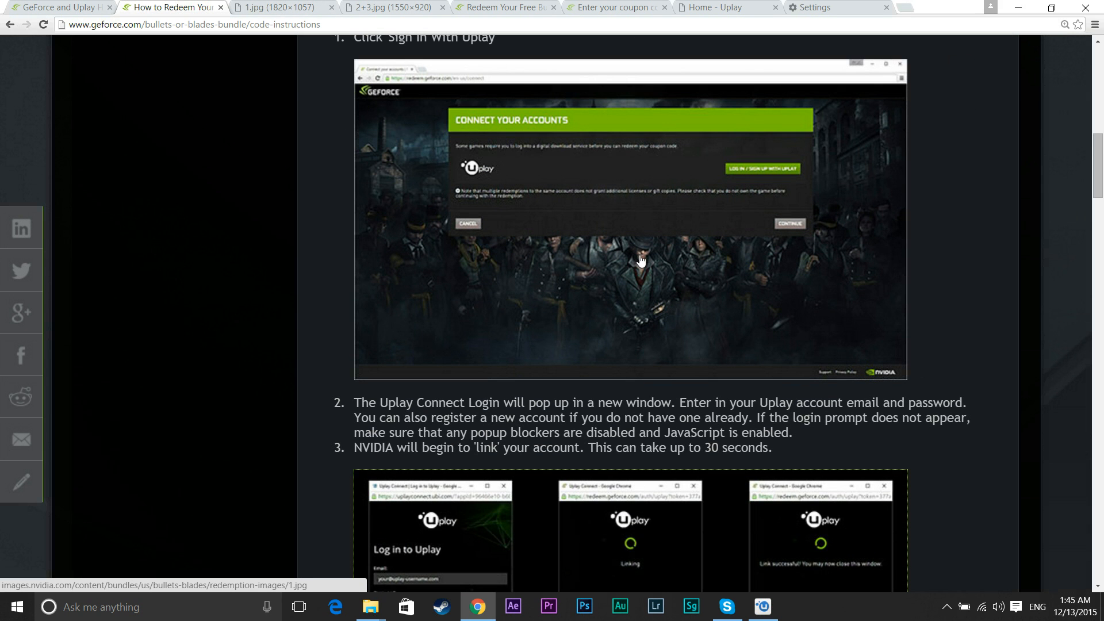
{"action": "mouse_move", "coordinate": [559, 260]}
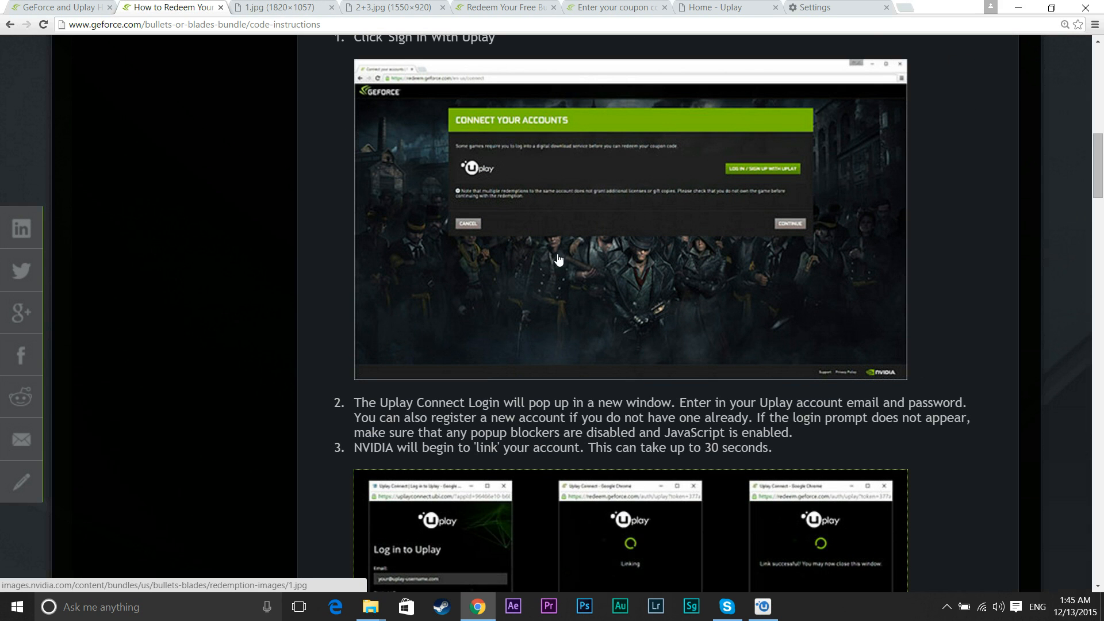
{"action": "scroll", "scroll_direction": "up", "scroll_amount": 3}
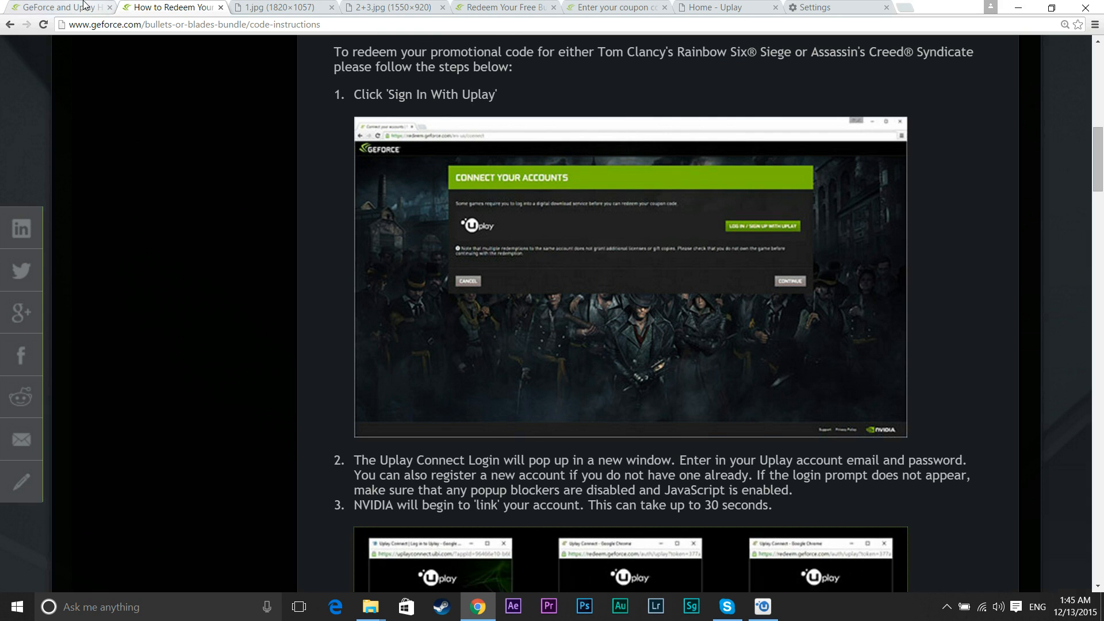
{"action": "mouse_move", "coordinate": [576, 259]}
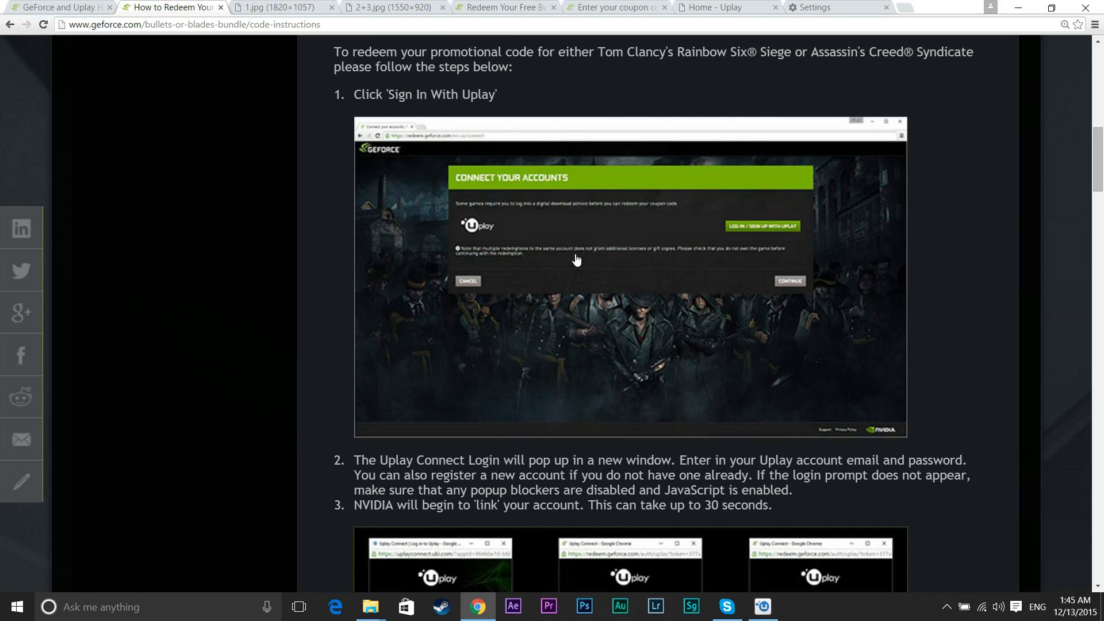
{"action": "scroll", "scroll_direction": "up", "scroll_amount": 3}
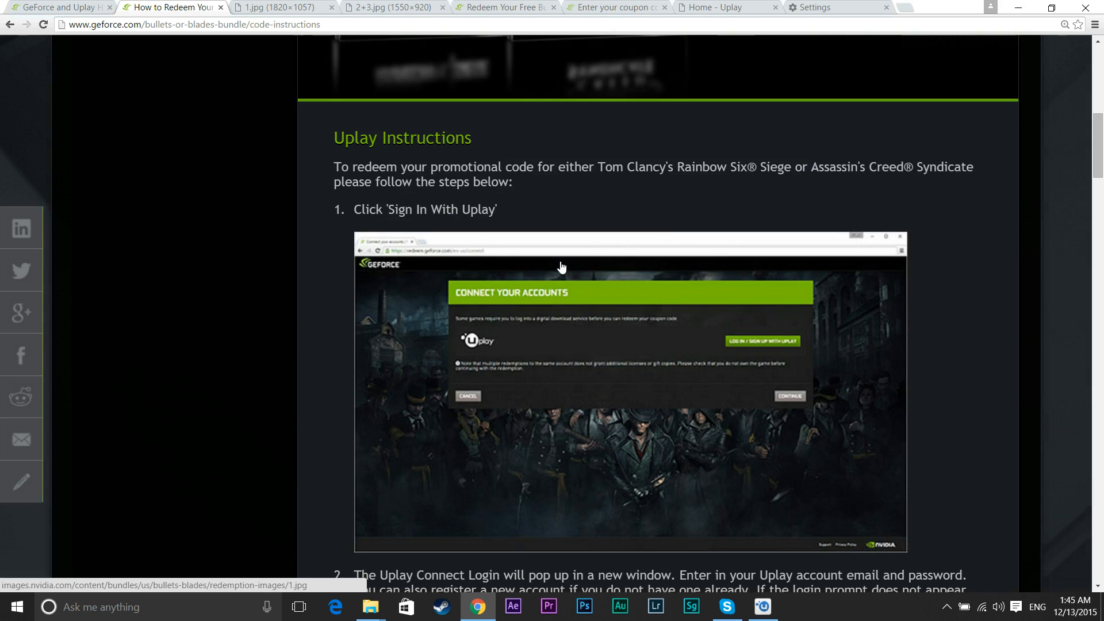
{"action": "scroll", "scroll_direction": "down", "scroll_amount": 3}
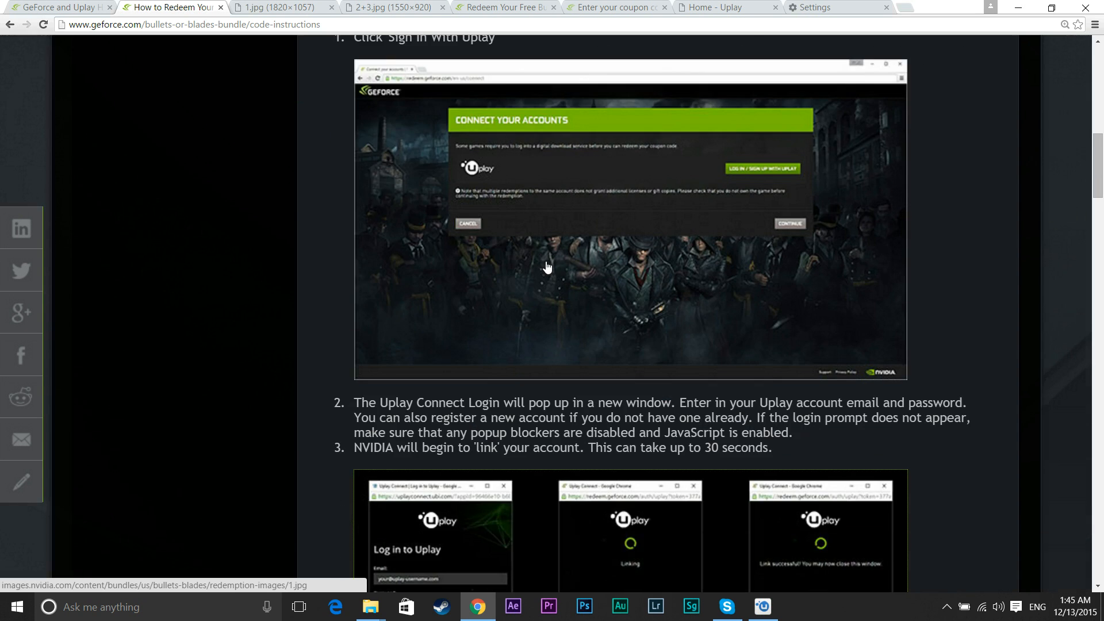
{"action": "scroll", "scroll_direction": "up", "scroll_amount": 3}
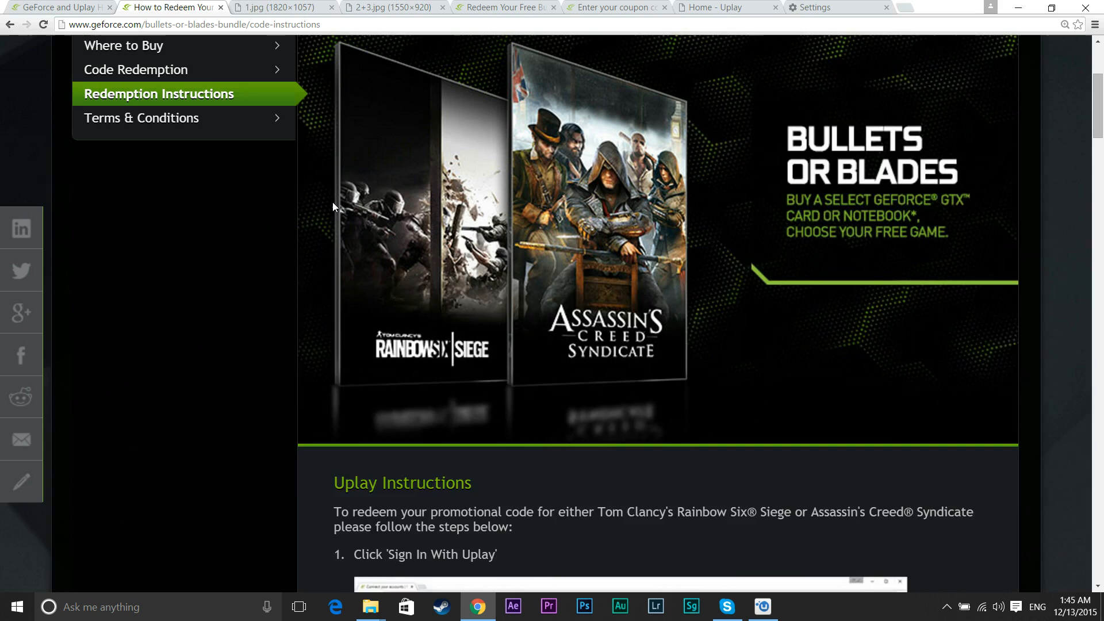
{"action": "scroll", "scroll_direction": "up", "scroll_amount": 3}
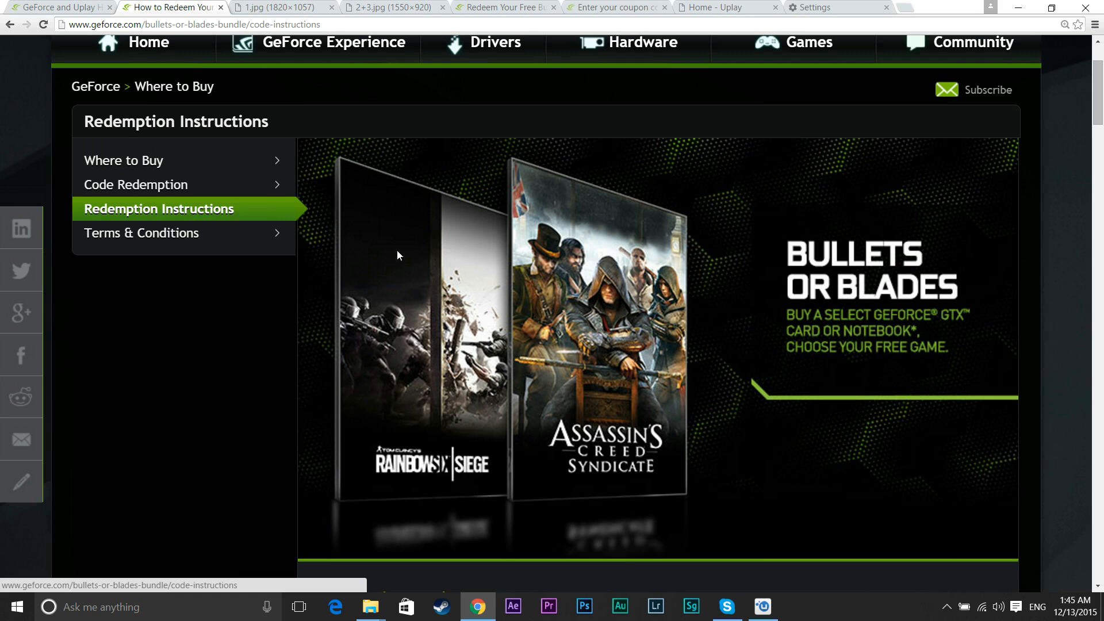
{"action": "scroll", "scroll_direction": "down", "scroll_amount": 3}
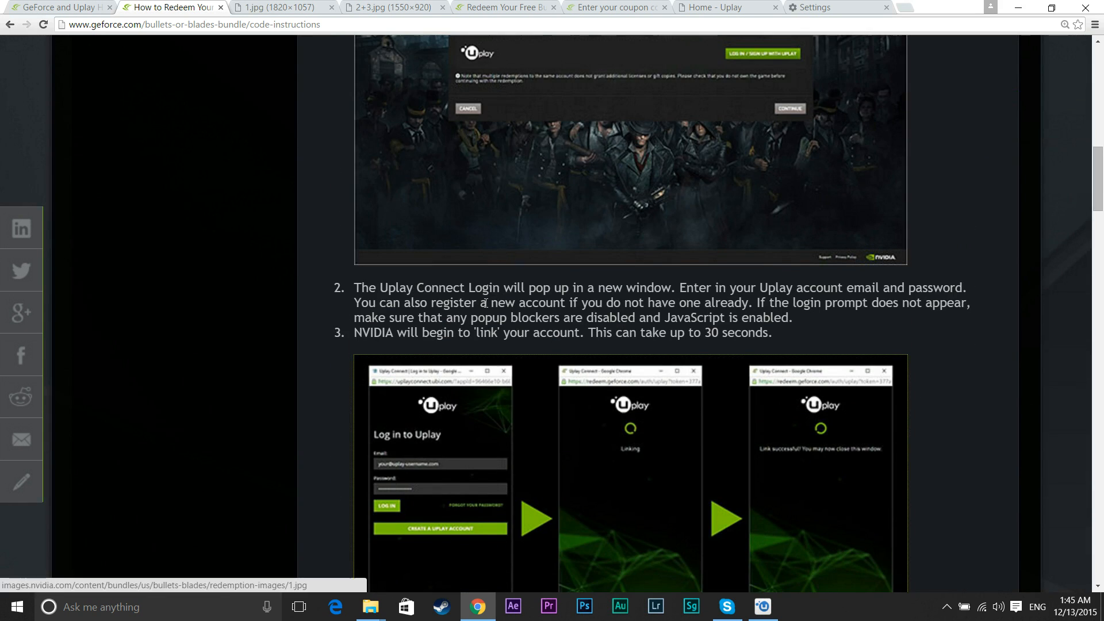
{"action": "scroll", "scroll_direction": "up", "scroll_amount": 3}
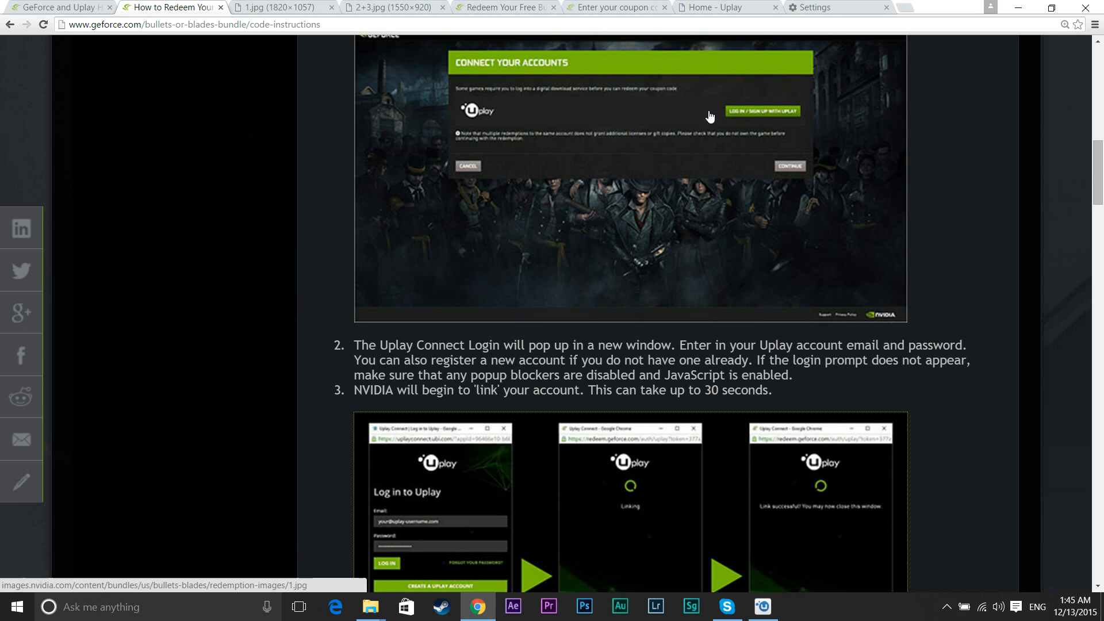
{"action": "mouse_move", "coordinate": [594, 386]}
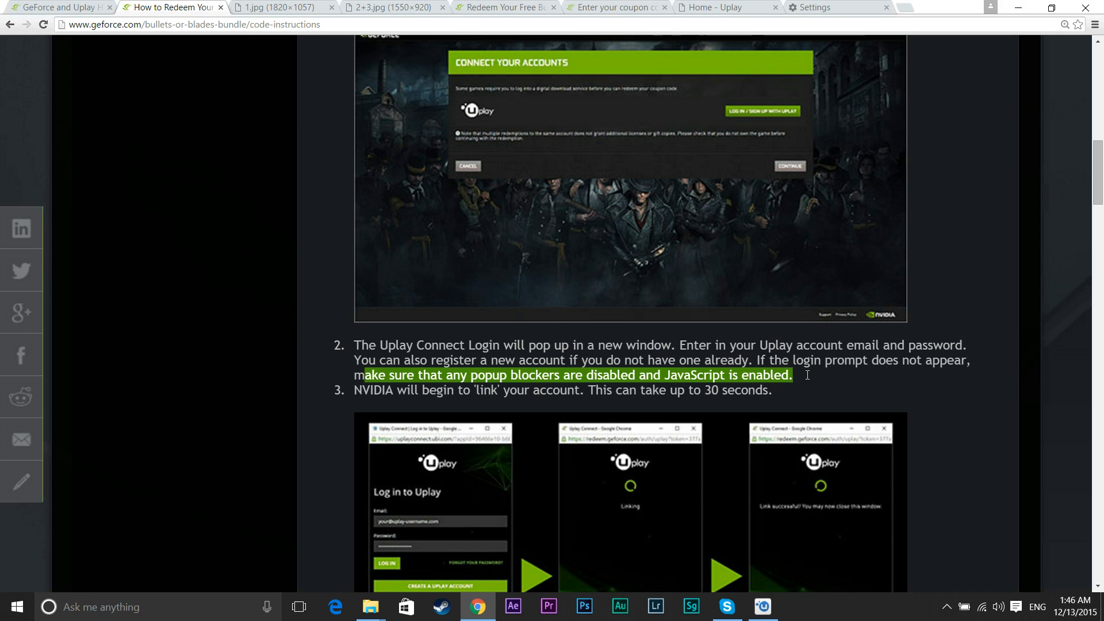
{"action": "mouse_move", "coordinate": [542, 365]}
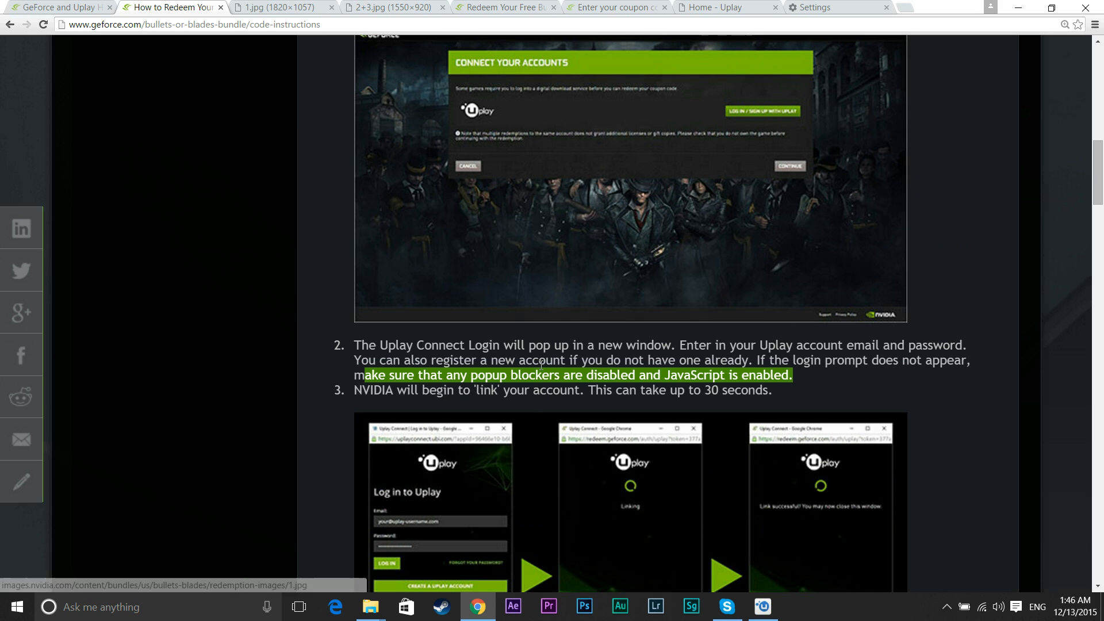
- Show Chrome's Settings page scrolled down to the Privacy section with content settings
{"action": "left_click", "coordinate": [835, 7]}
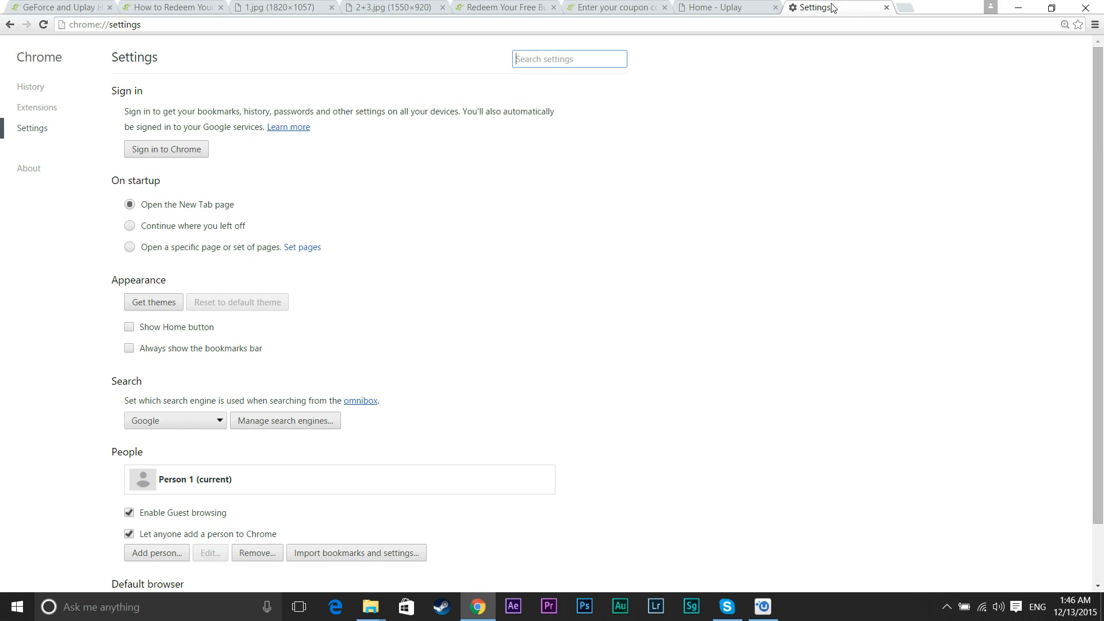
{"action": "mouse_move", "coordinate": [42, 133]}
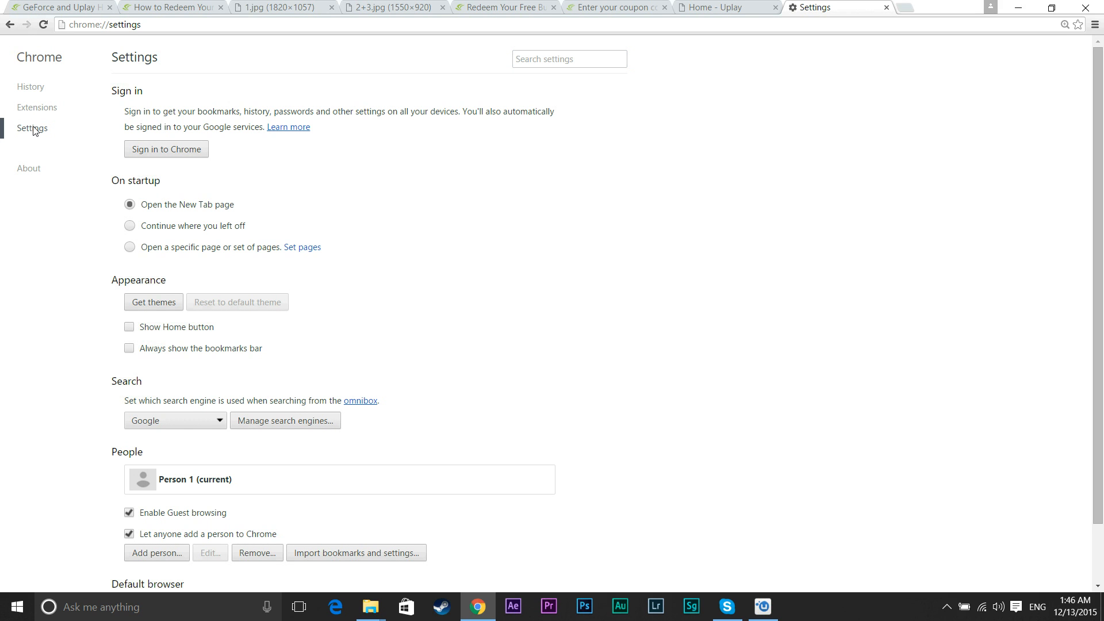
{"action": "scroll", "scroll_direction": "down", "scroll_amount": 3}
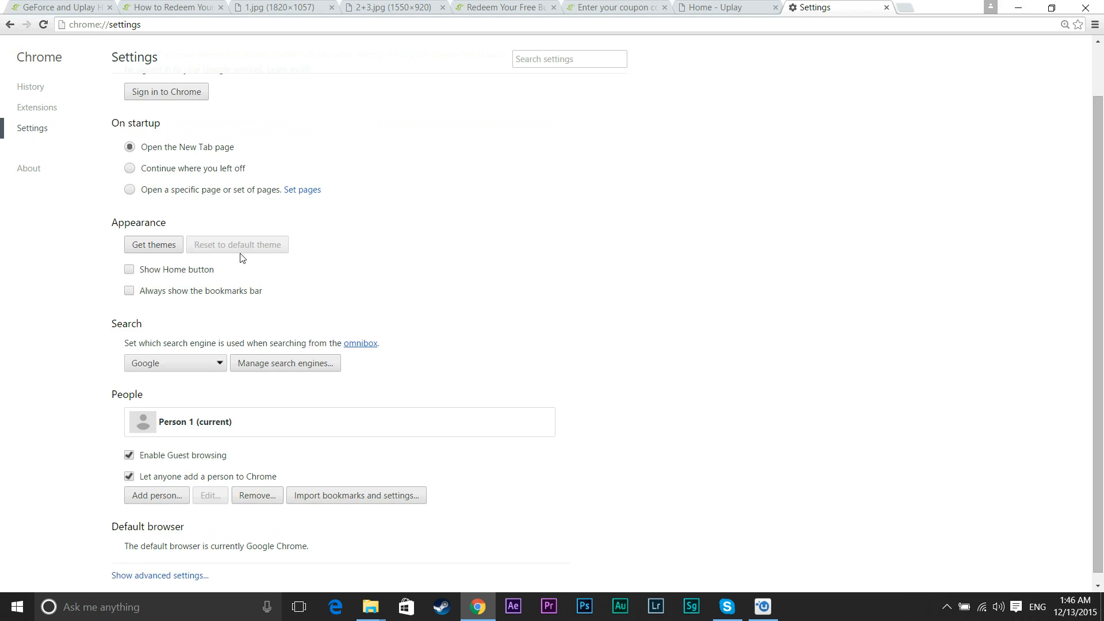
{"action": "scroll", "scroll_direction": "down", "scroll_amount": 3}
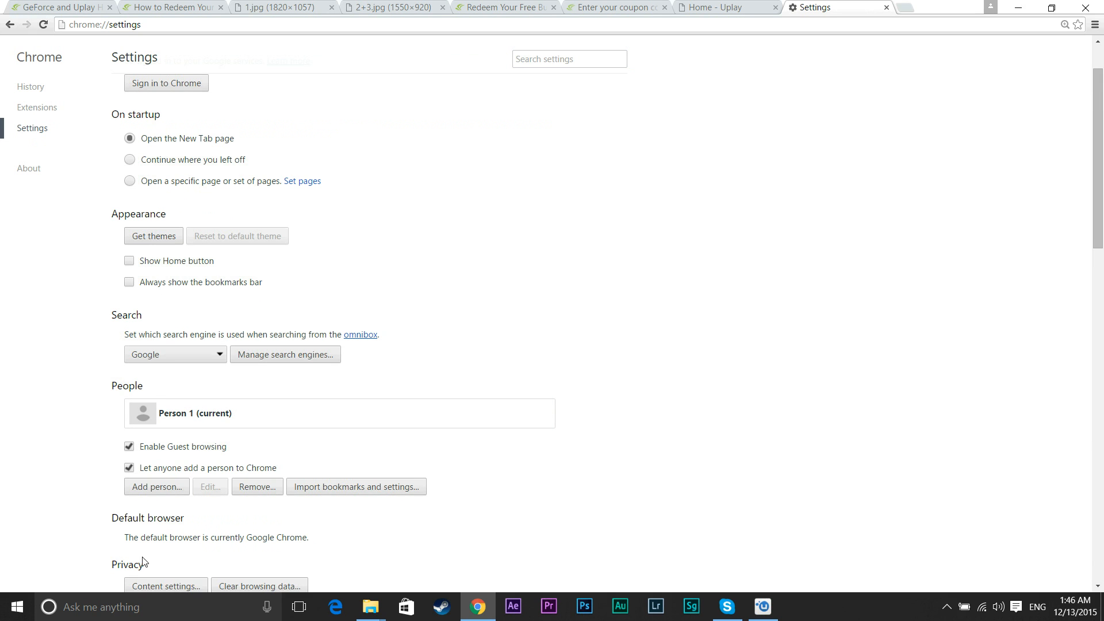
{"action": "scroll", "scroll_direction": "down", "scroll_amount": 3}
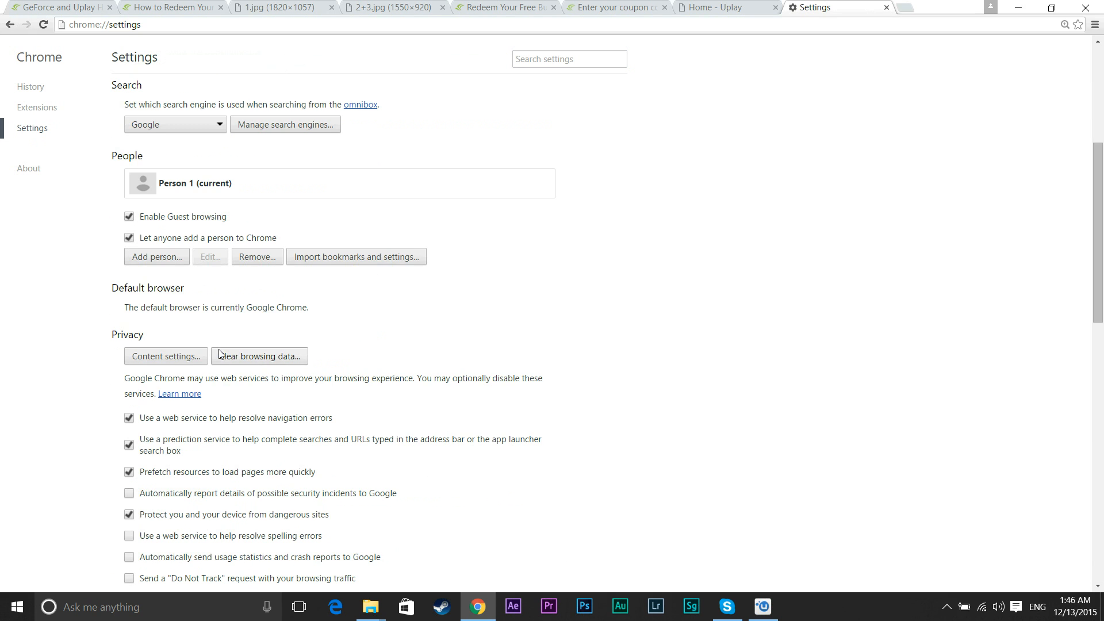
- In Content settings, allow all sites to show pop-ups and confirm with Done
{"action": "left_click", "coordinate": [166, 356]}
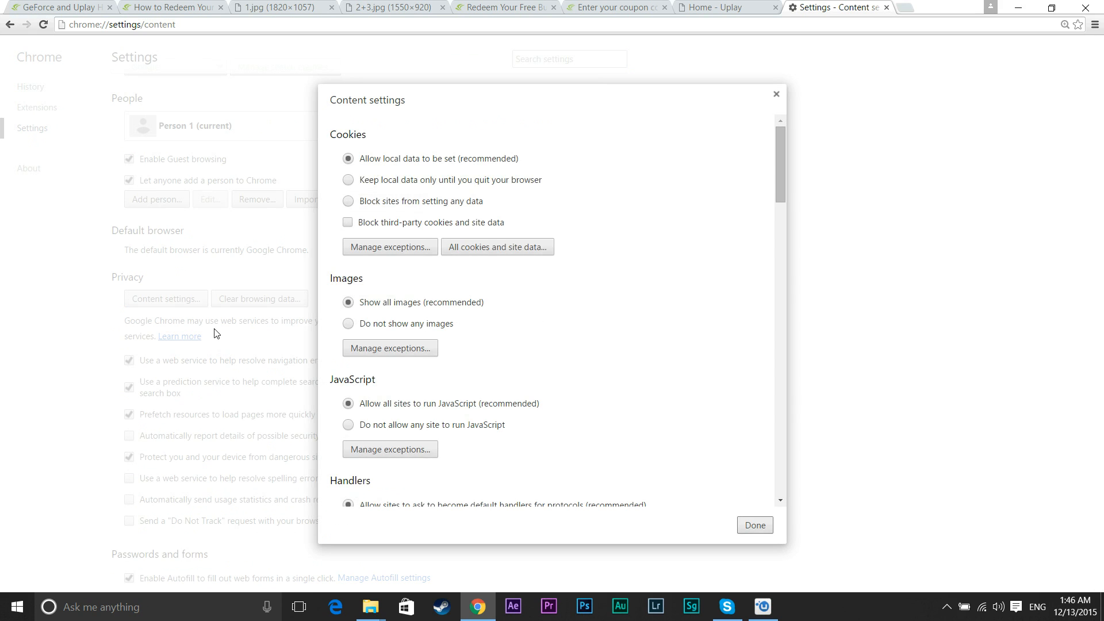
{"action": "scroll", "scroll_direction": "down", "scroll_amount": 3}
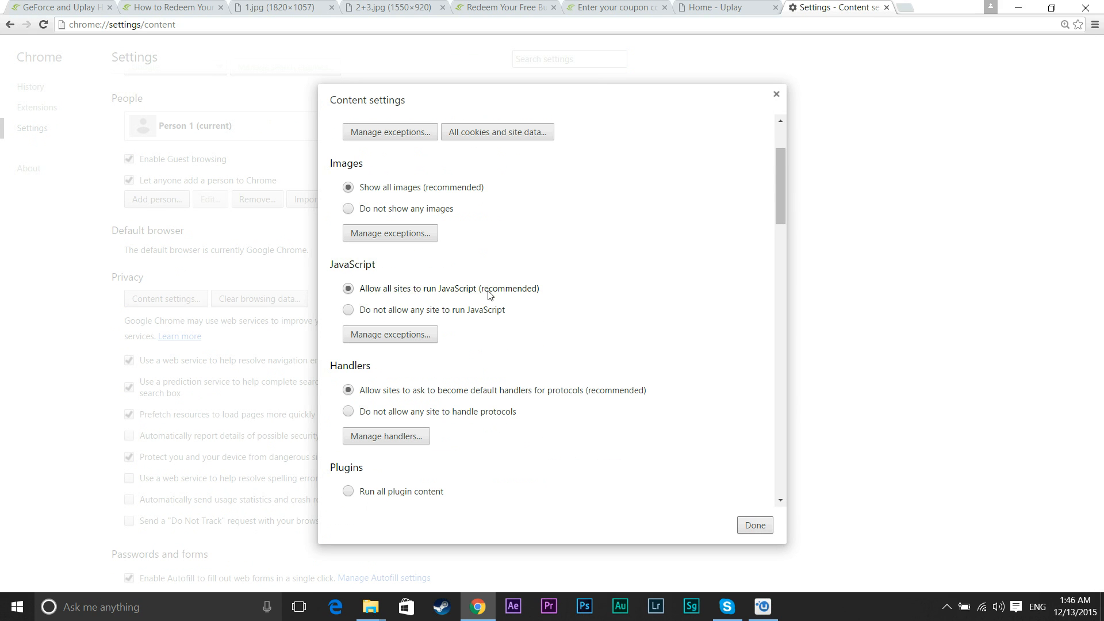
{"action": "scroll", "scroll_direction": "down", "scroll_amount": 3}
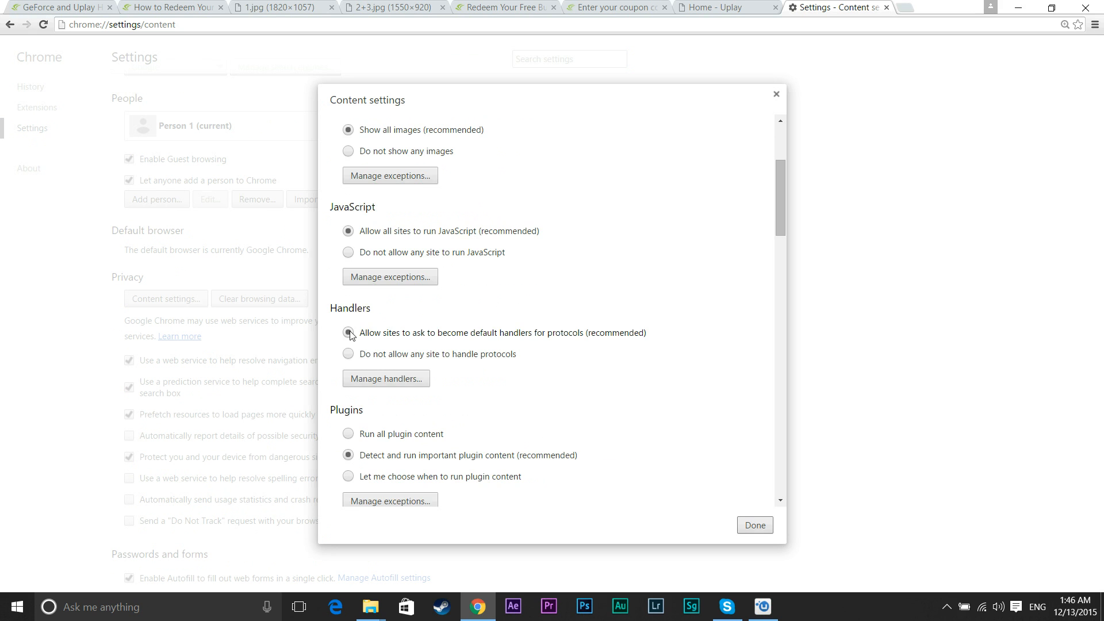
{"action": "scroll", "scroll_direction": "down", "scroll_amount": 3}
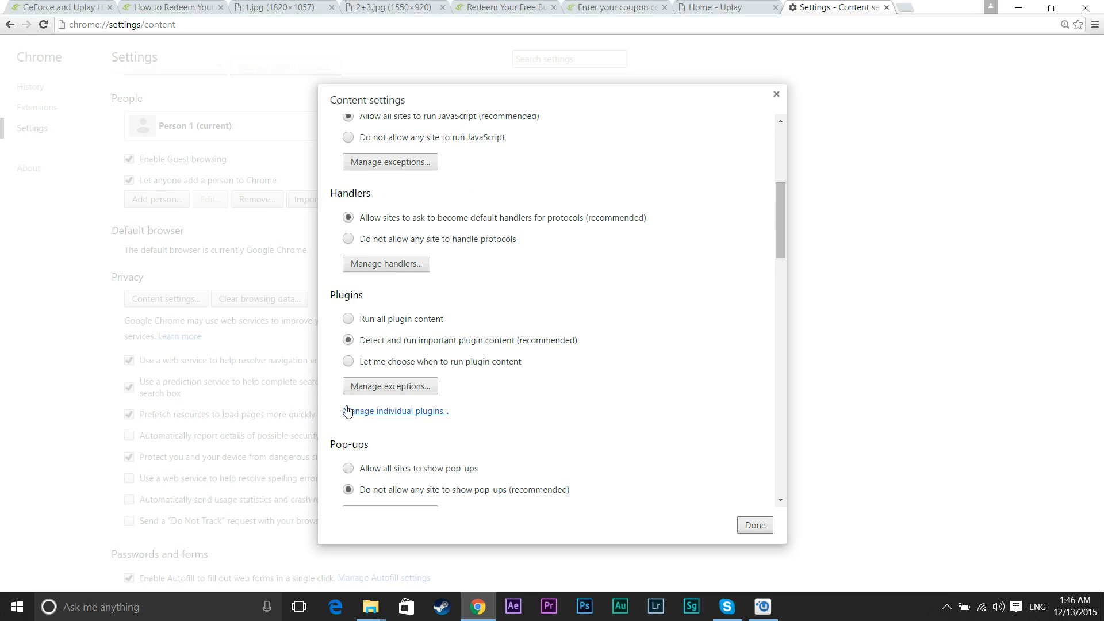
{"action": "scroll", "scroll_direction": "down", "scroll_amount": 3}
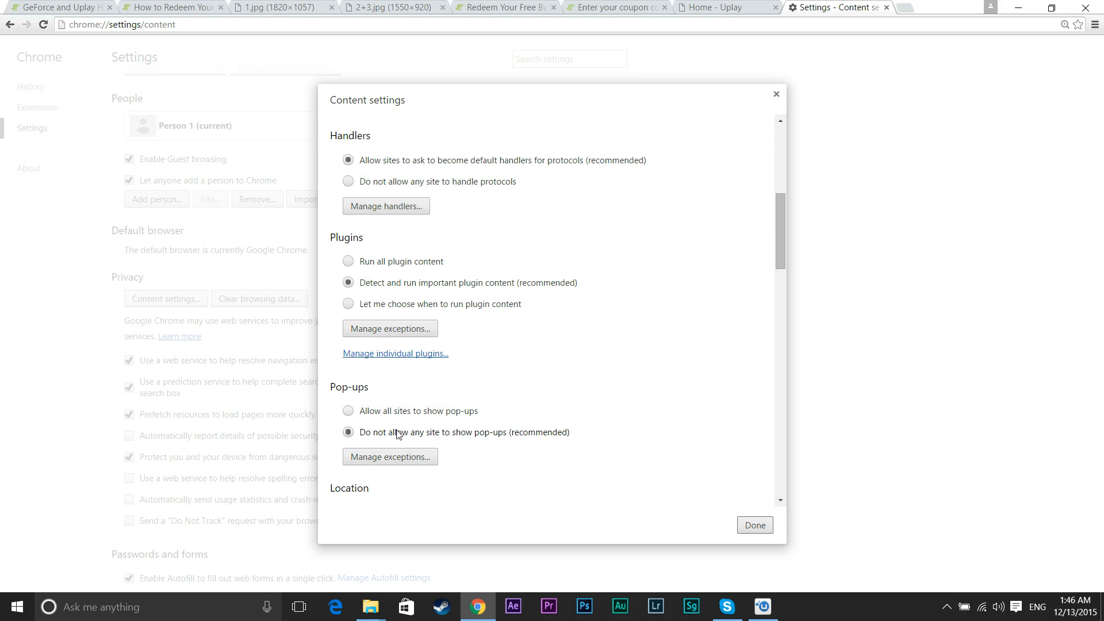
{"action": "mouse_move", "coordinate": [428, 430]}
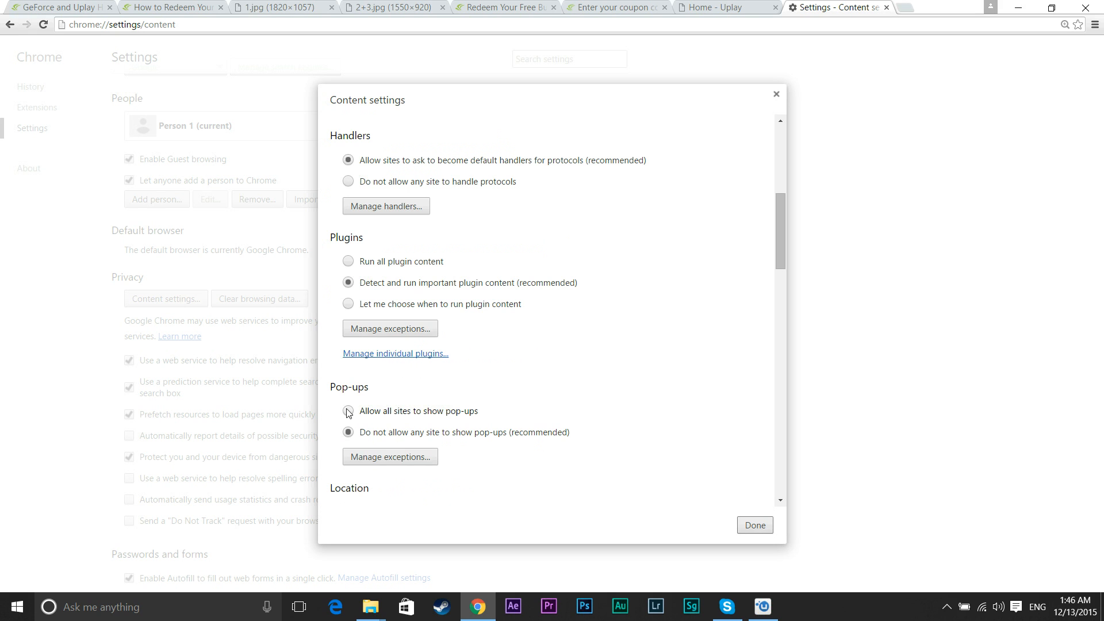
{"action": "left_click", "coordinate": [347, 411]}
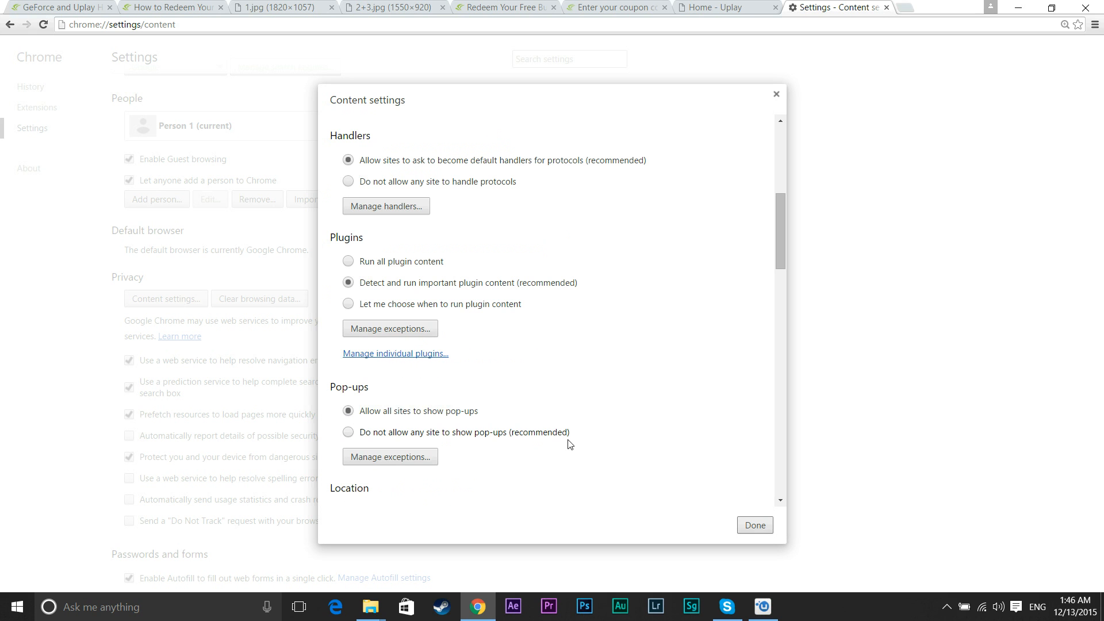
{"action": "left_click", "coordinate": [754, 524]}
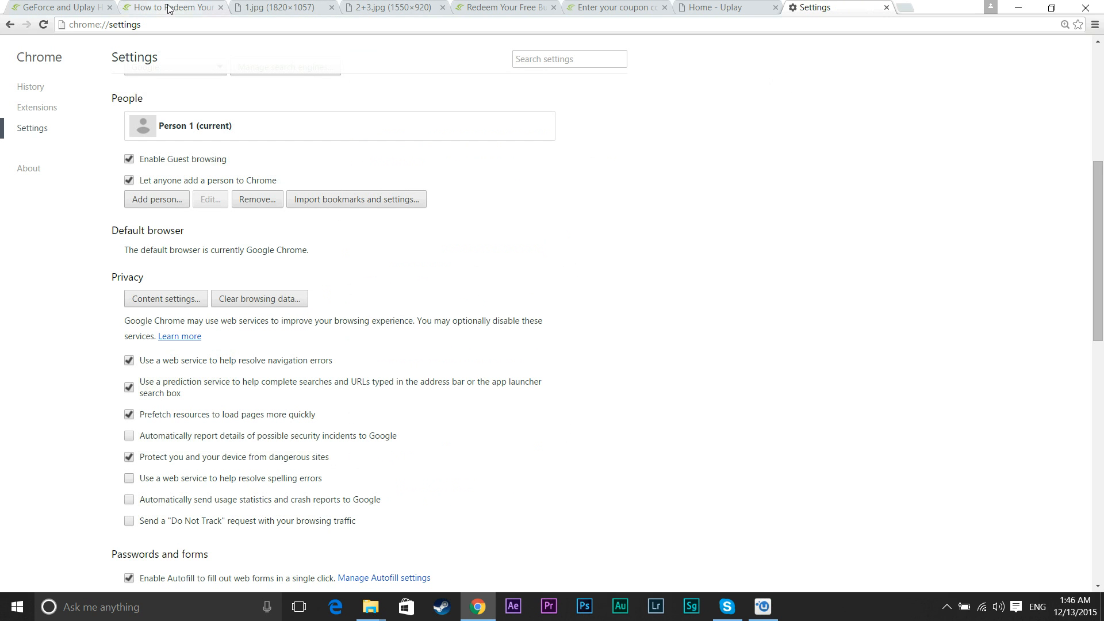
- Review the redemption instructions and the account-linking steps image, then return to the redeem page
{"action": "left_click", "coordinate": [169, 8]}
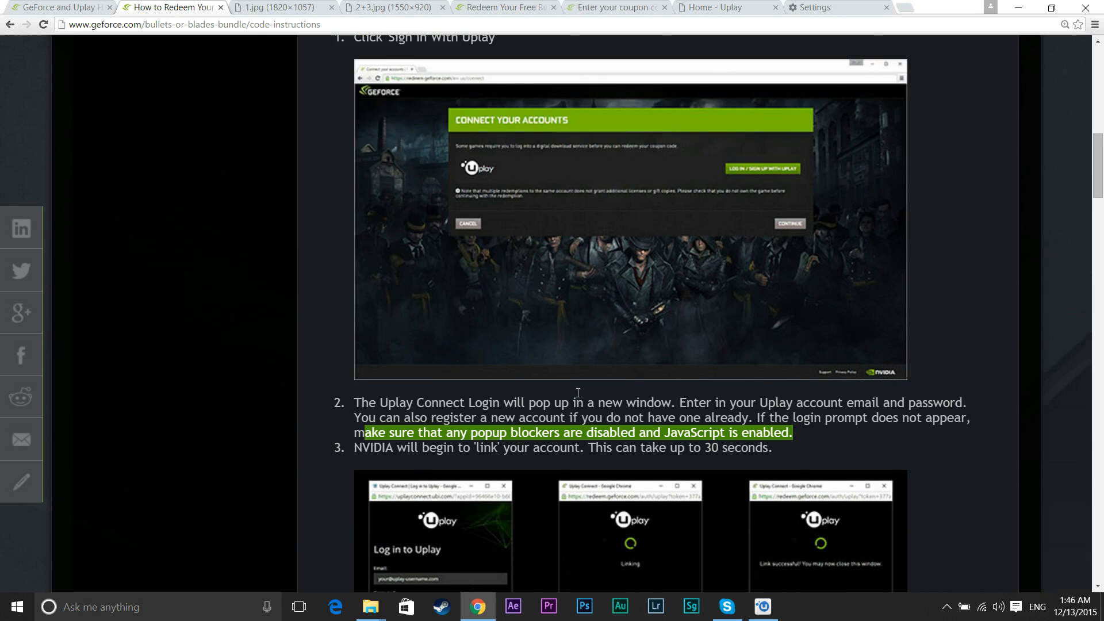
{"action": "scroll", "scroll_direction": "down", "scroll_amount": 3}
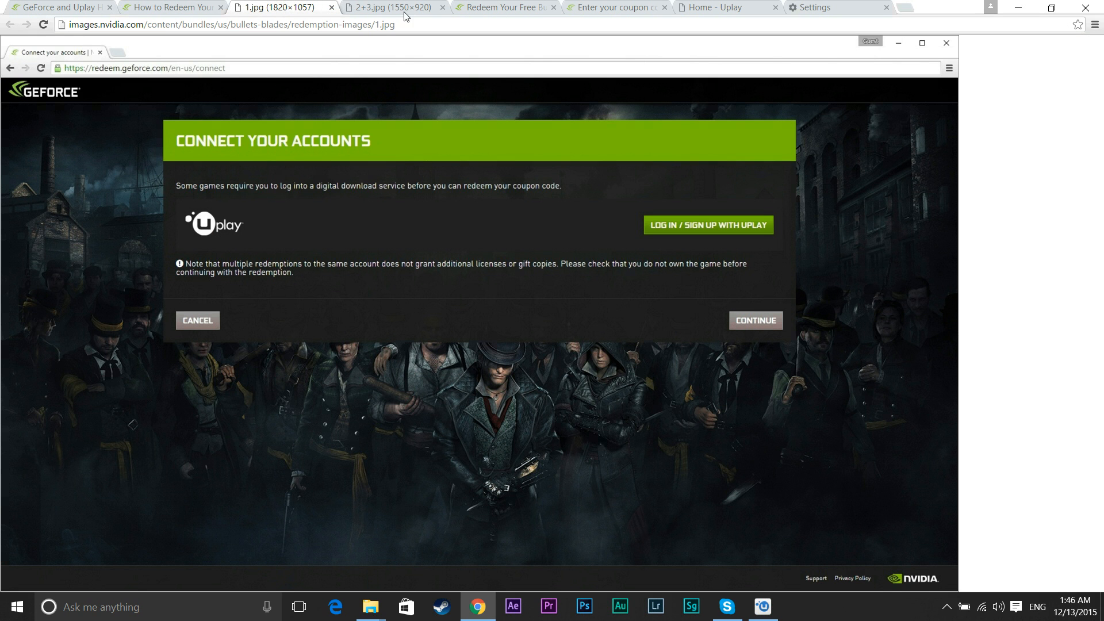
{"action": "left_click", "coordinate": [391, 7]}
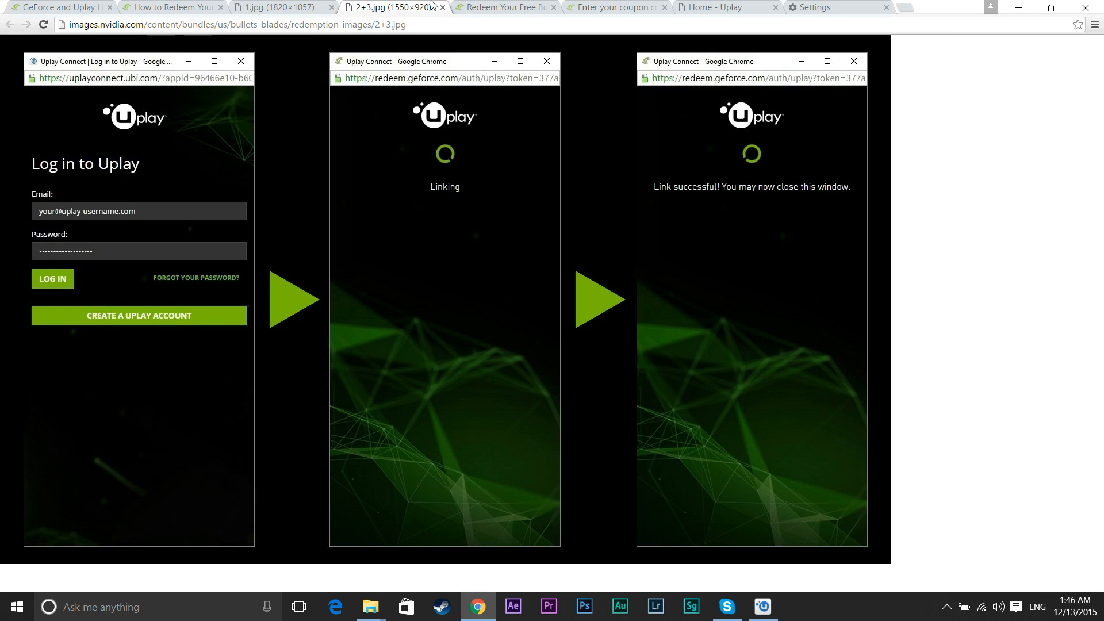
{"action": "left_click", "coordinate": [503, 7]}
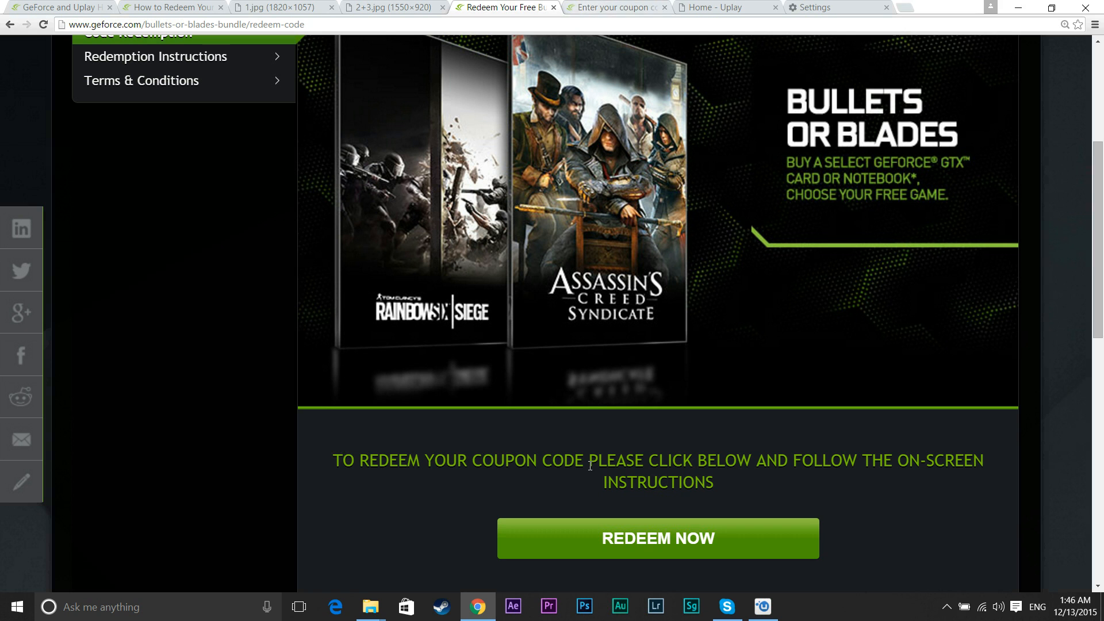
- View the empty GeForce coupon code entry form, then return to the Bullets or Blades redeem page
{"action": "left_click", "coordinate": [616, 7]}
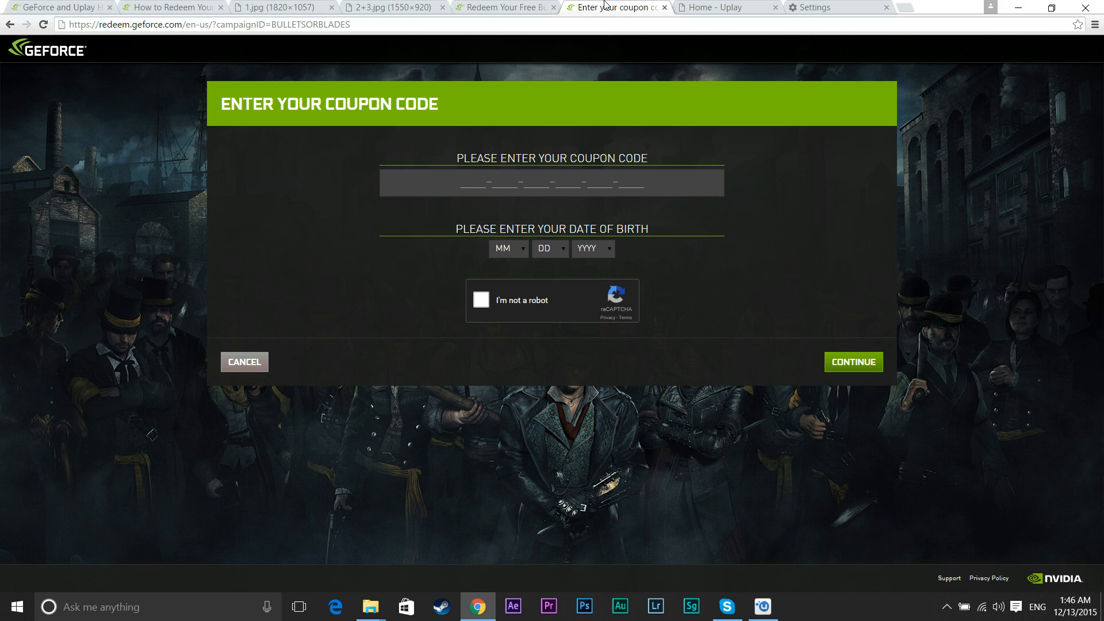
{"action": "left_click", "coordinate": [518, 183]}
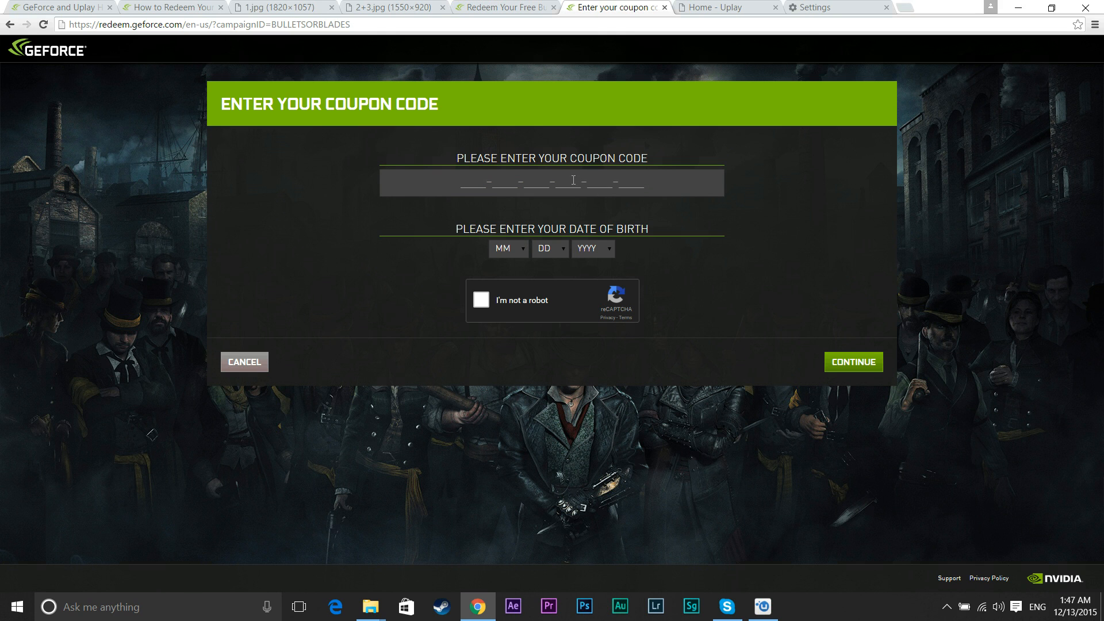
{"action": "mouse_move", "coordinate": [500, 195]}
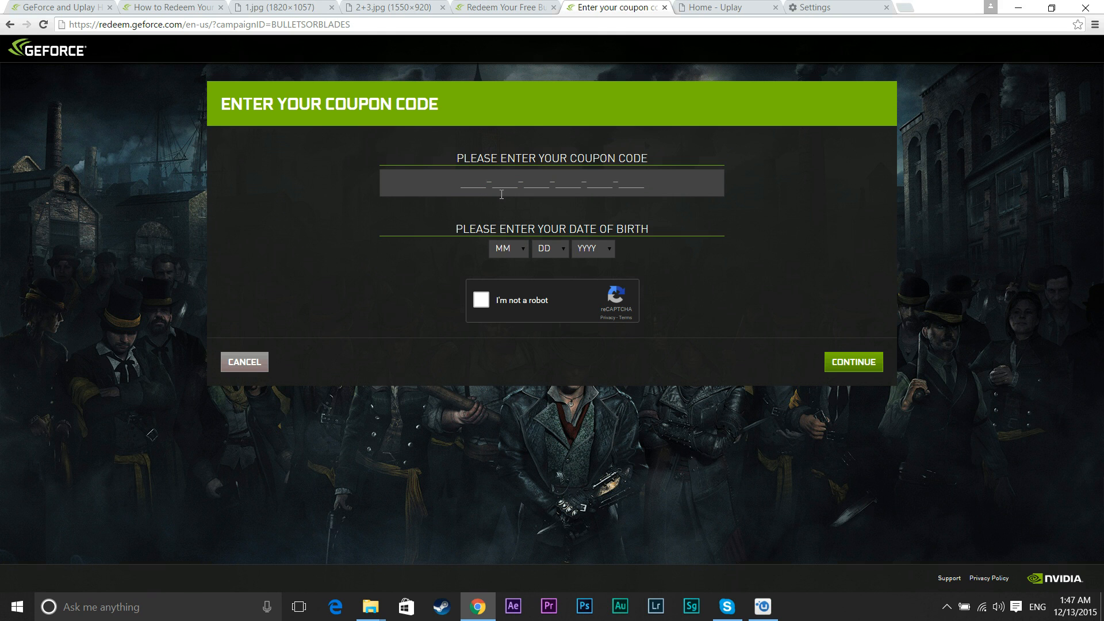
{"action": "mouse_move", "coordinate": [845, 381]}
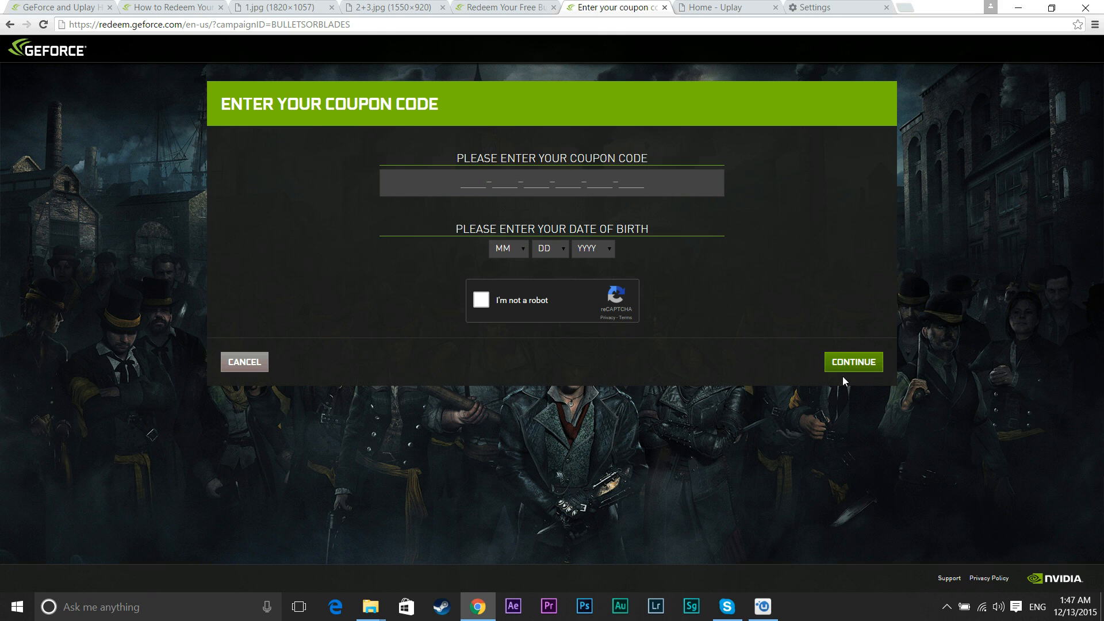
{"action": "left_click", "coordinate": [504, 8]}
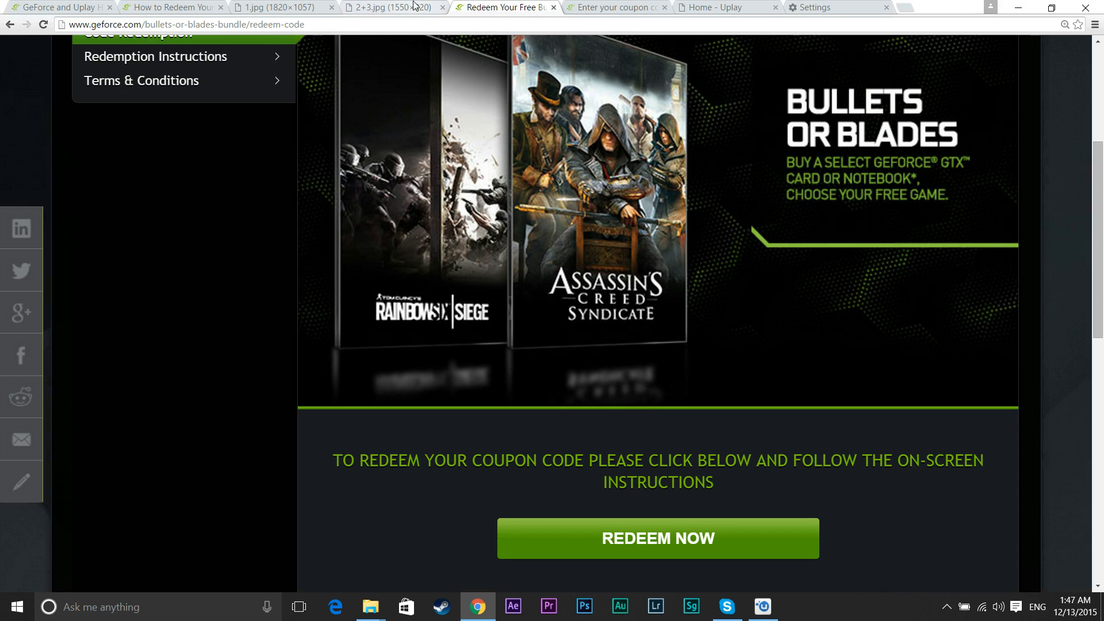
{"action": "left_click", "coordinate": [394, 8]}
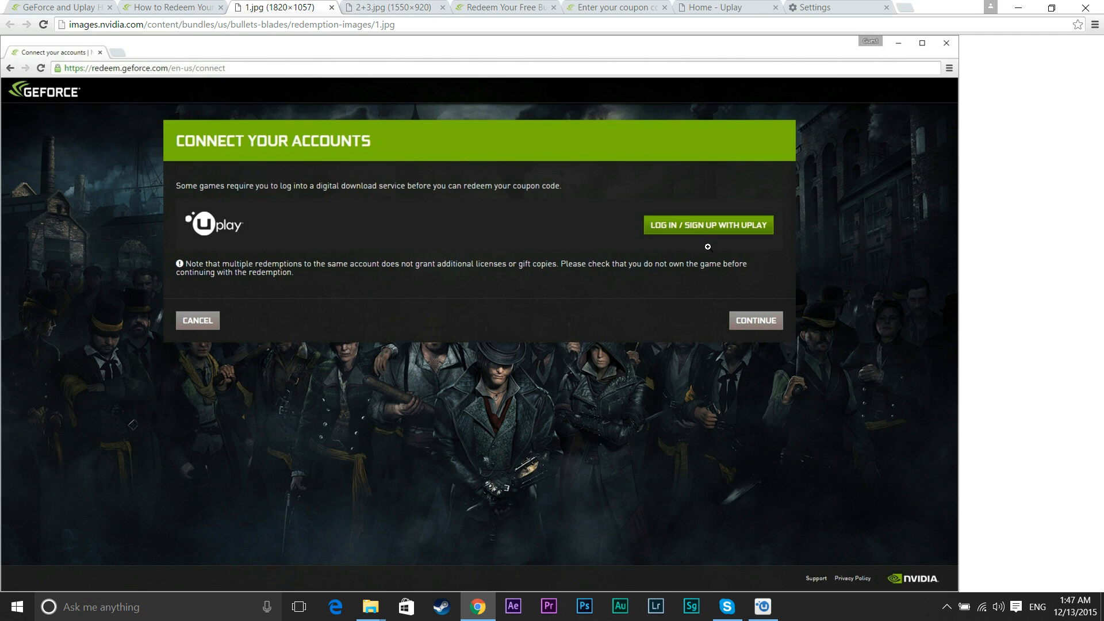
{"action": "mouse_move", "coordinate": [714, 227]}
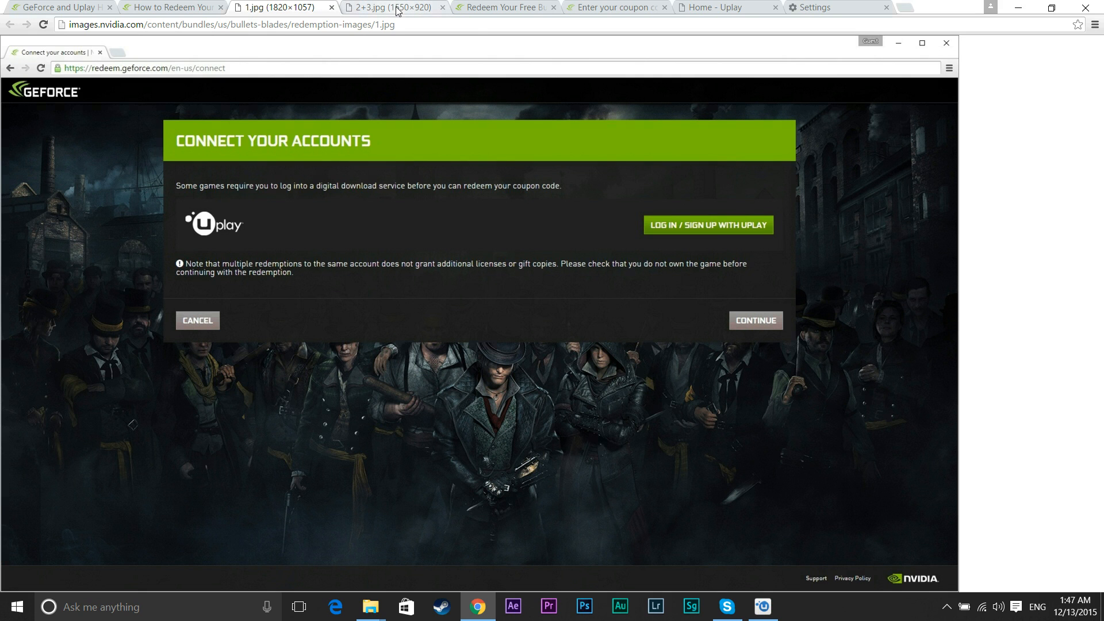
{"action": "mouse_move", "coordinate": [391, 8]}
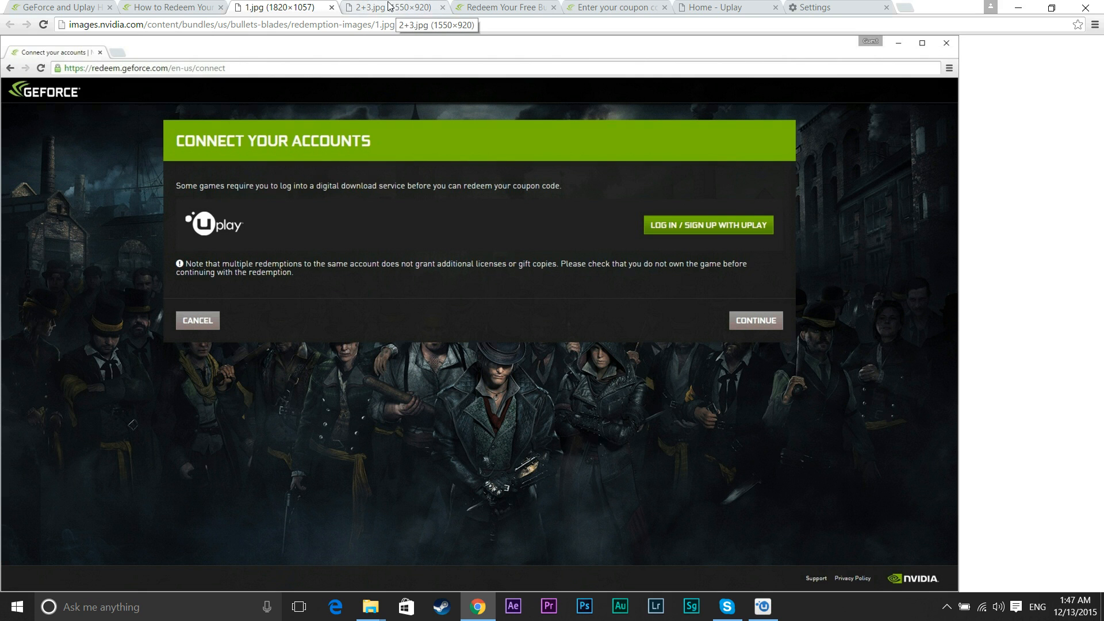
{"action": "mouse_move", "coordinate": [391, 6]}
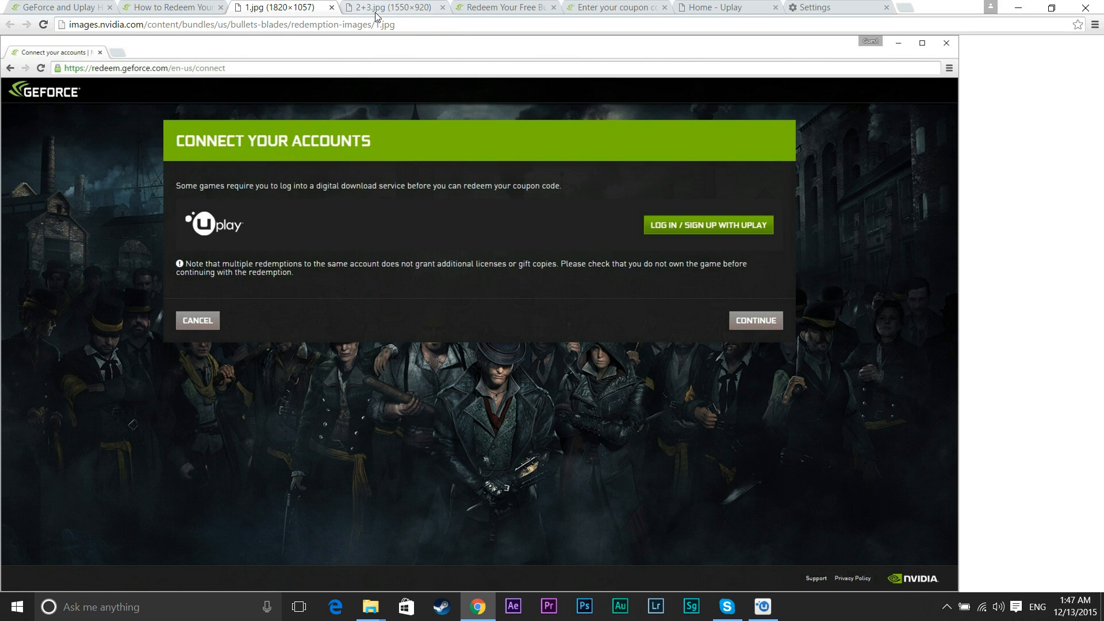
{"action": "mouse_move", "coordinate": [391, 6]}
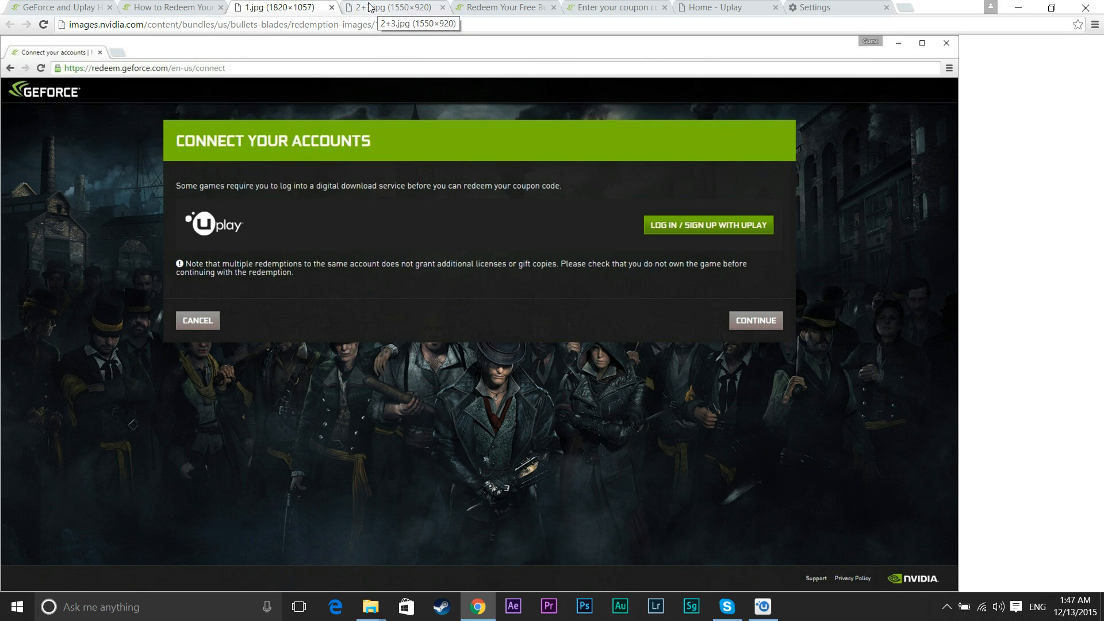
{"action": "left_click", "coordinate": [389, 8]}
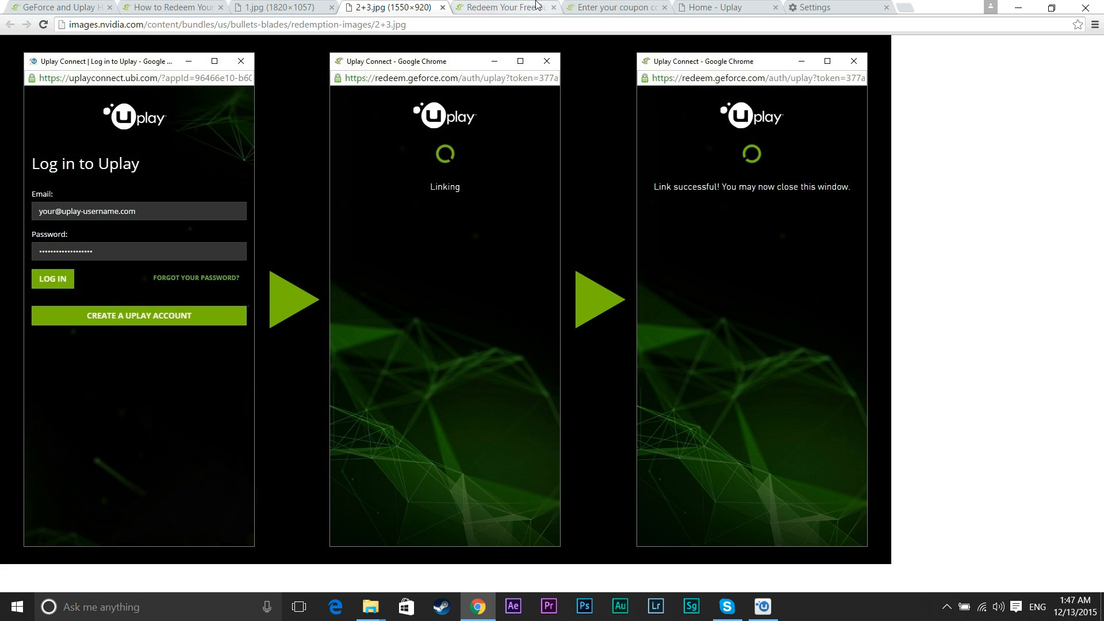
{"action": "left_click", "coordinate": [504, 8]}
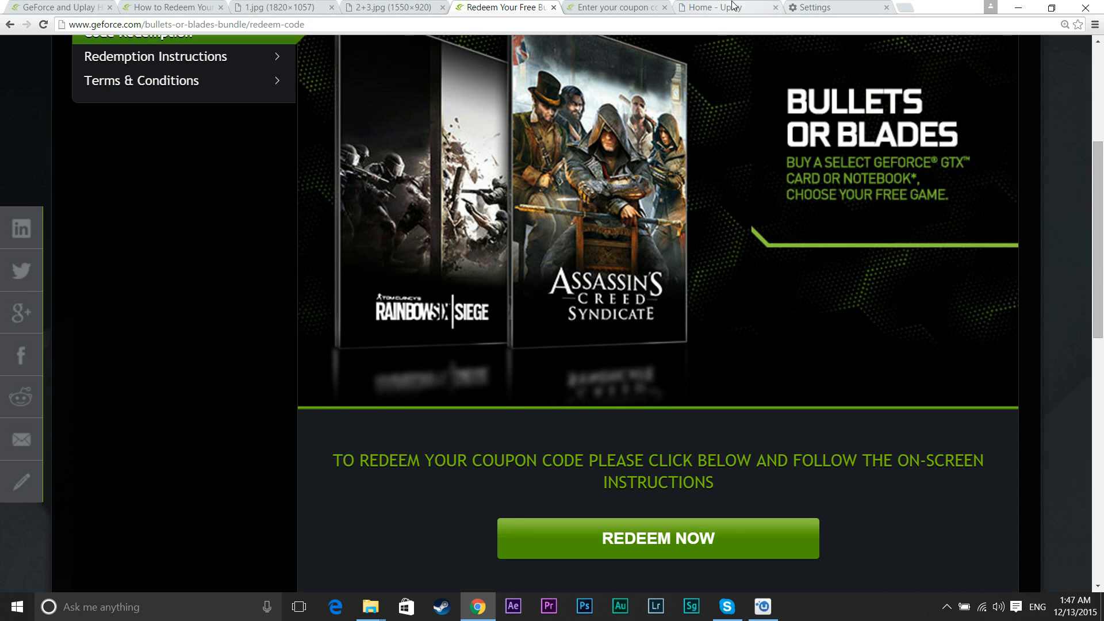
- Show the Uplay home page at uplay.ubi.com with the Ubisoft Club banner
{"action": "left_click", "coordinate": [718, 8]}
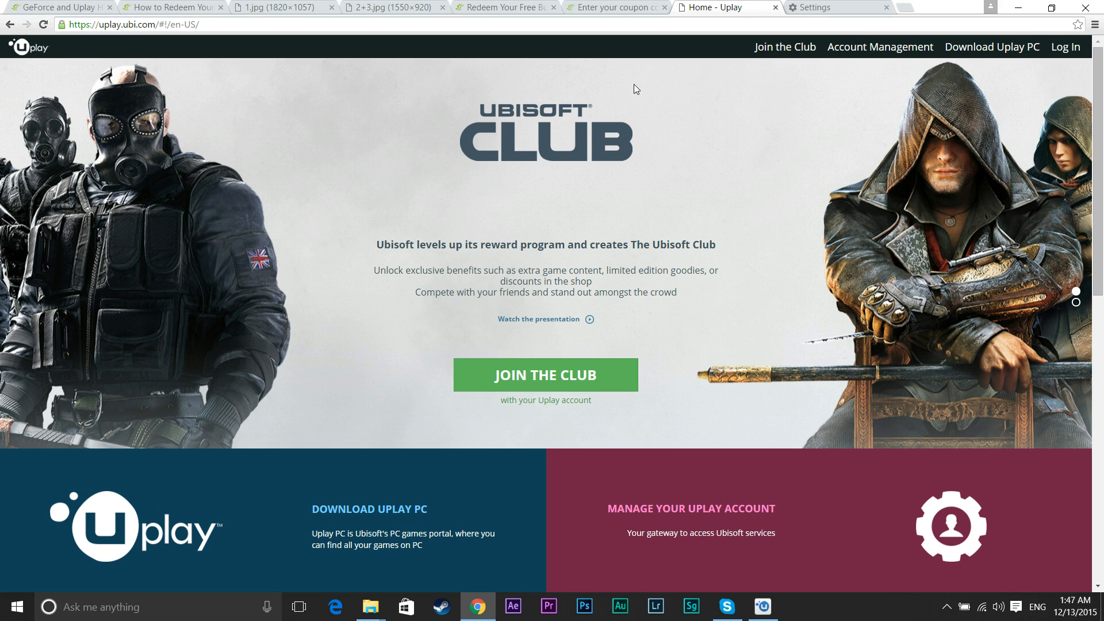
{"action": "mouse_move", "coordinate": [274, 469]}
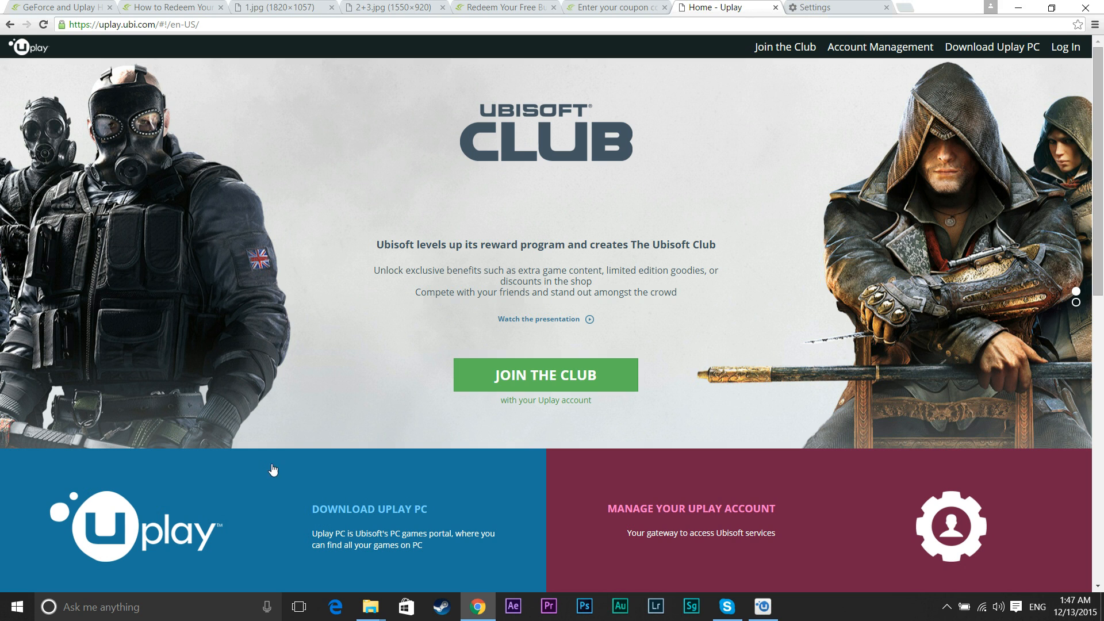
{"action": "mouse_move", "coordinate": [290, 509]}
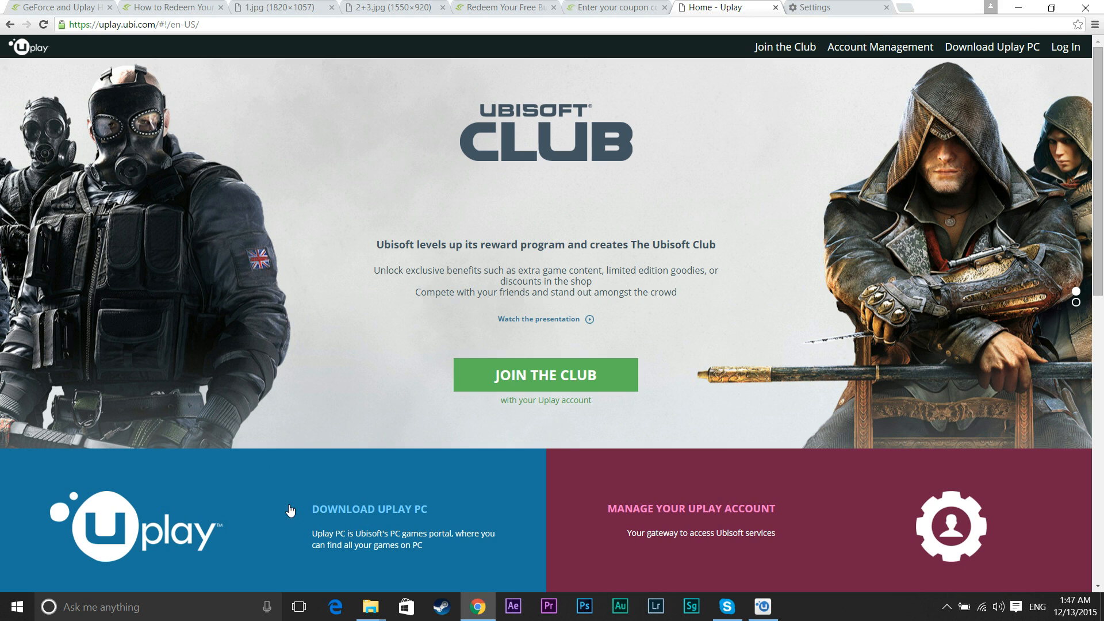
{"action": "mouse_move", "coordinate": [406, 511]}
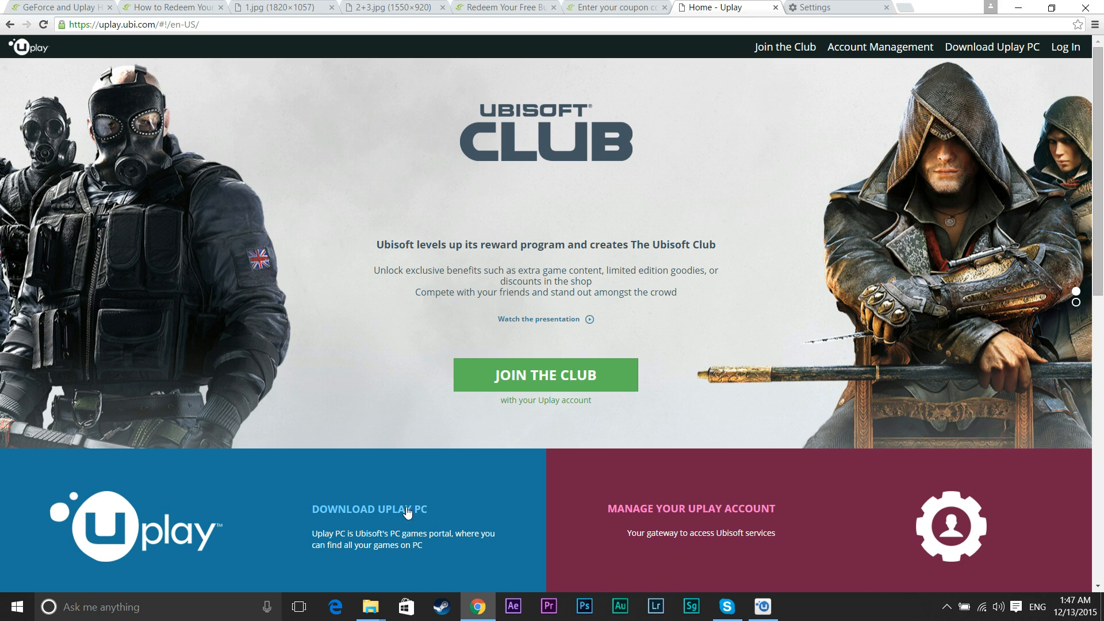
{"action": "mouse_move", "coordinate": [415, 534]}
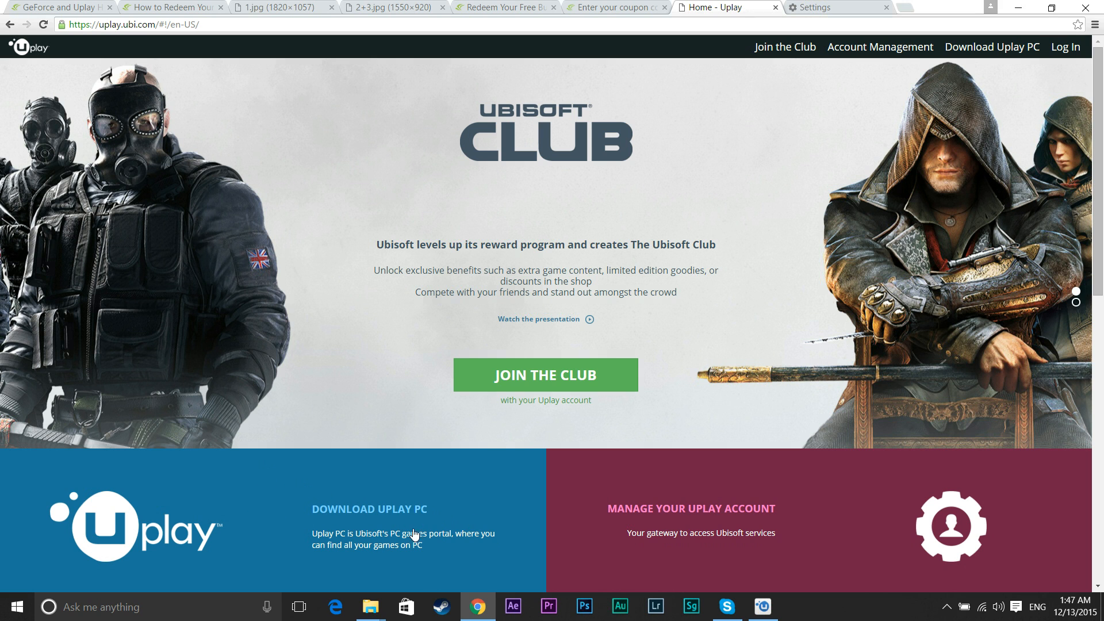
{"action": "mouse_move", "coordinate": [308, 540]}
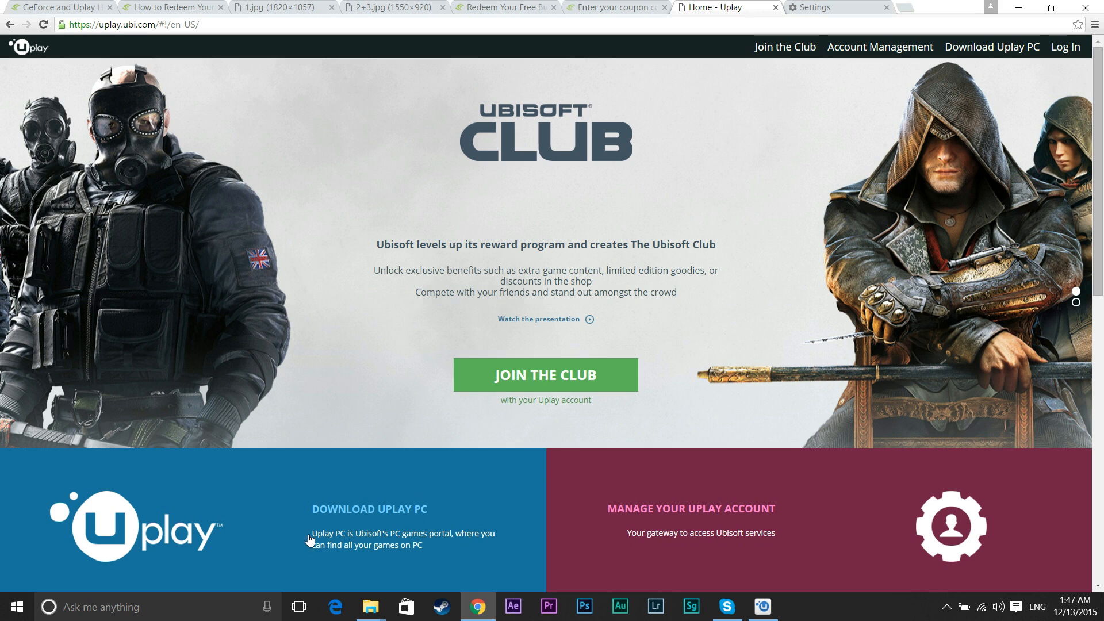
{"action": "mouse_move", "coordinate": [447, 524]}
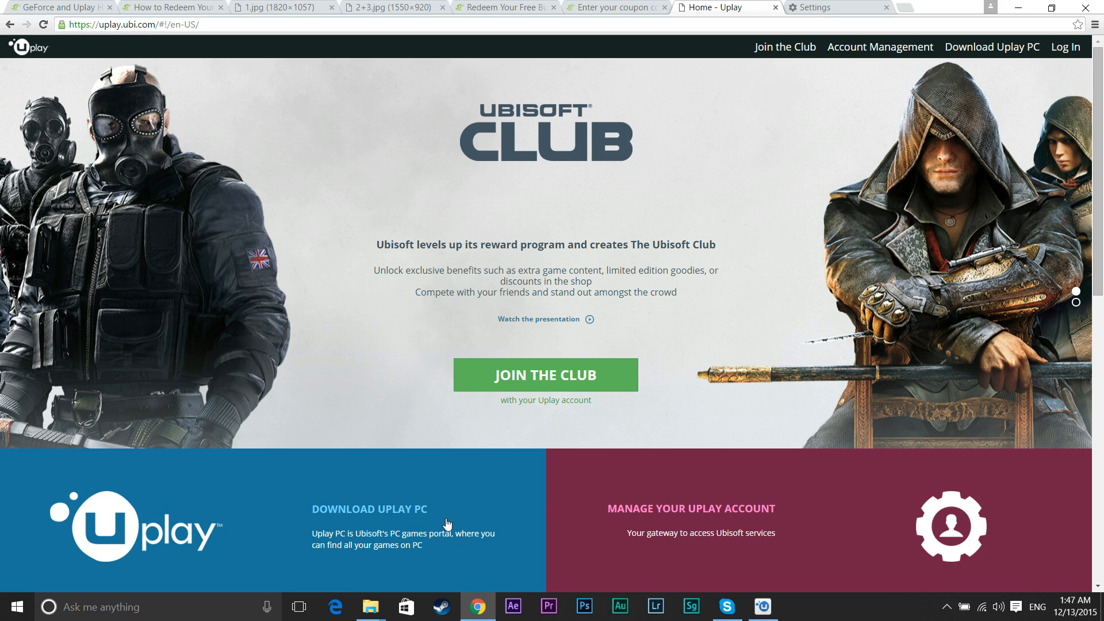
{"action": "mouse_move", "coordinate": [418, 487]}
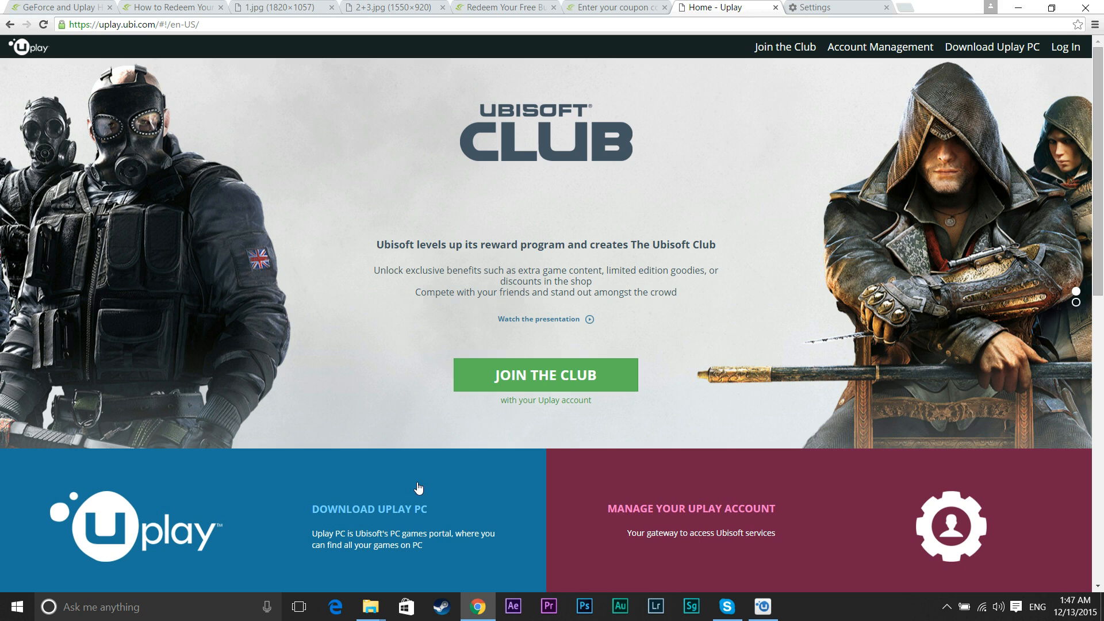
{"action": "mouse_move", "coordinate": [438, 550]}
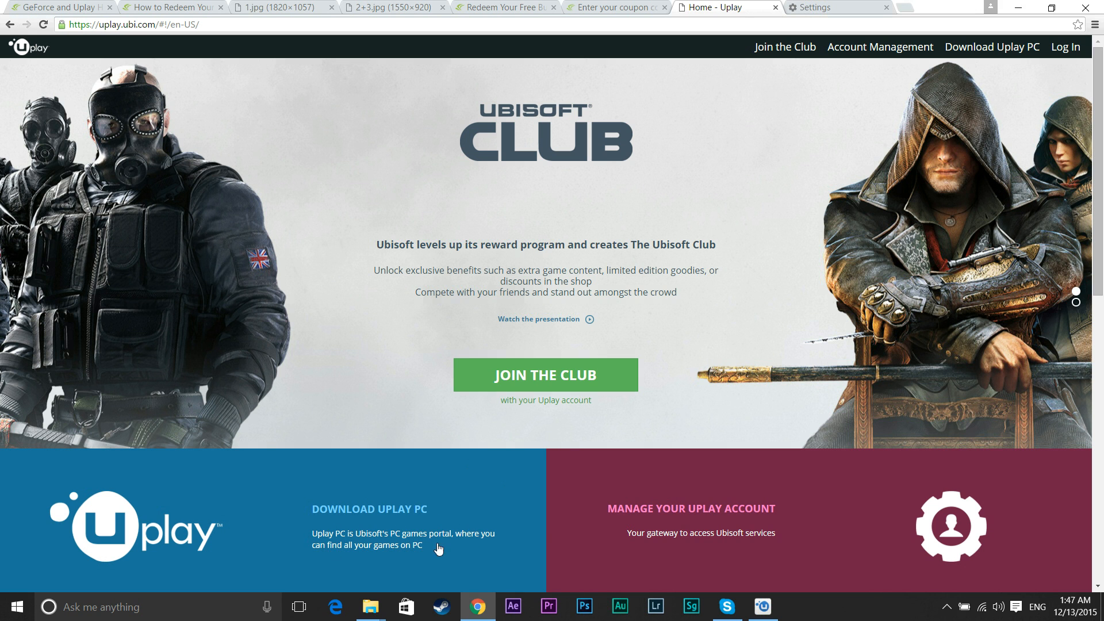
{"action": "mouse_move", "coordinate": [986, 81]}
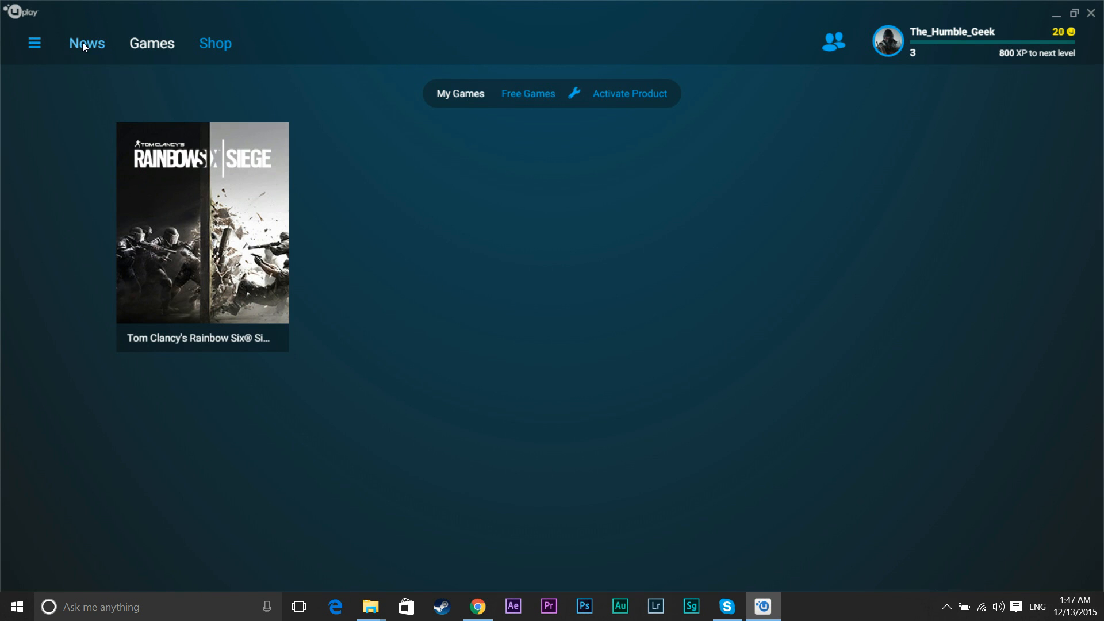
- In Uplay PC, switch from My Games to the News feed announcing Rainbow Six Siege
{"action": "left_click", "coordinate": [86, 43]}
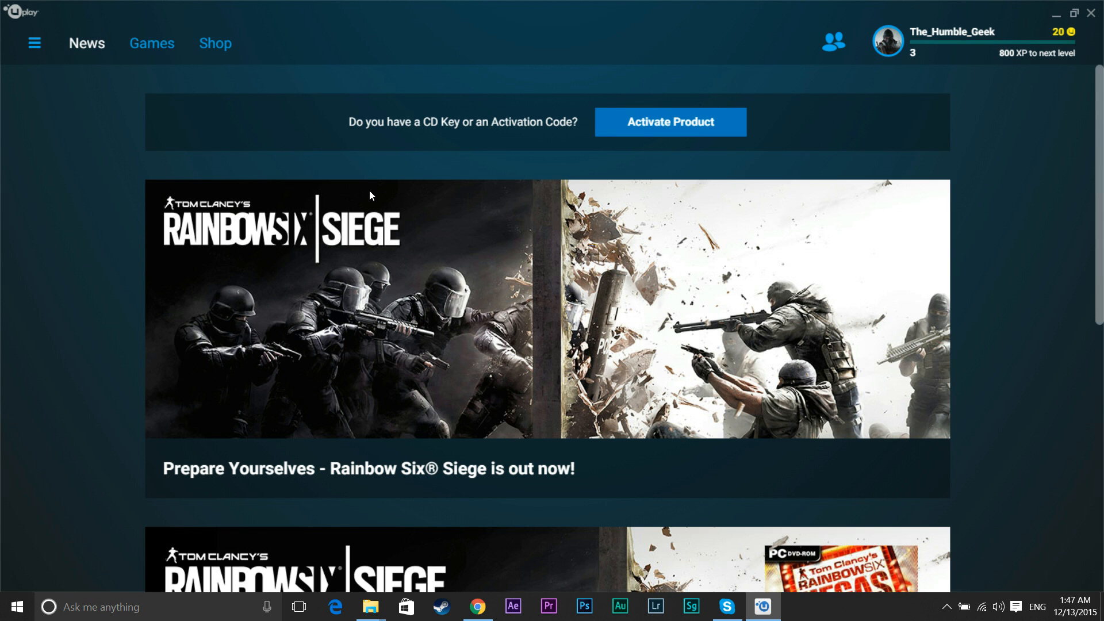
{"action": "mouse_move", "coordinate": [502, 167]}
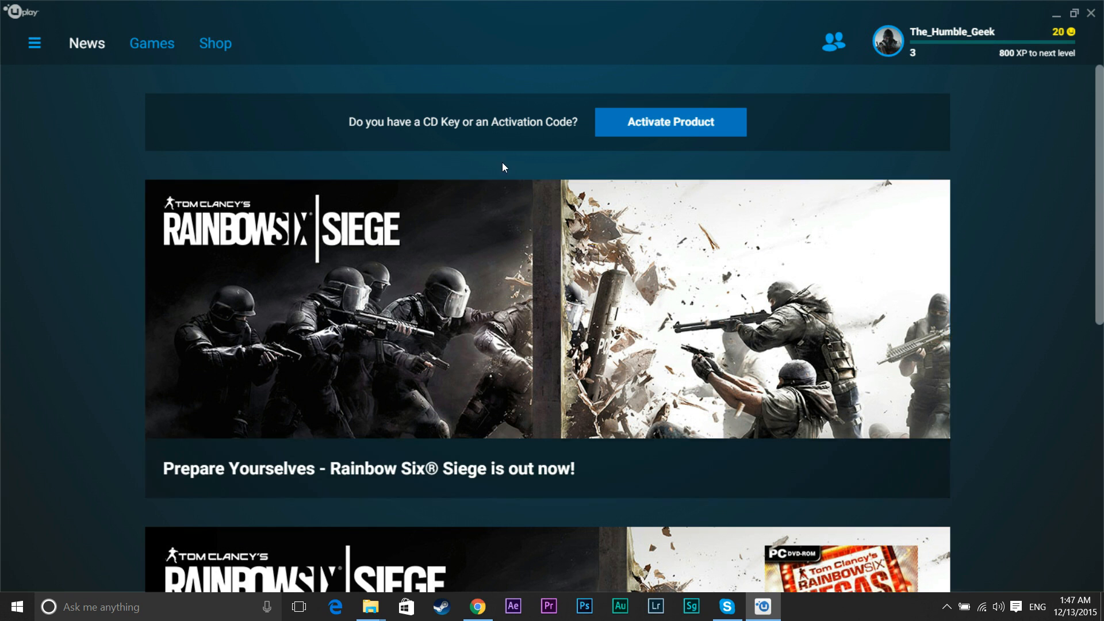
{"action": "mouse_move", "coordinate": [573, 366]}
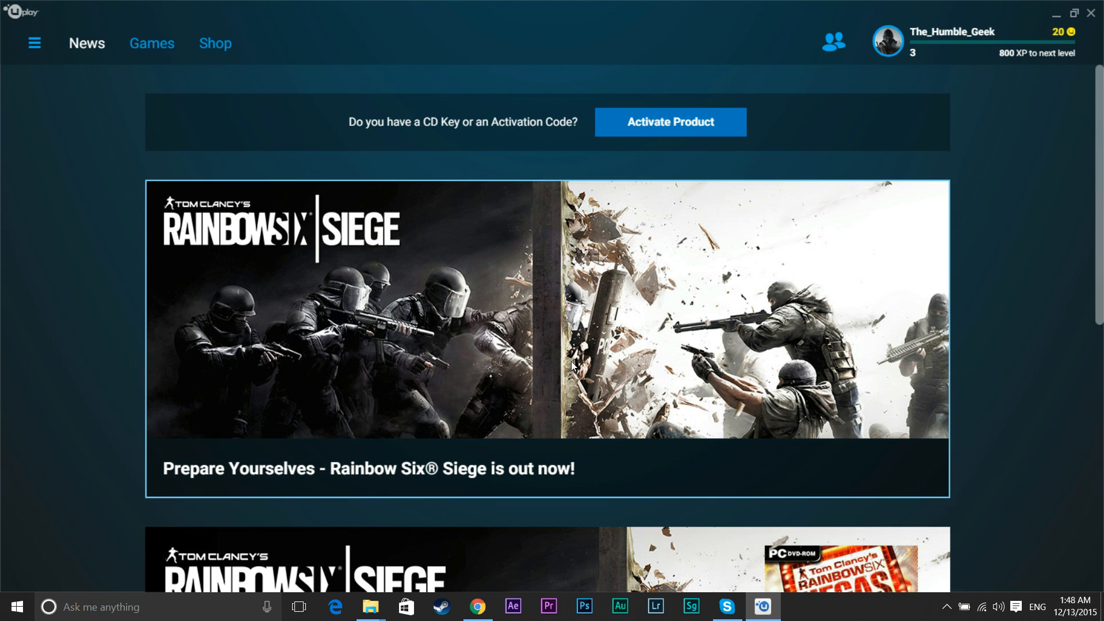
{"action": "mouse_move", "coordinate": [980, 20]}
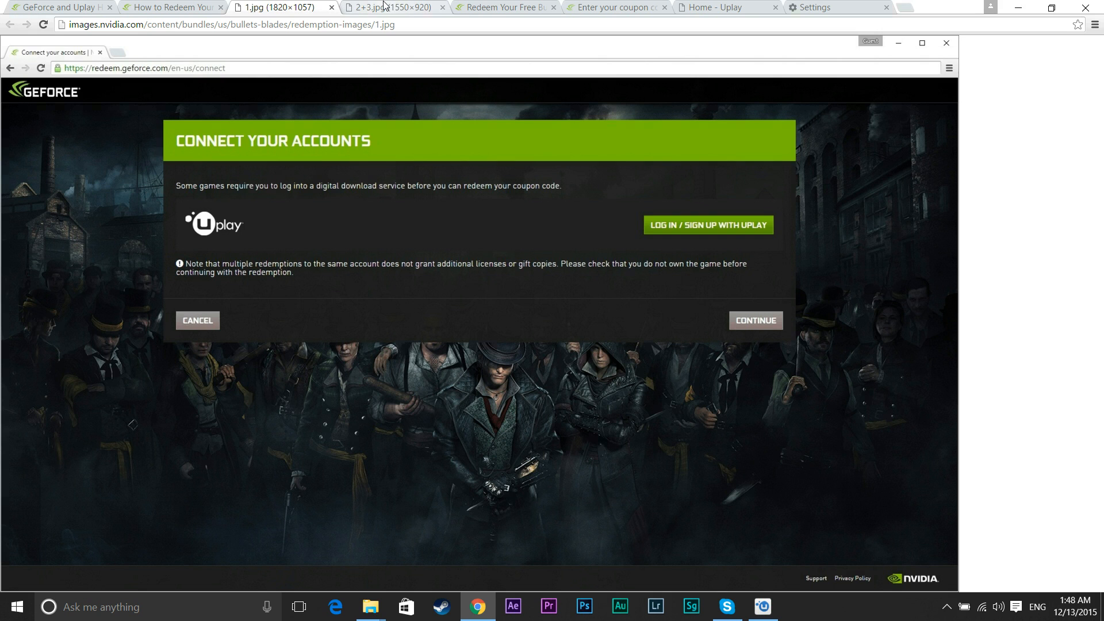
- Show the 2+3.jpg image of the Uplay login, linking and link-successful steps
{"action": "left_click", "coordinate": [391, 7]}
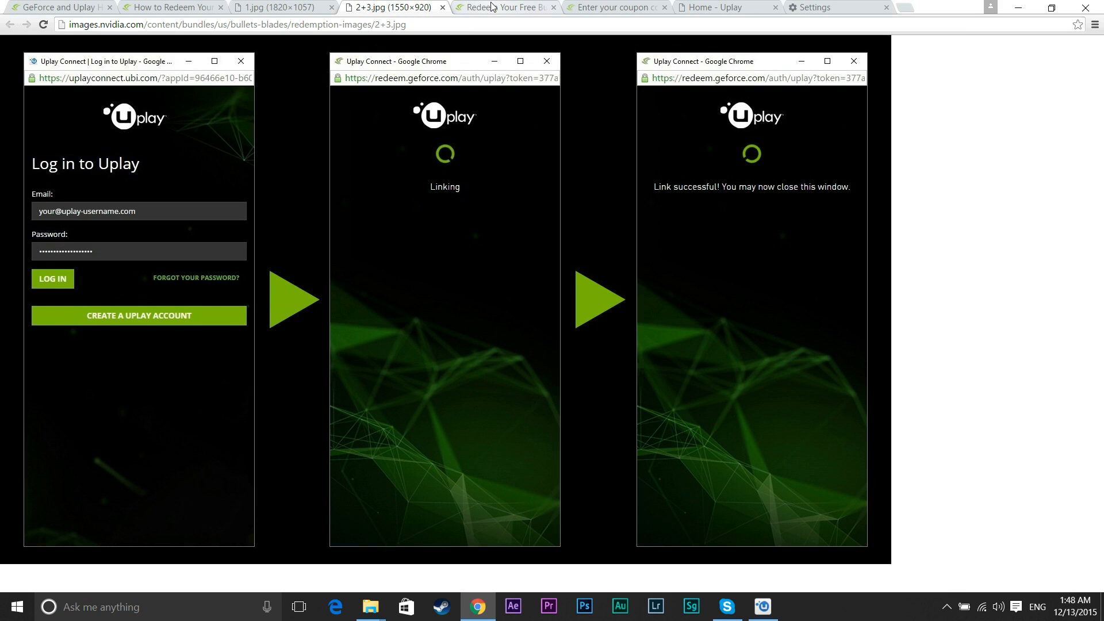
{"action": "mouse_move", "coordinate": [313, 238]}
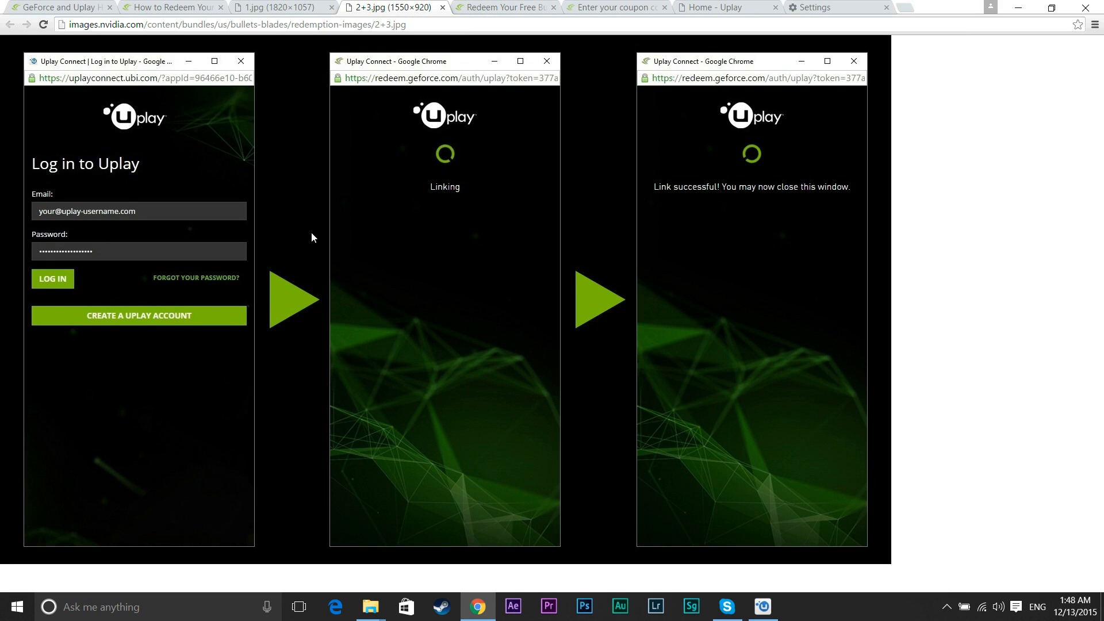
{"action": "mouse_move", "coordinate": [716, 196]}
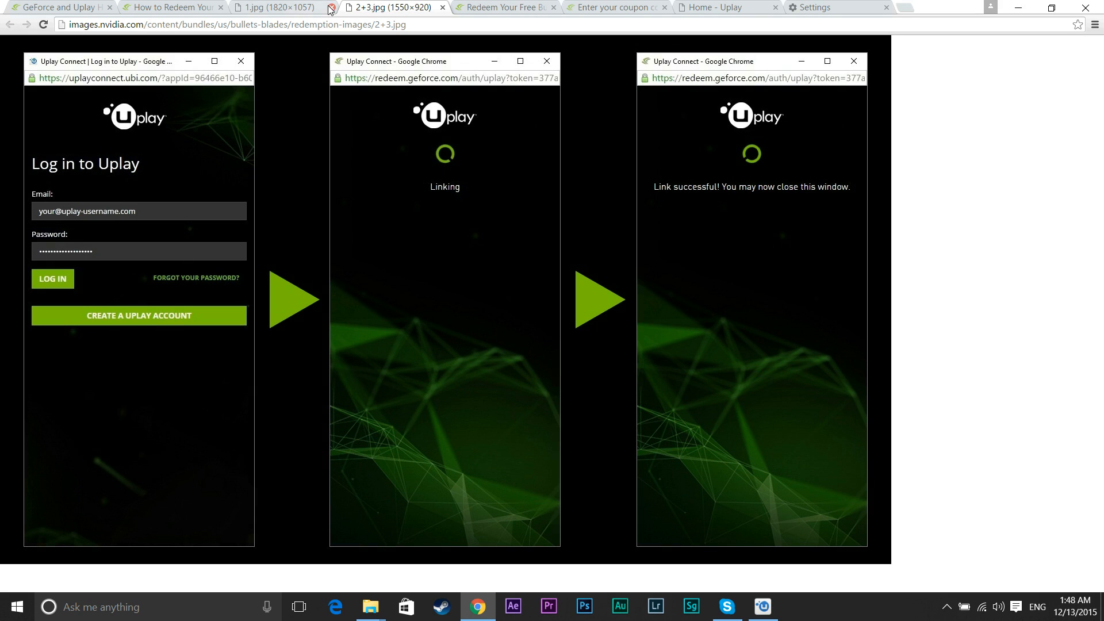
{"action": "mouse_move", "coordinate": [506, 8]}
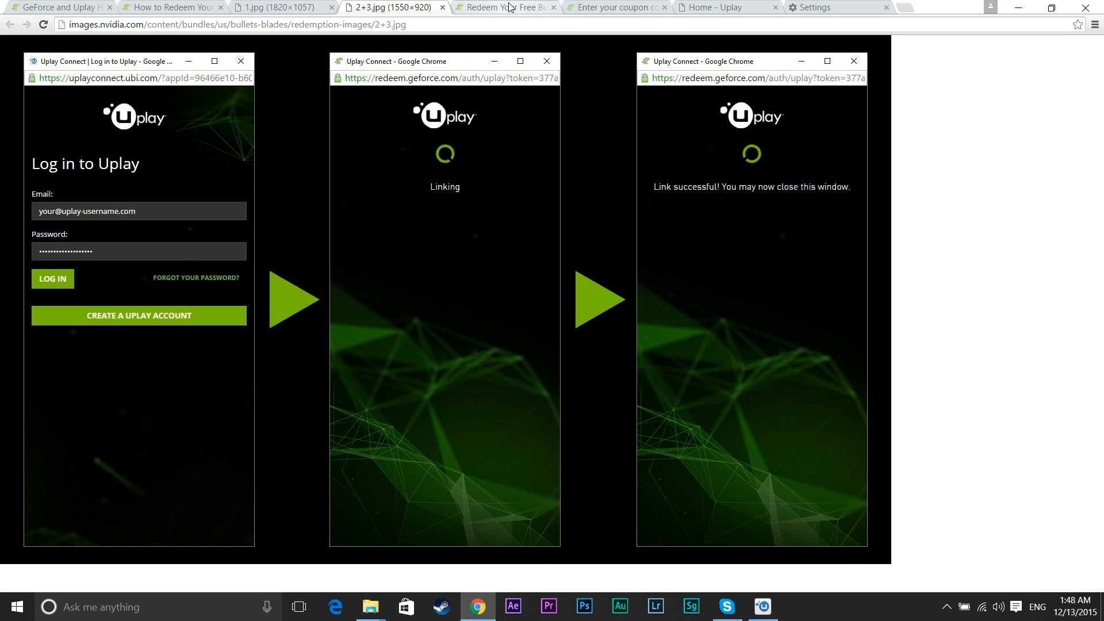
- Return to the Uplay home page with the Ubisoft Club promotion
{"action": "left_click", "coordinate": [717, 7]}
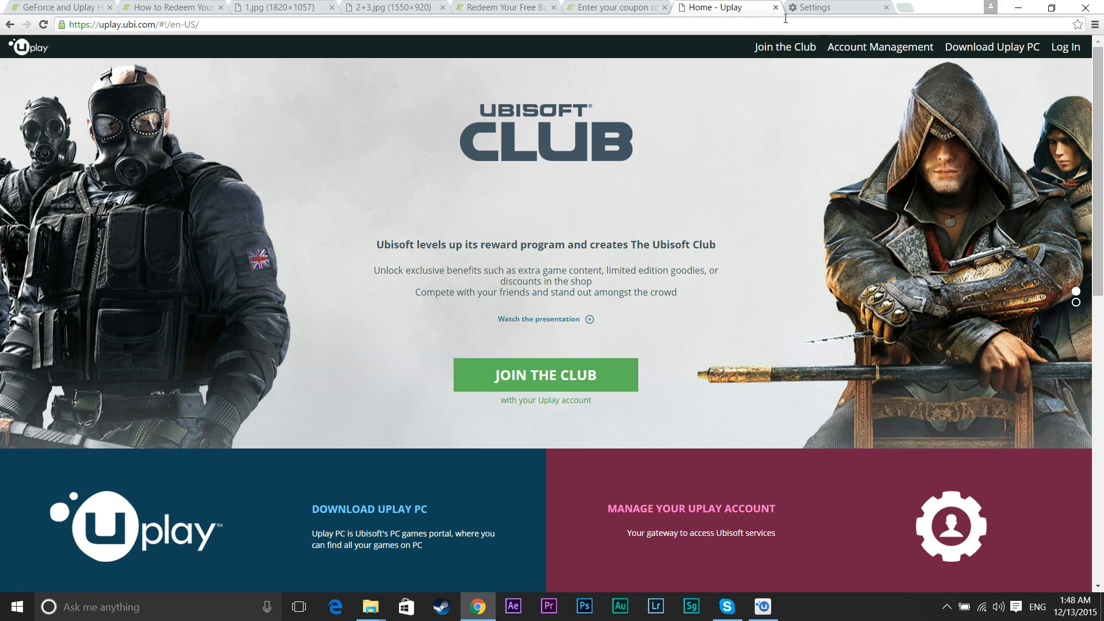
{"action": "mouse_move", "coordinate": [1061, 53]}
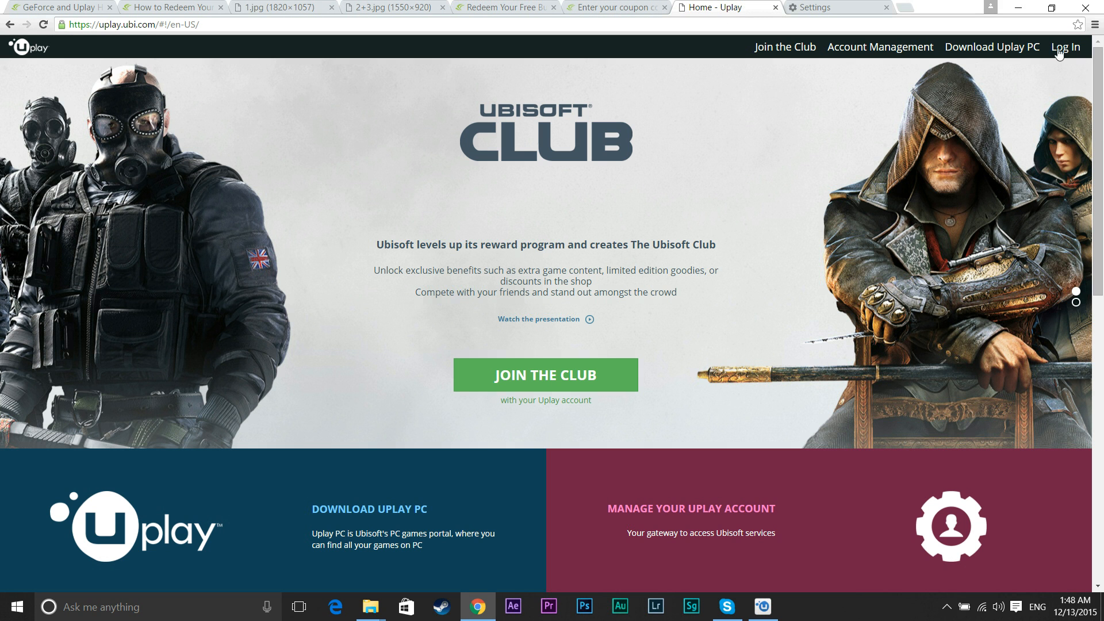
{"action": "mouse_move", "coordinate": [466, 521]}
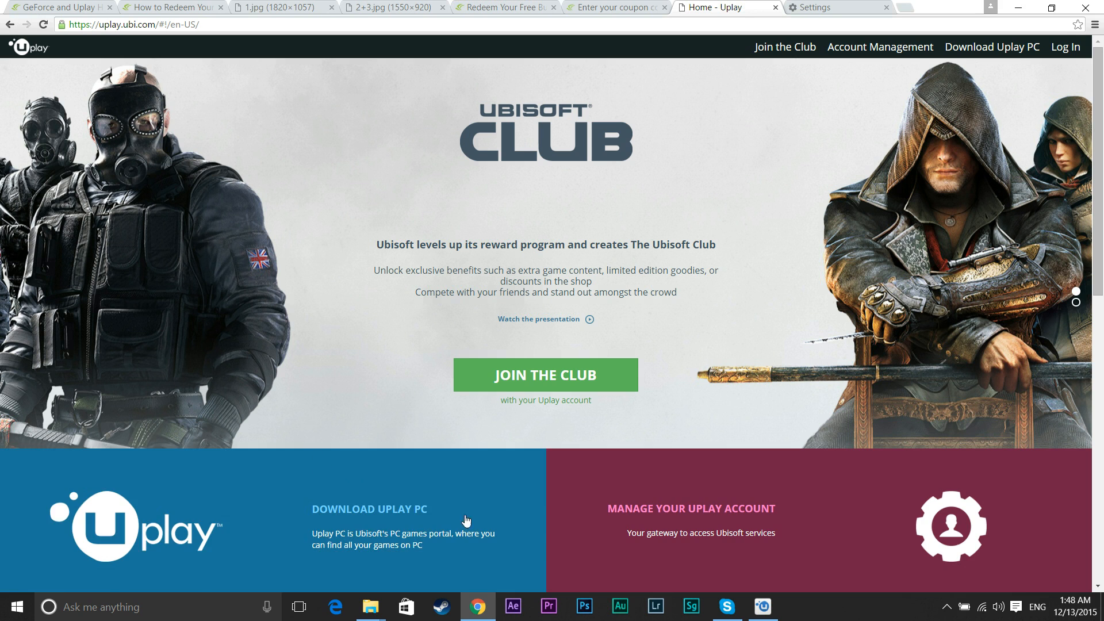
{"action": "mouse_move", "coordinate": [1065, 46]}
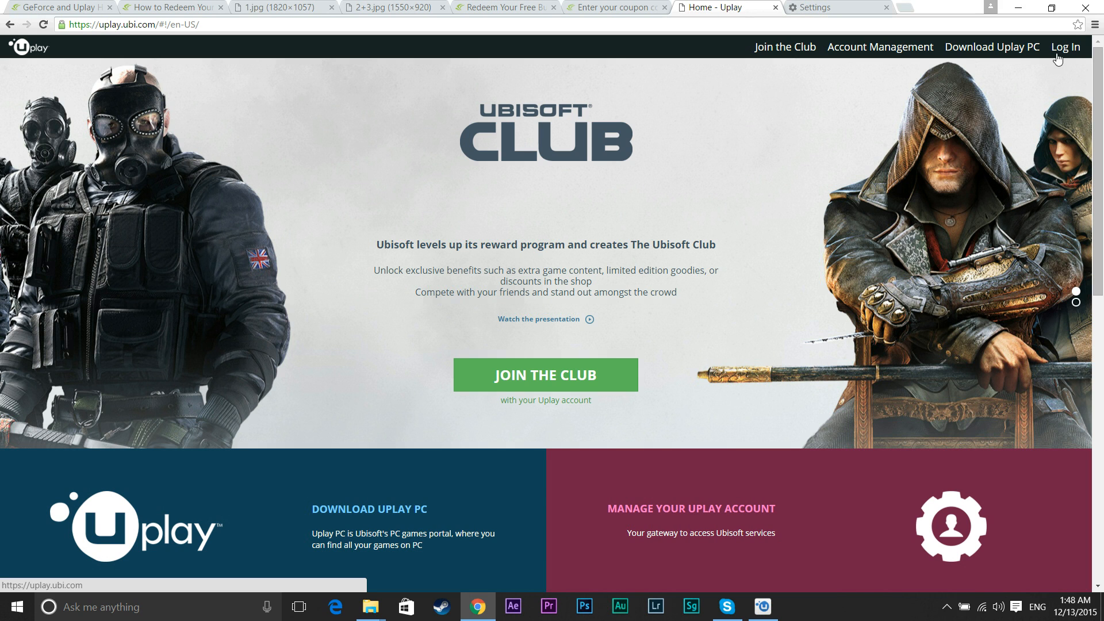
{"action": "mouse_move", "coordinate": [432, 40]}
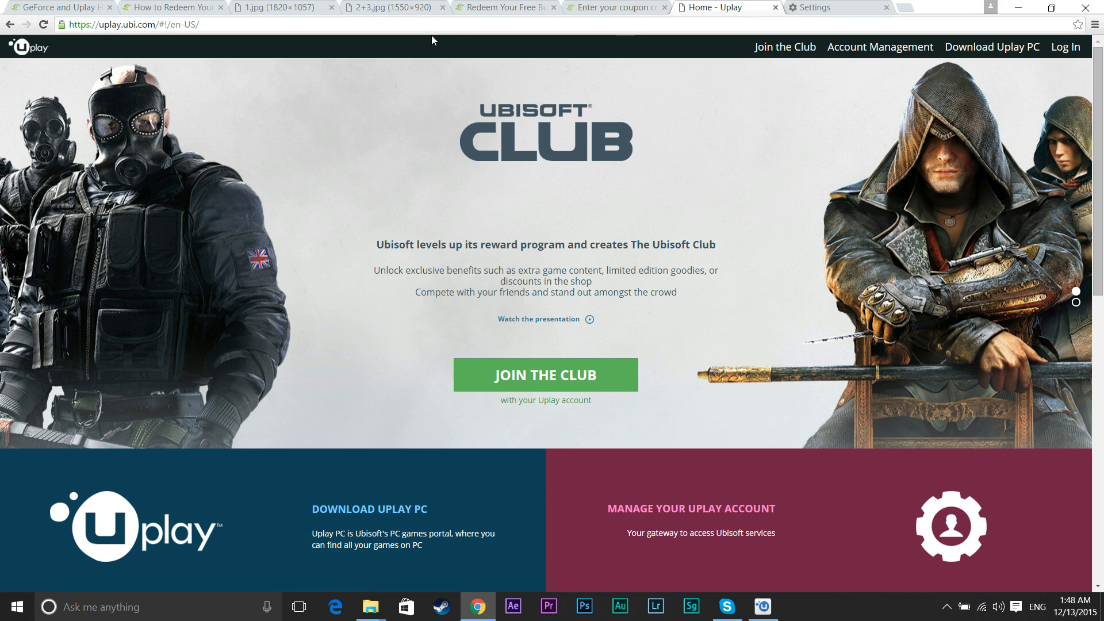
{"action": "mouse_move", "coordinate": [1040, 102]}
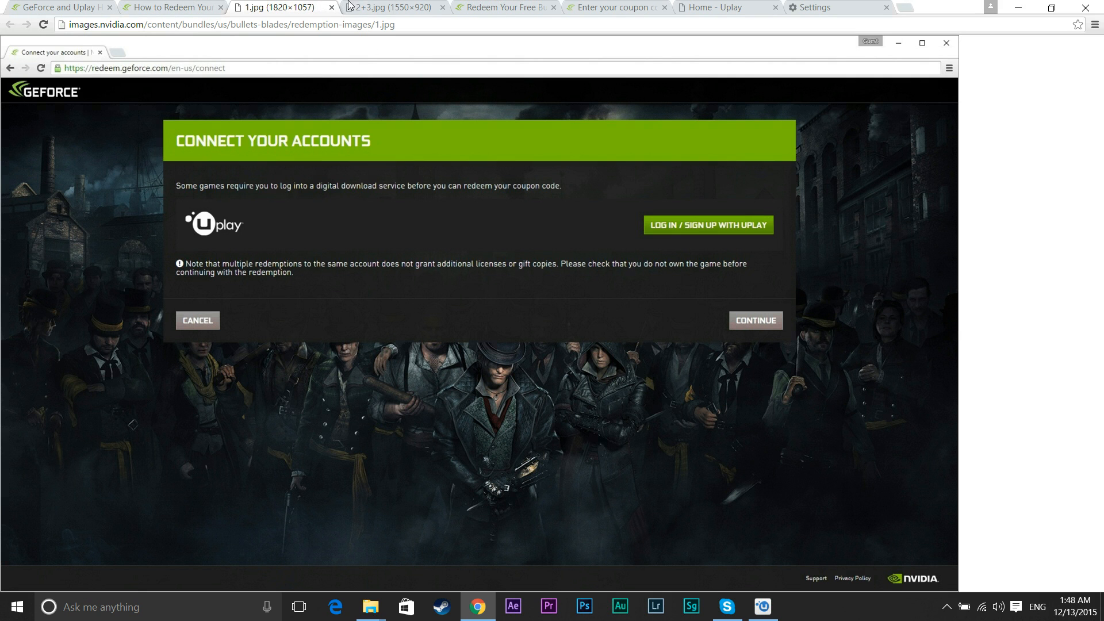
- Recheck the linking image and pop-up instructions, then show the empty GeForce coupon code form
{"action": "left_click", "coordinate": [394, 8]}
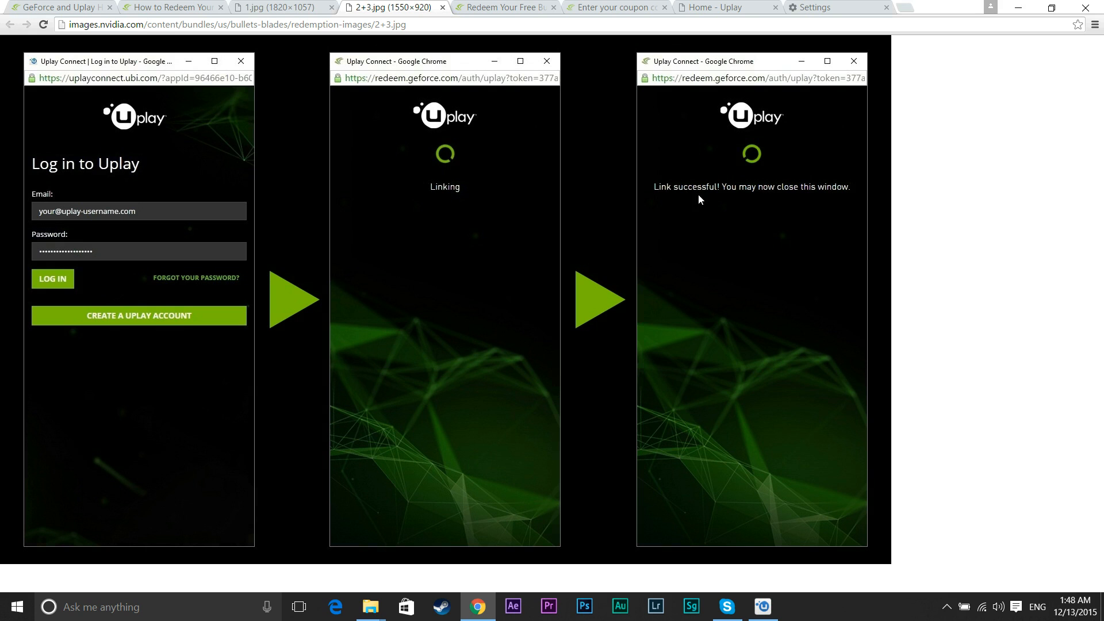
{"action": "mouse_move", "coordinate": [281, 7]}
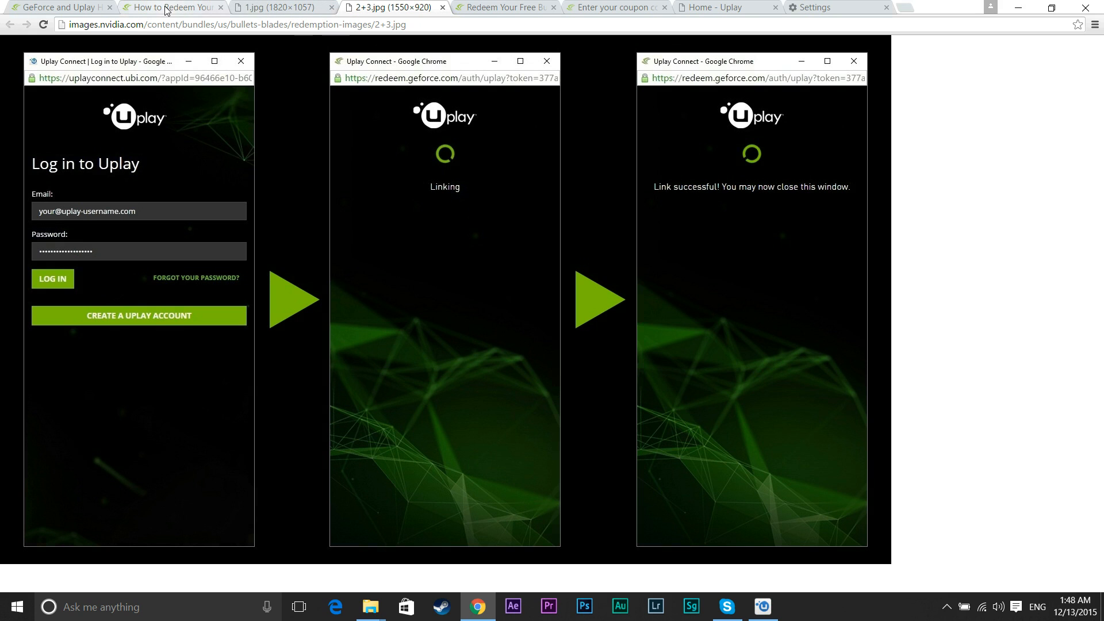
{"action": "mouse_move", "coordinate": [275, 12]}
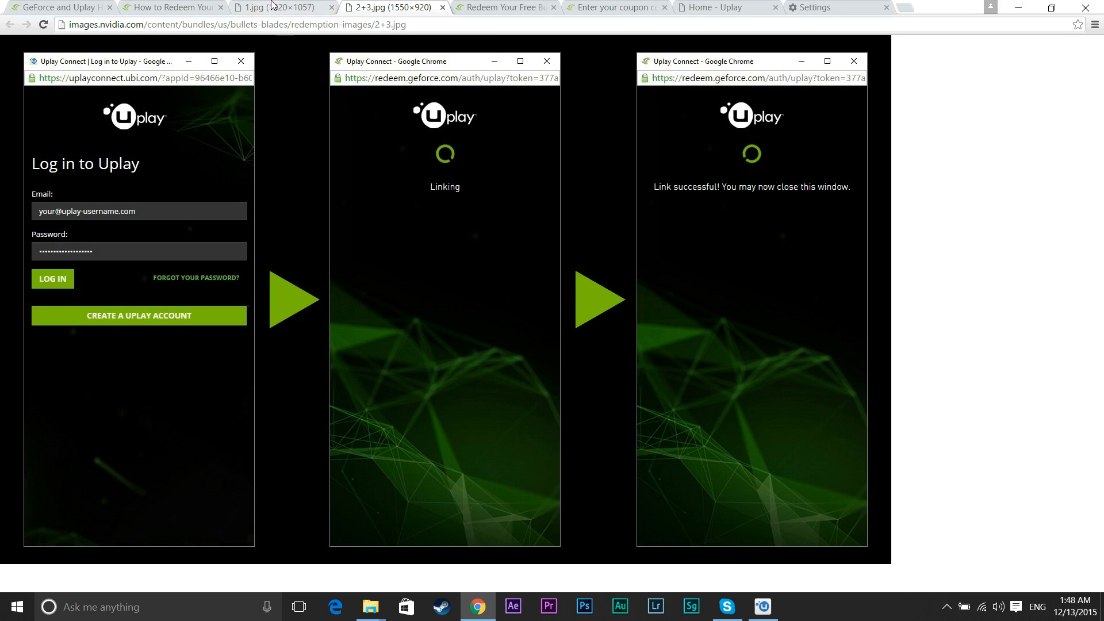
{"action": "left_click", "coordinate": [173, 7]}
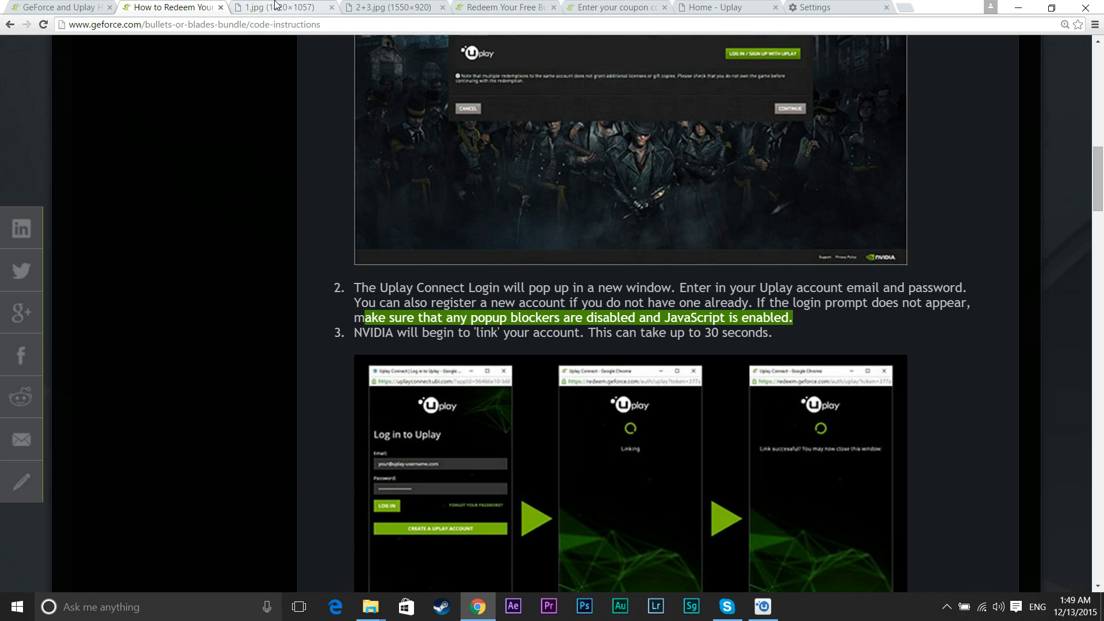
{"action": "left_click", "coordinate": [381, 7]}
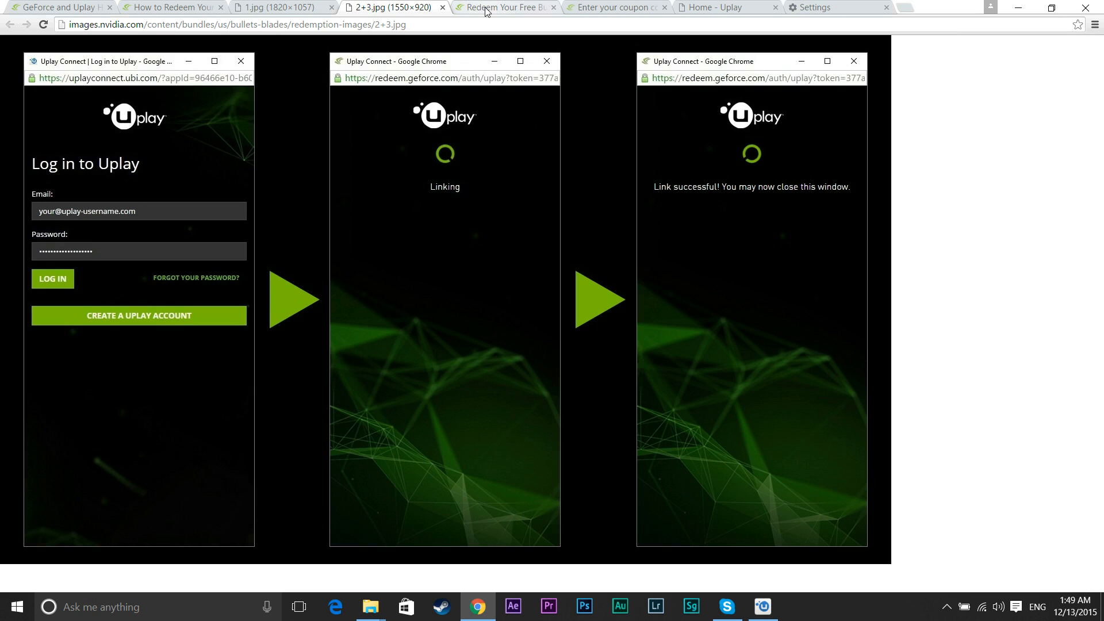
{"action": "left_click", "coordinate": [503, 8]}
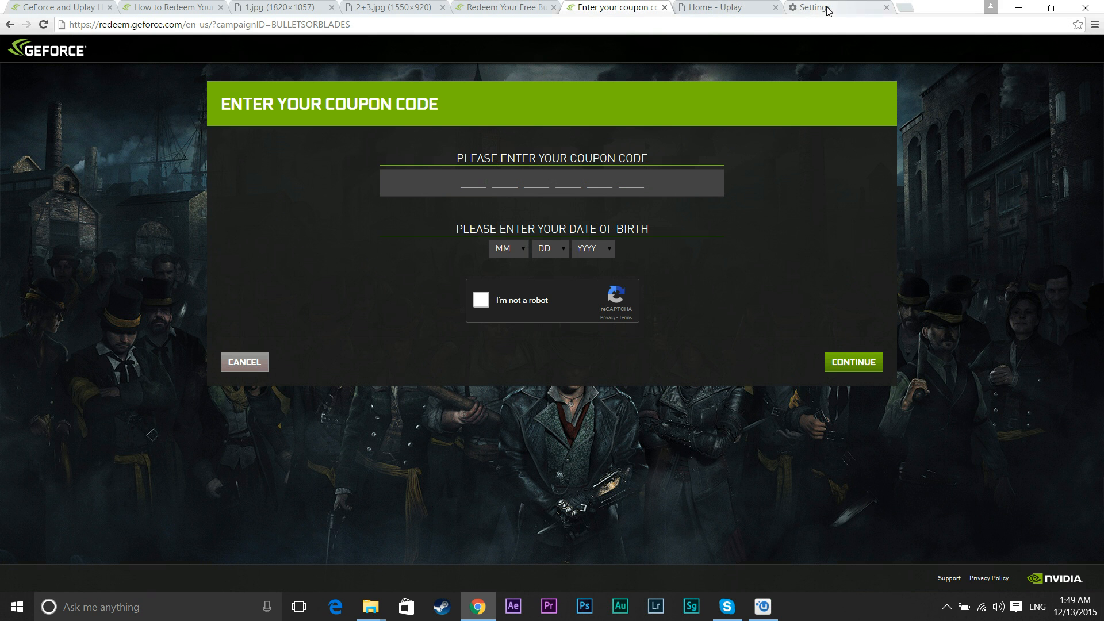
- Show Chrome's Settings page again at the Privacy section
{"action": "left_click", "coordinate": [830, 8]}
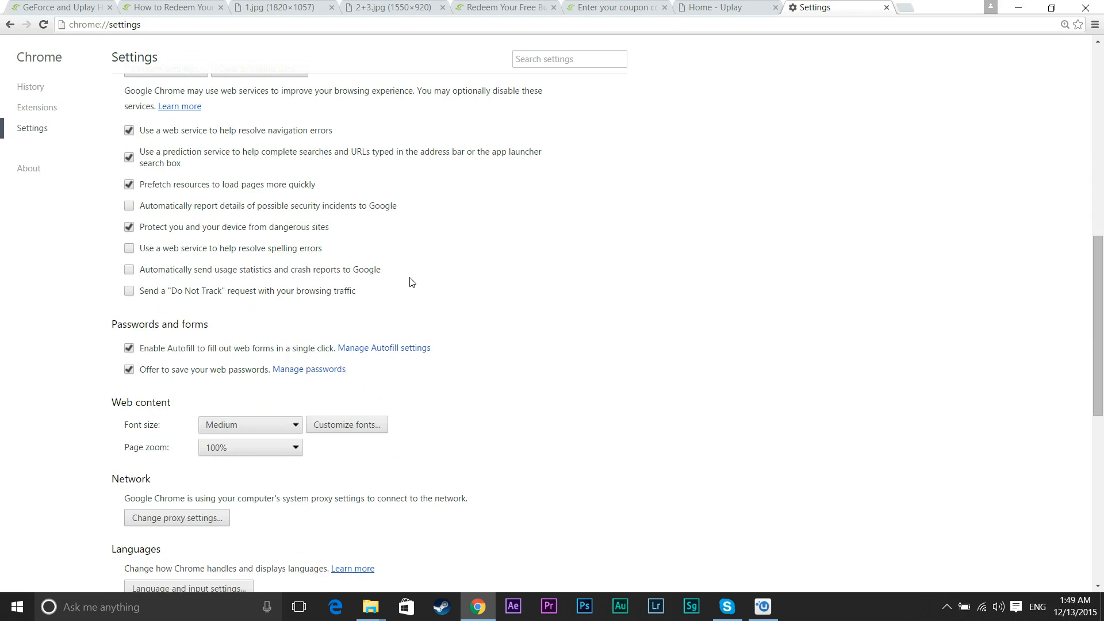
{"action": "scroll", "scroll_direction": "up", "scroll_amount": 3}
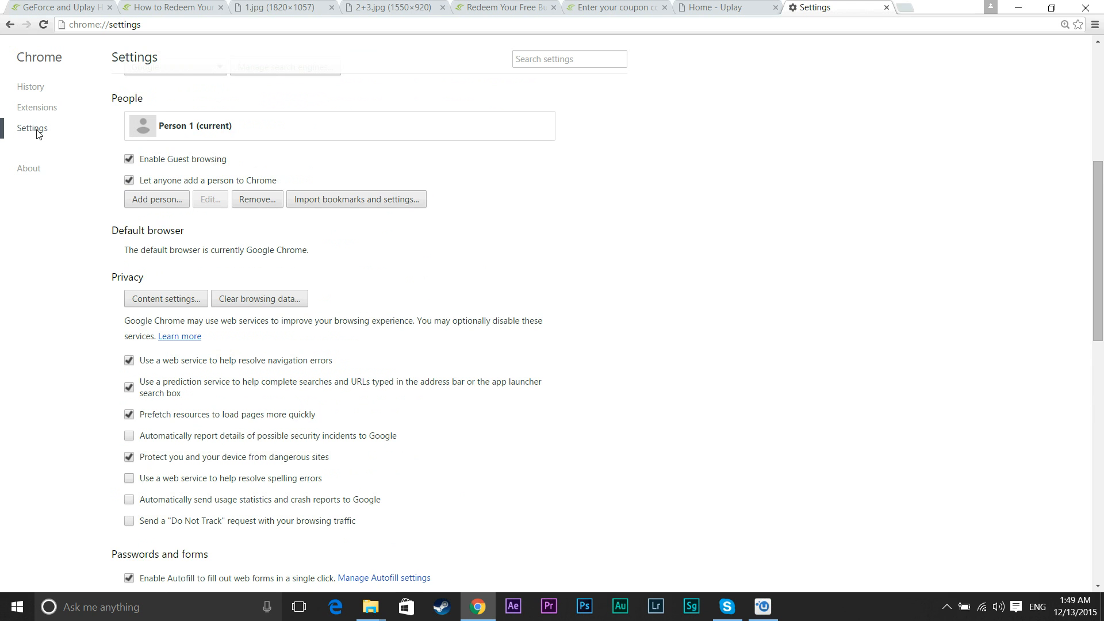
{"action": "scroll", "scroll_direction": "down", "scroll_amount": 3}
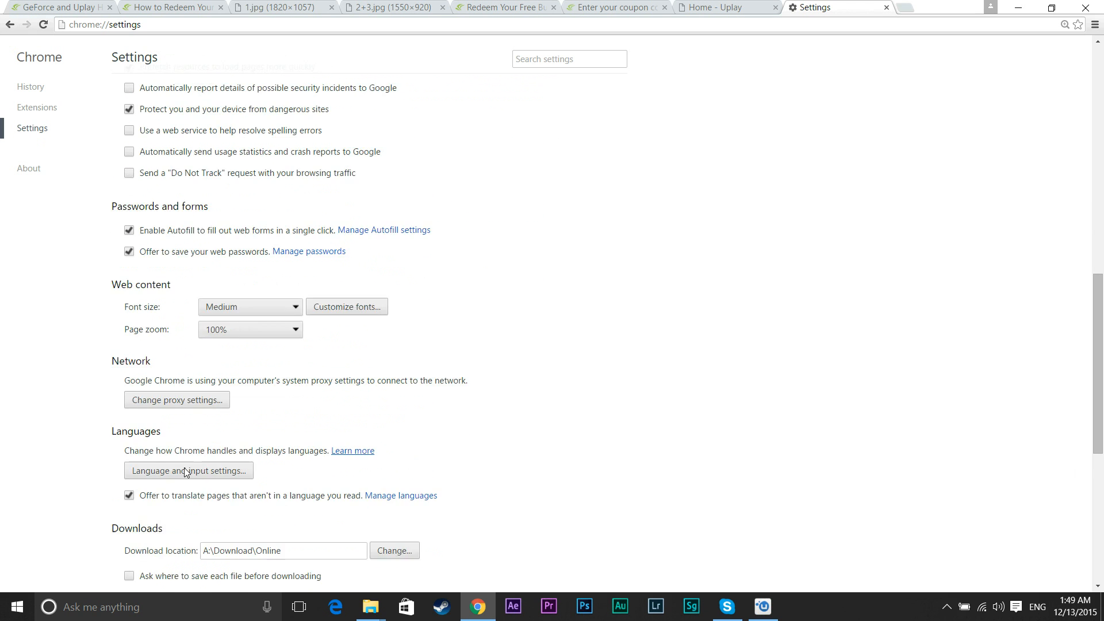
{"action": "scroll", "scroll_direction": "up", "scroll_amount": 3}
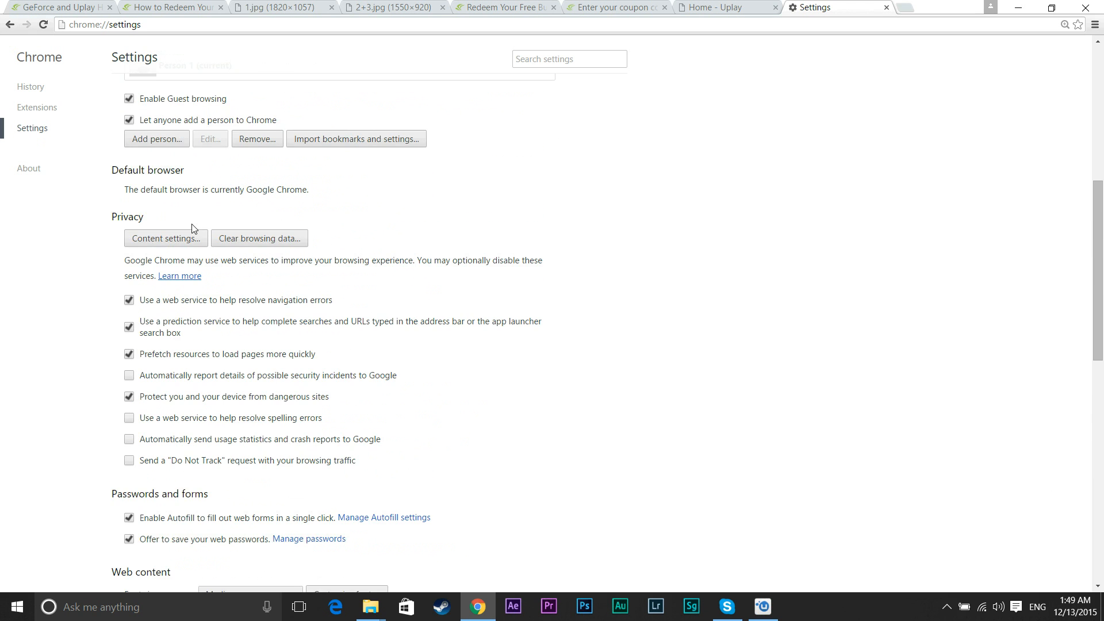
- Choose 'Do not allow any site to show pop-ups (recommended)' and confirm with Done
{"action": "left_click", "coordinate": [164, 238]}
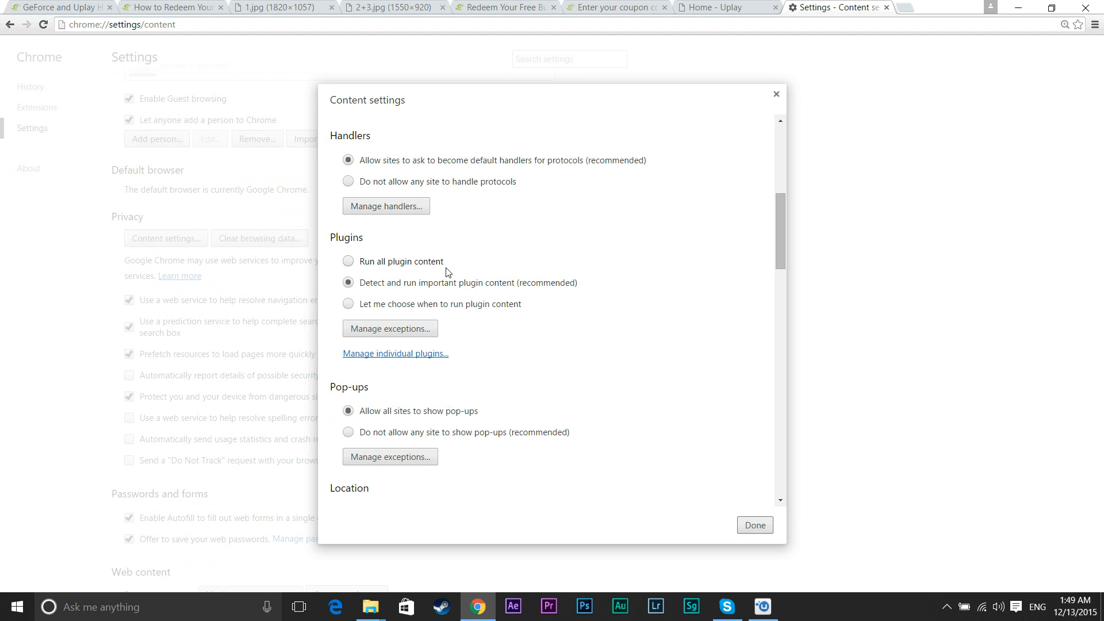
{"action": "scroll", "scroll_direction": "down", "scroll_amount": 3}
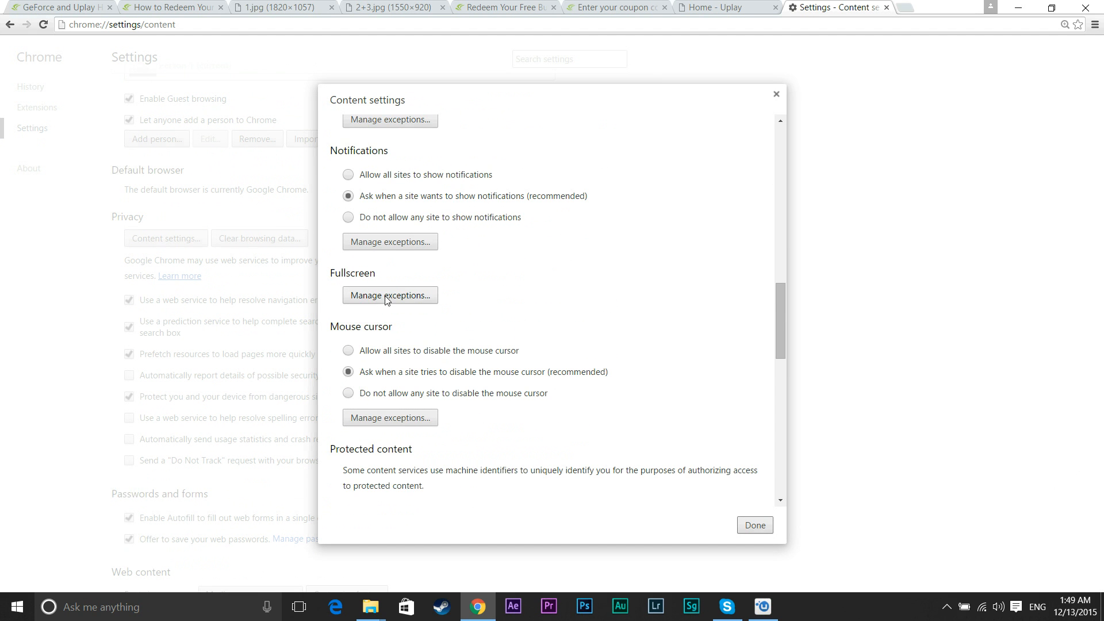
{"action": "mouse_move", "coordinate": [387, 317]}
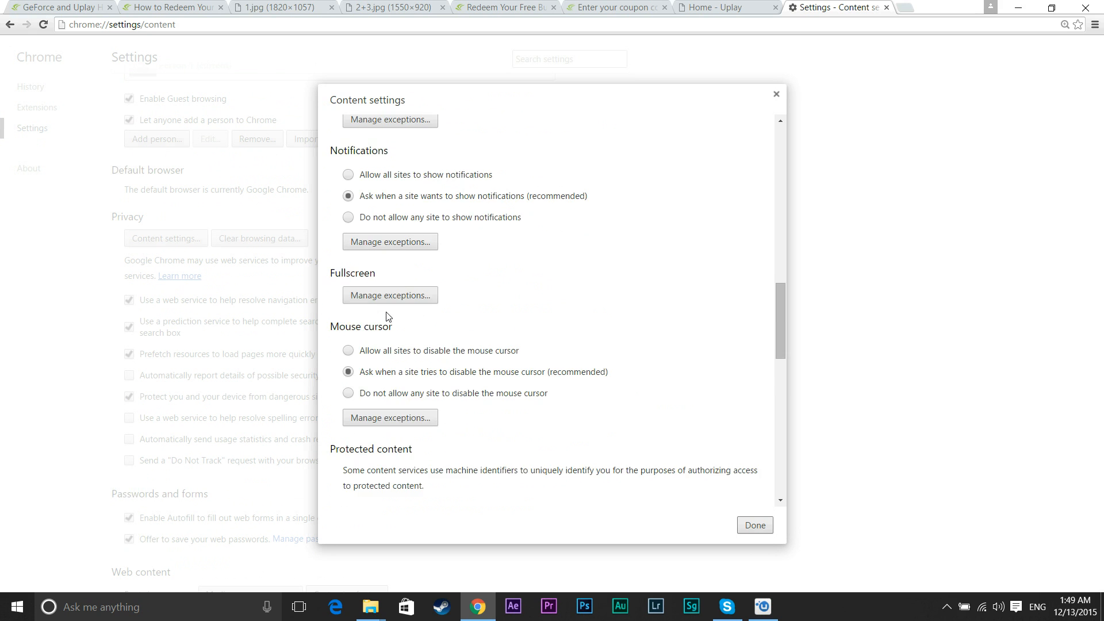
{"action": "scroll", "scroll_direction": "up", "scroll_amount": 3}
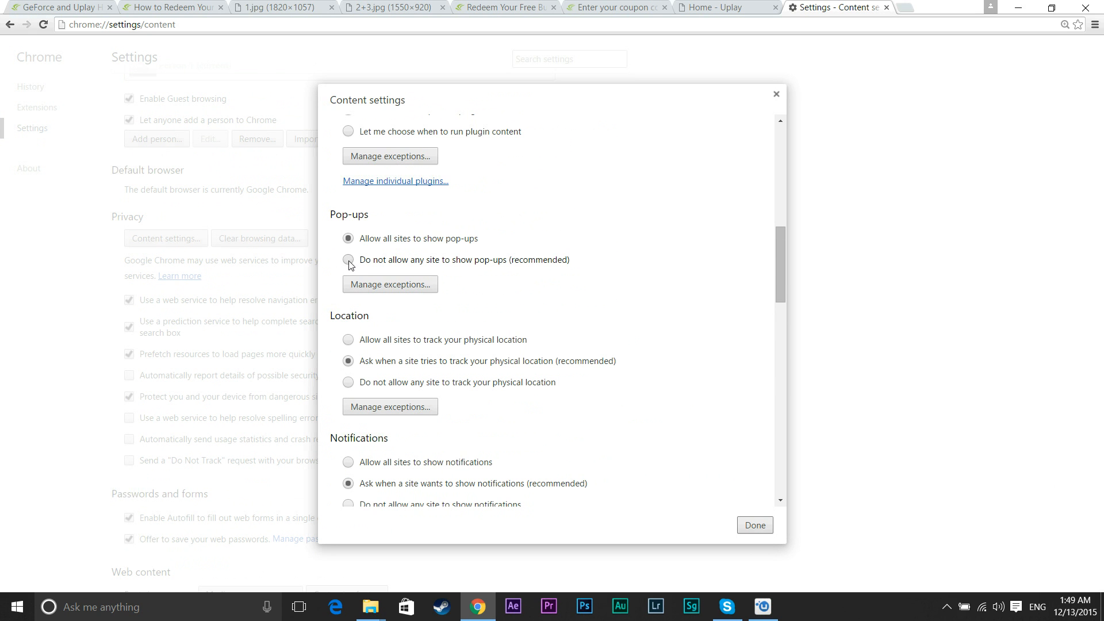
{"action": "left_click", "coordinate": [347, 260]}
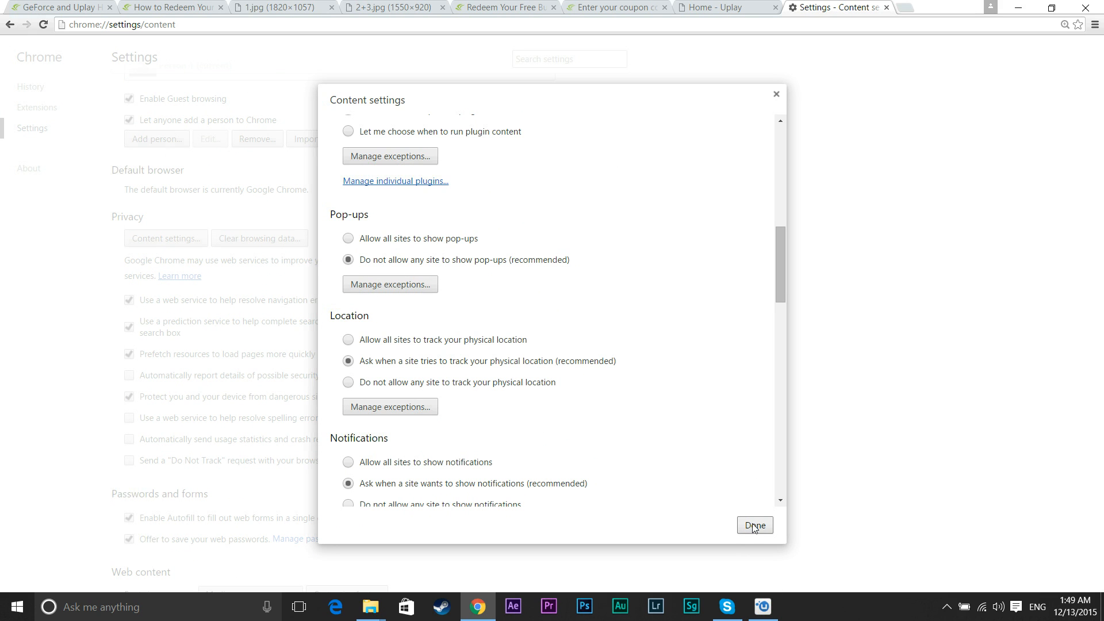
{"action": "scroll", "scroll_direction": "up", "scroll_amount": 3}
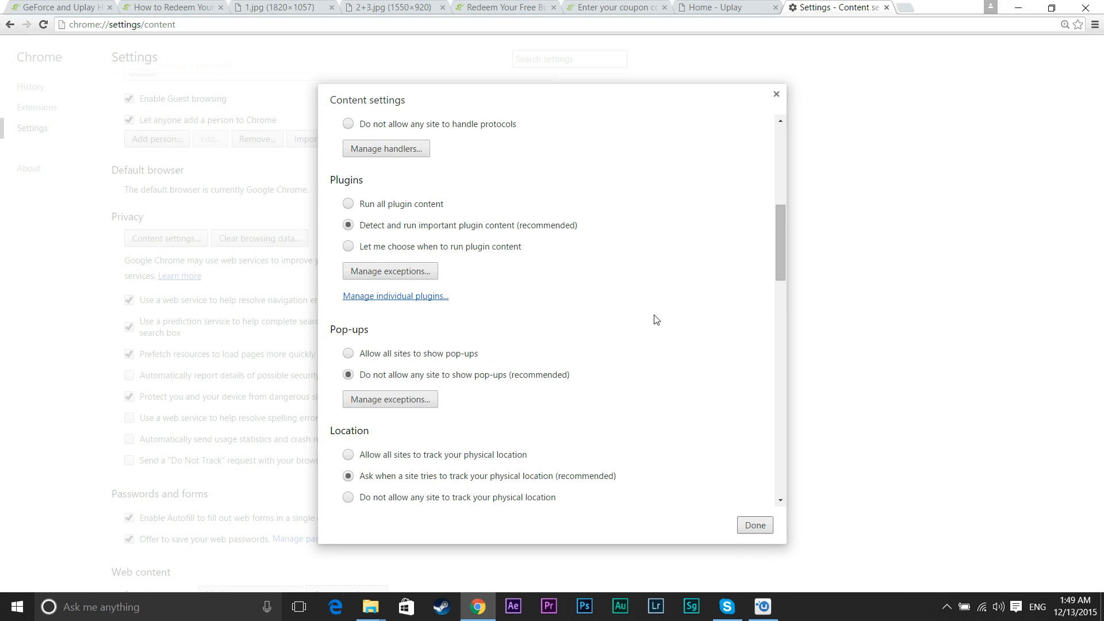
{"action": "scroll", "scroll_direction": "up", "scroll_amount": 3}
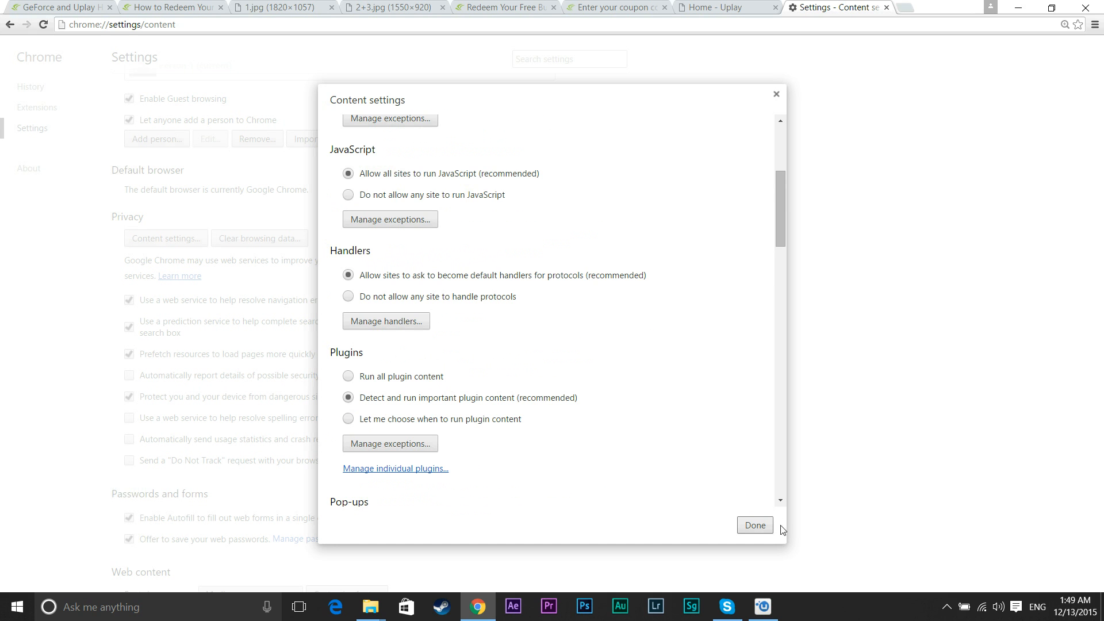
{"action": "left_click", "coordinate": [754, 526]}
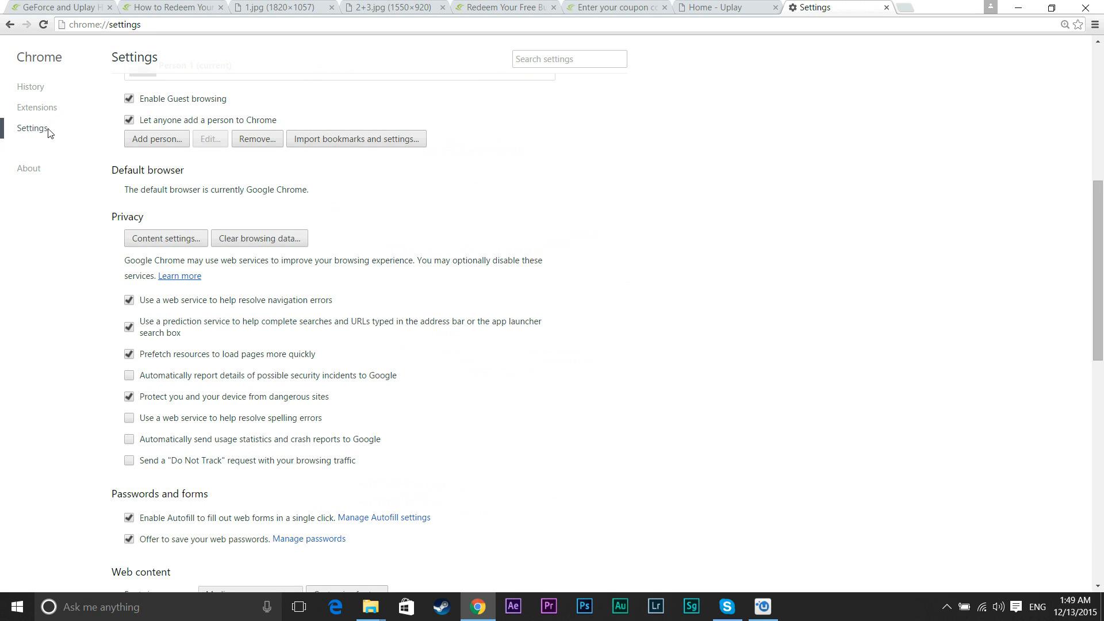
- Show the Extensions list with Google Docs, Docs Offline, Sheets and Slides enabled
{"action": "left_click", "coordinate": [36, 107]}
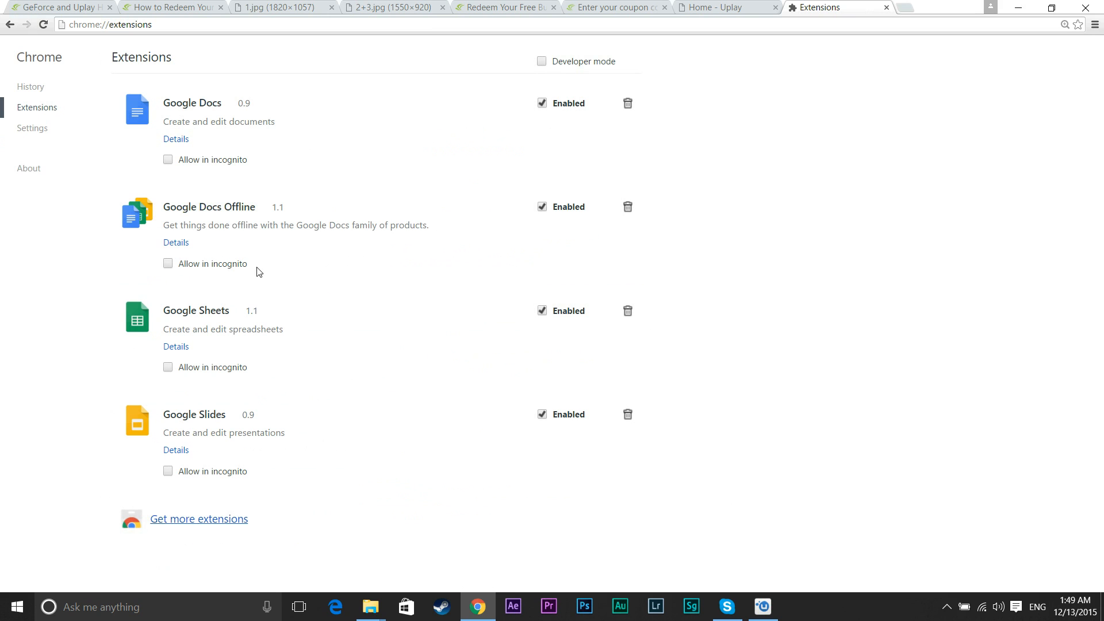
{"action": "mouse_move", "coordinate": [195, 190]}
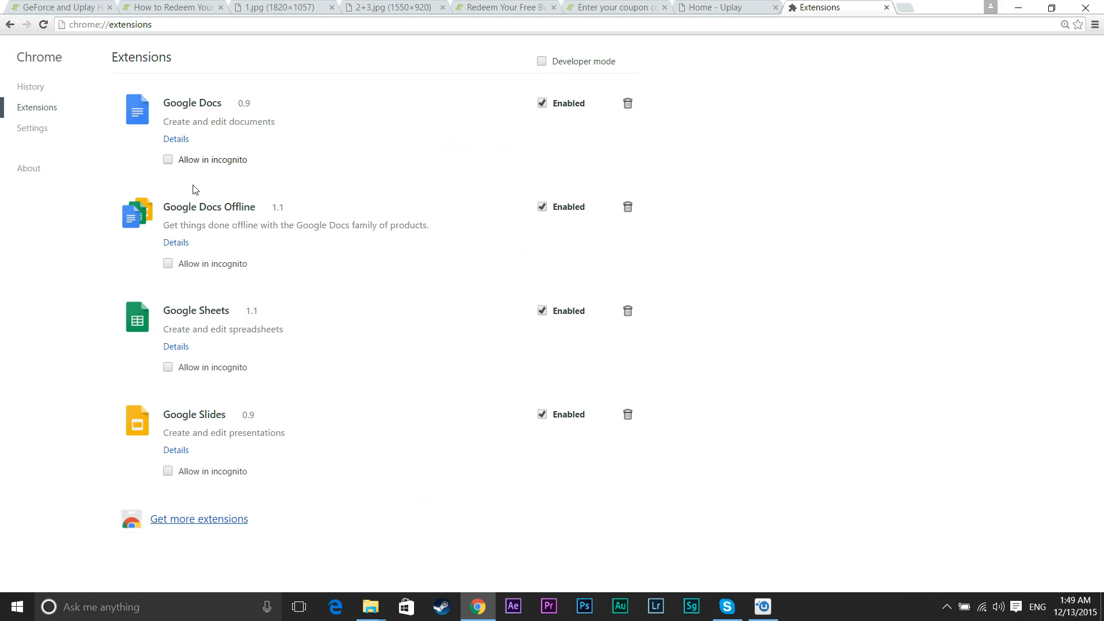
{"action": "mouse_move", "coordinate": [536, 442]}
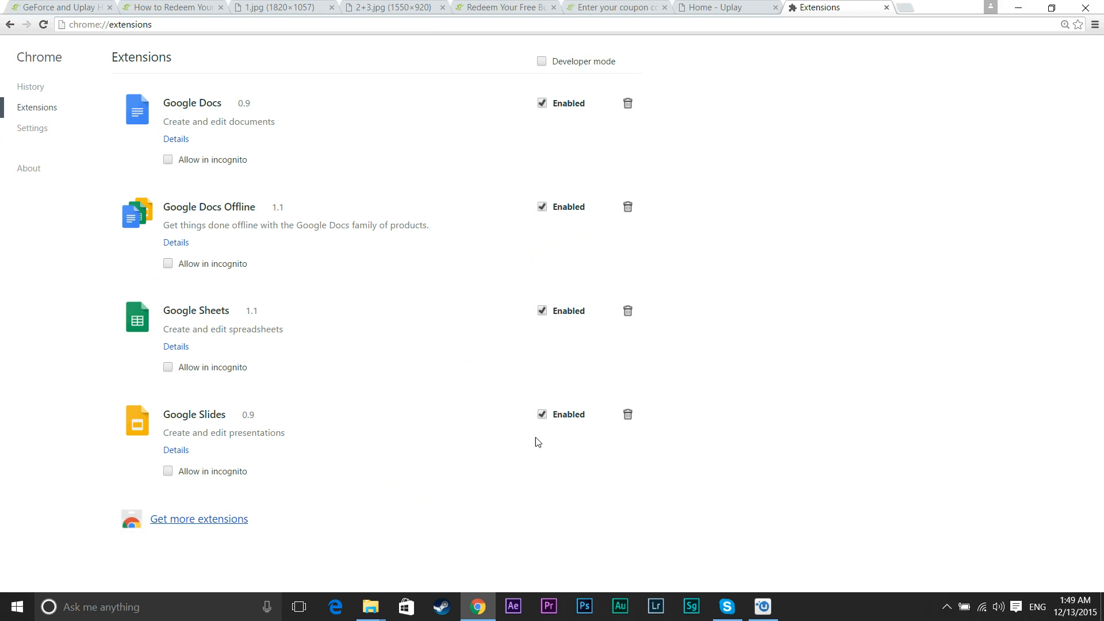
{"action": "mouse_move", "coordinate": [537, 384]}
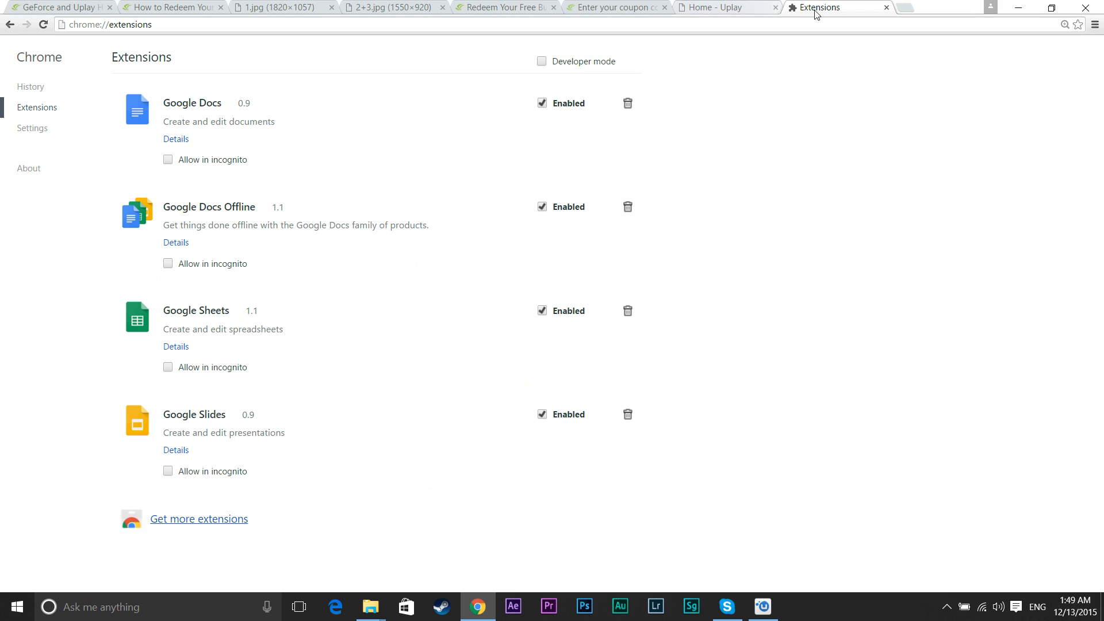
{"action": "mouse_move", "coordinate": [863, 7]}
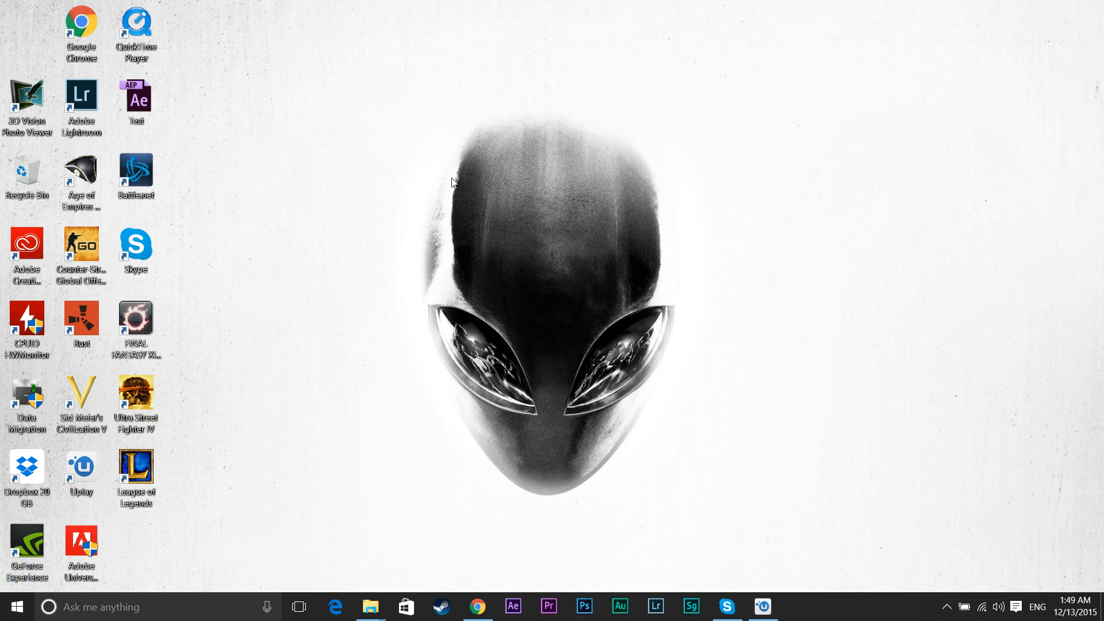
{"action": "mouse_move", "coordinate": [505, 241]}
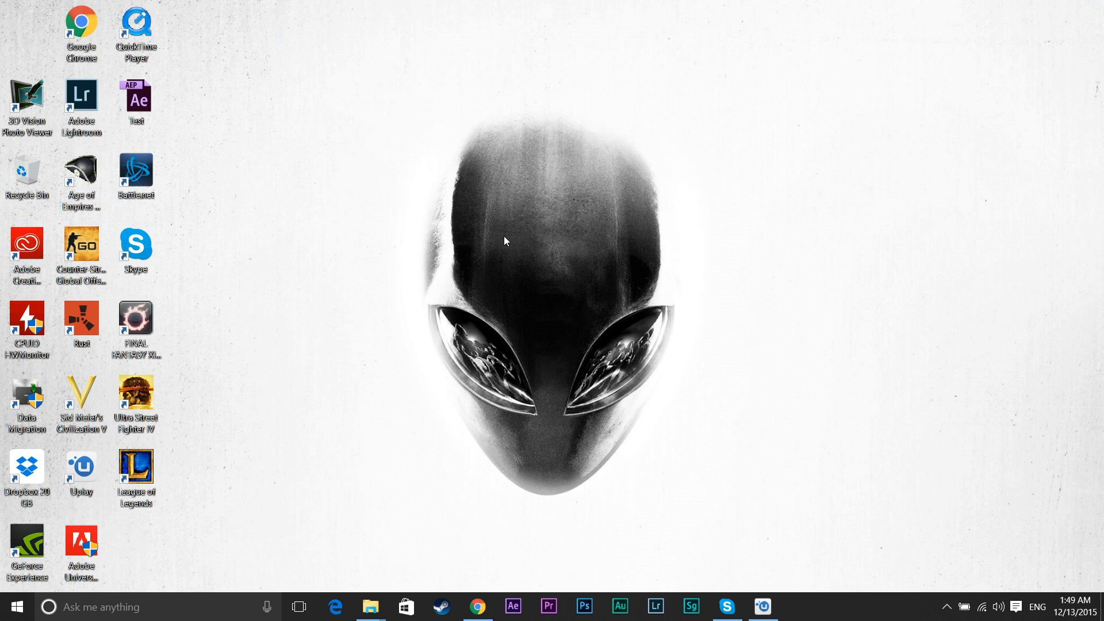
{"action": "mouse_move", "coordinate": [364, 121]}
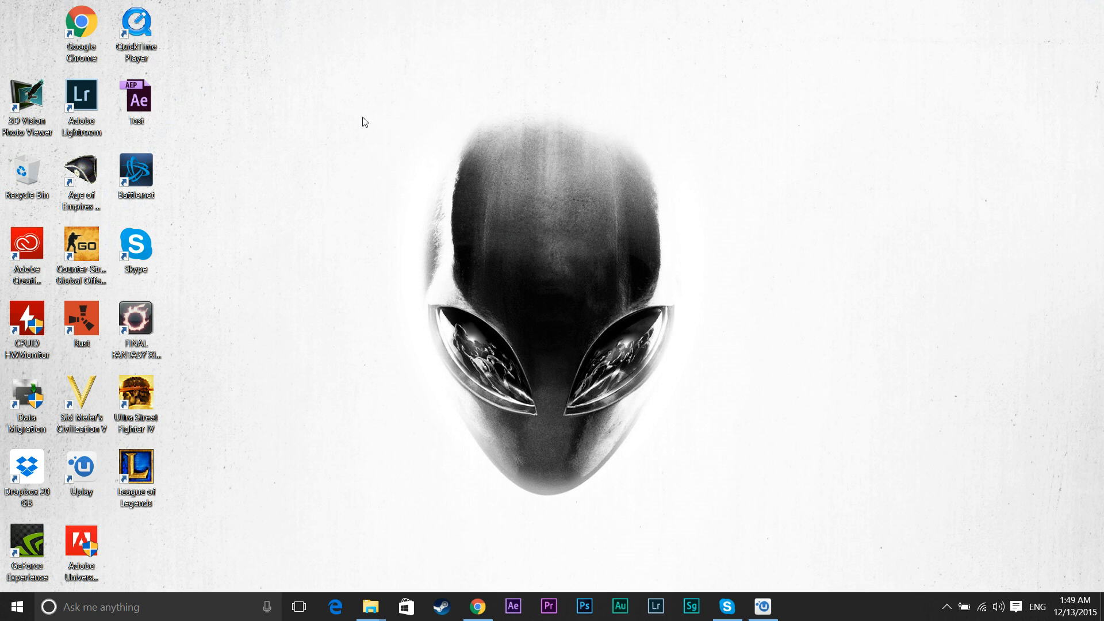
{"action": "mouse_move", "coordinate": [684, 480]}
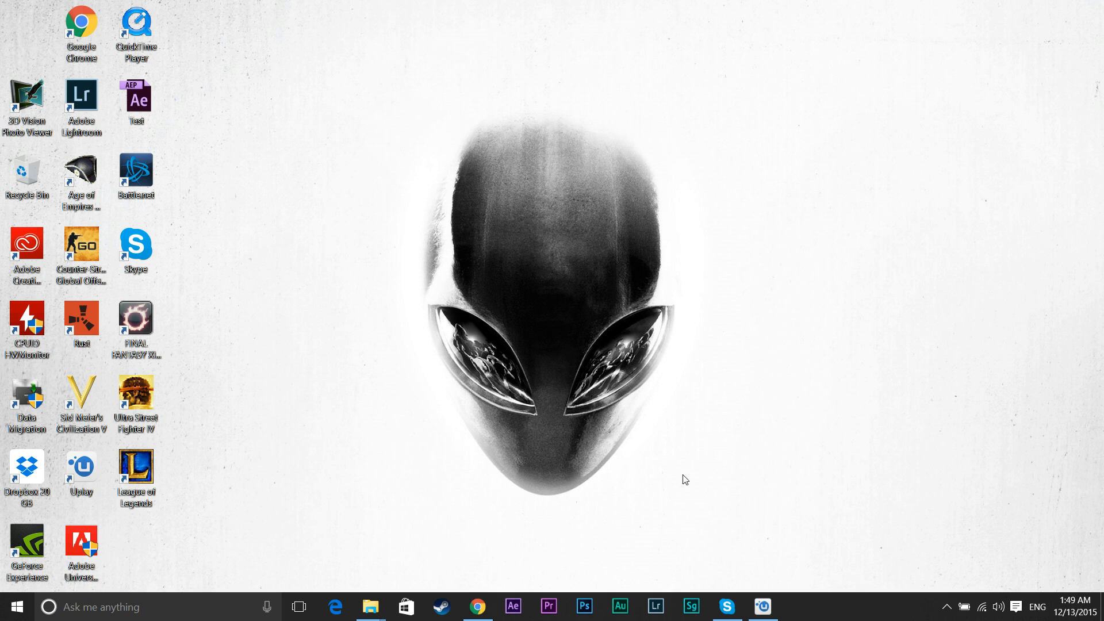
{"action": "mouse_move", "coordinate": [447, 158]}
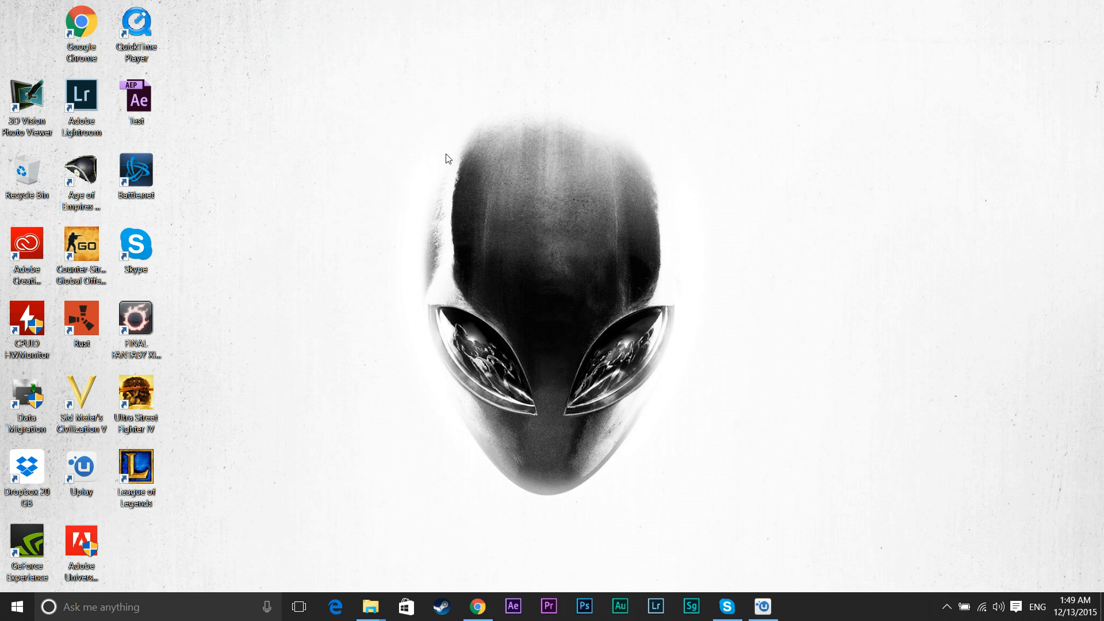
{"action": "mouse_move", "coordinate": [553, 241]}
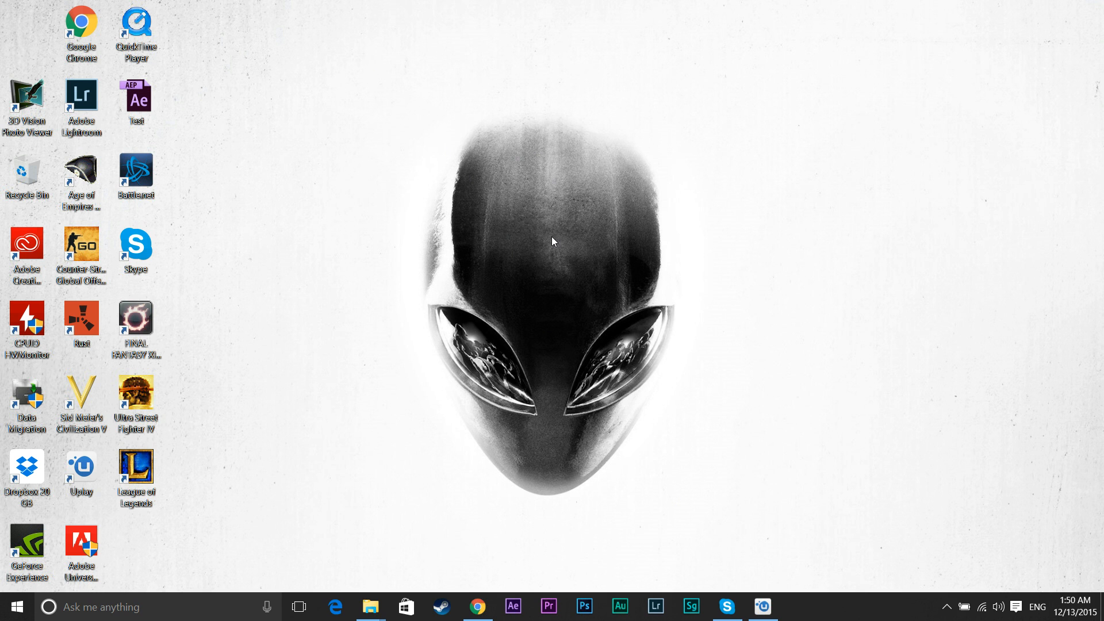
{"action": "mouse_move", "coordinate": [544, 244]}
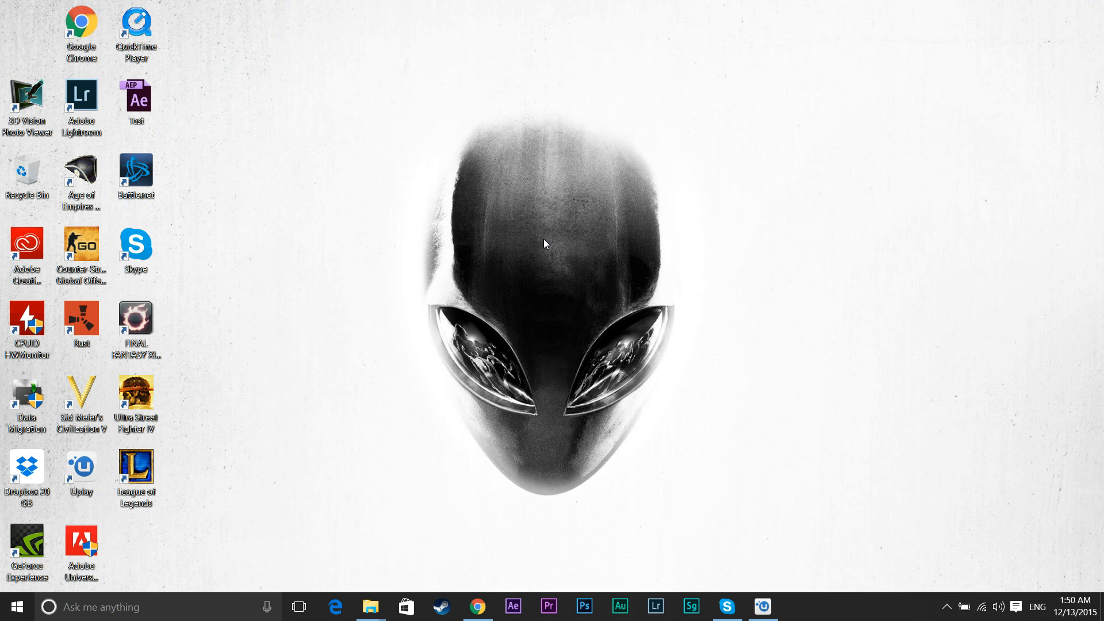
{"action": "mouse_move", "coordinate": [548, 232]}
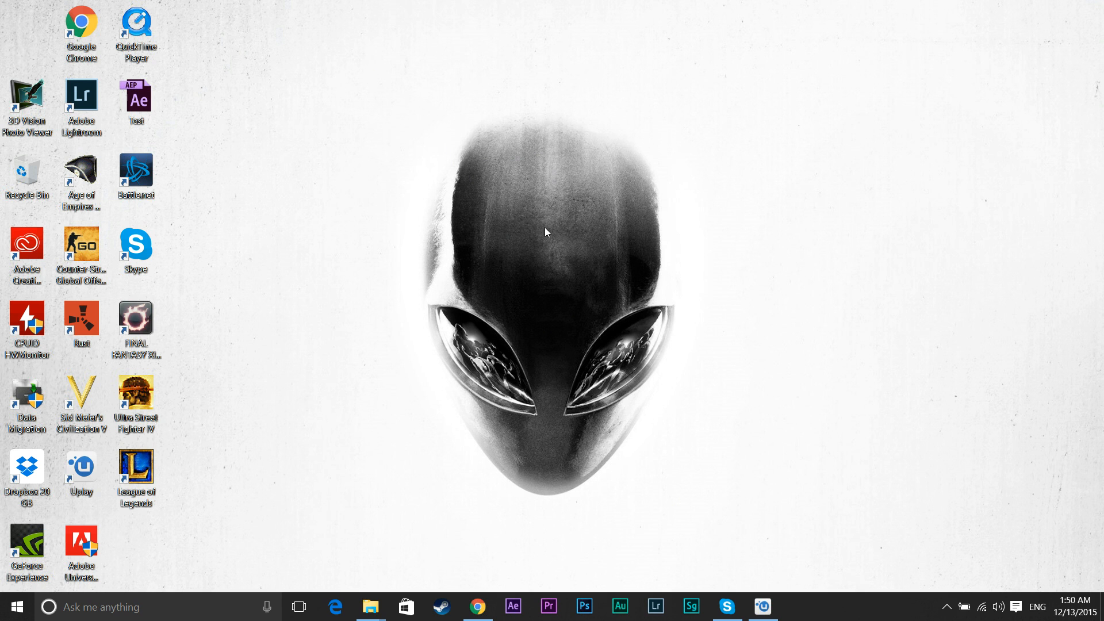
{"action": "mouse_move", "coordinate": [547, 212]}
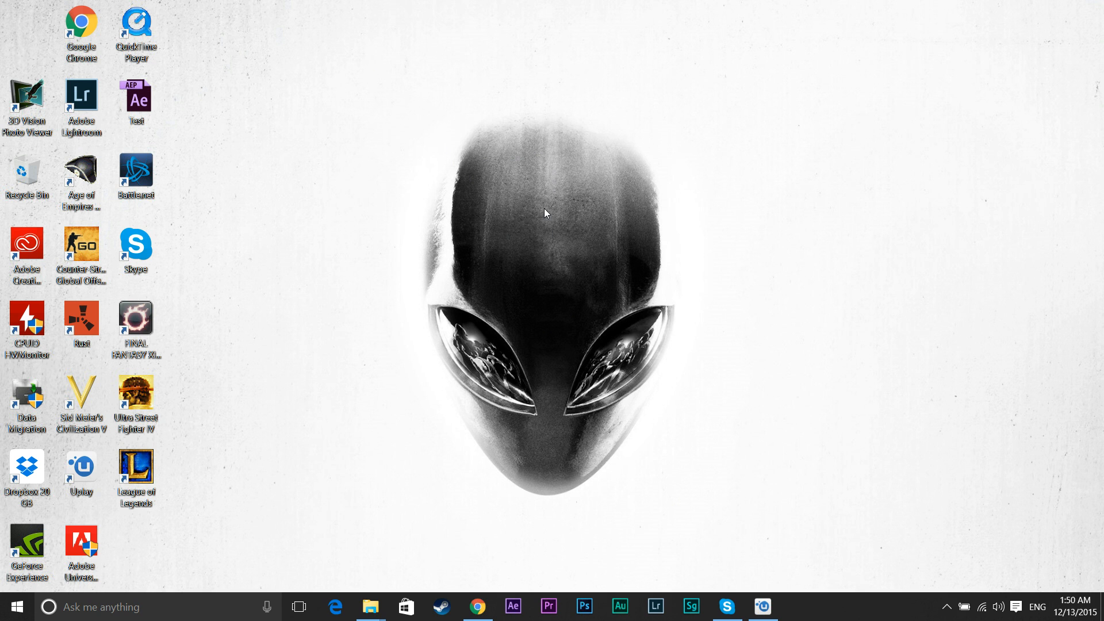
{"action": "mouse_move", "coordinate": [534, 214]}
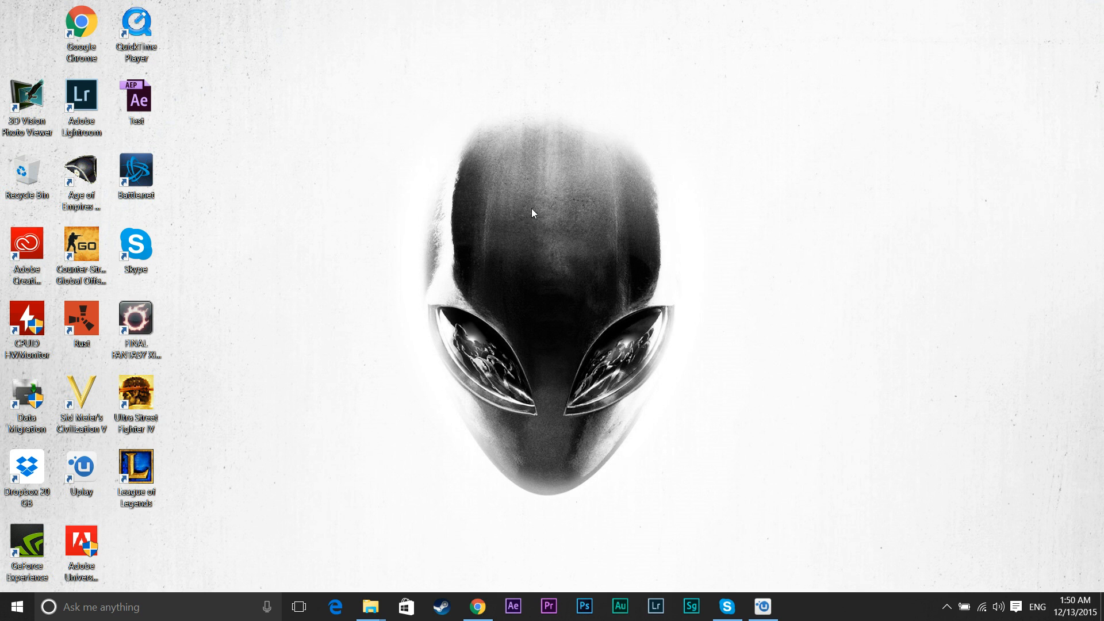
{"action": "mouse_move", "coordinate": [754, 591]}
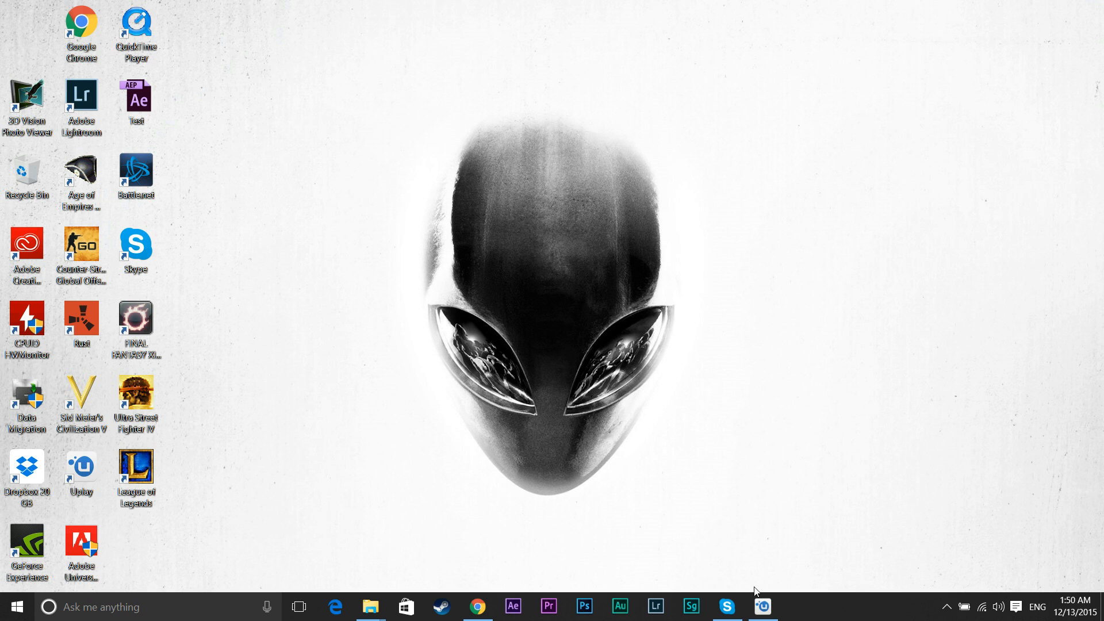
{"action": "mouse_move", "coordinate": [578, 244]}
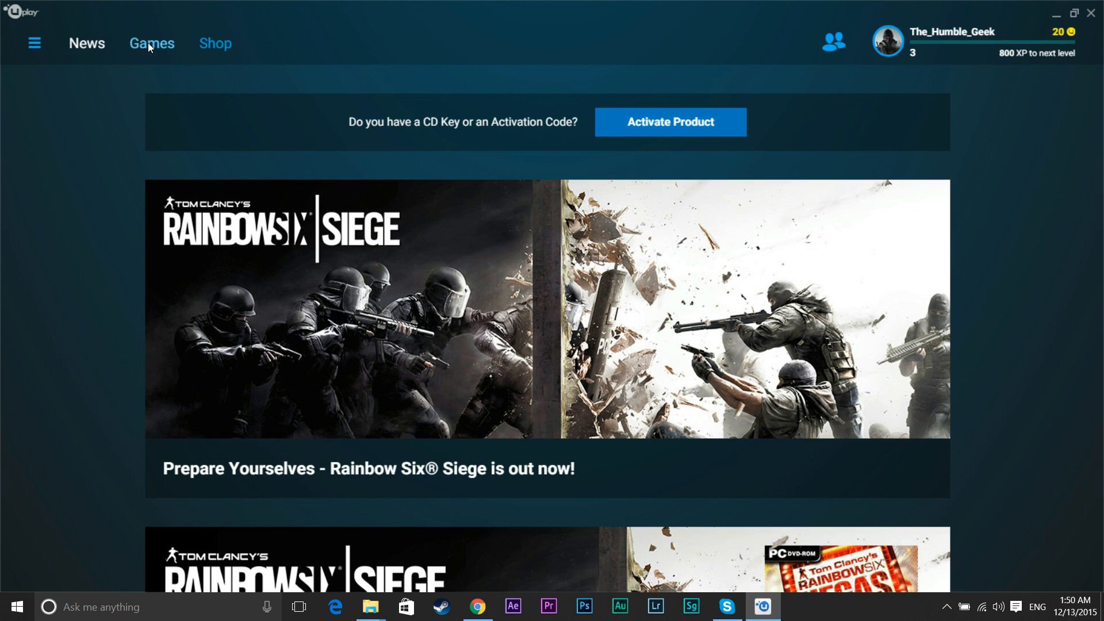
- Show the Uplay My Games library with Tom Clancy's Rainbow Six Siege listed
{"action": "left_click", "coordinate": [152, 43]}
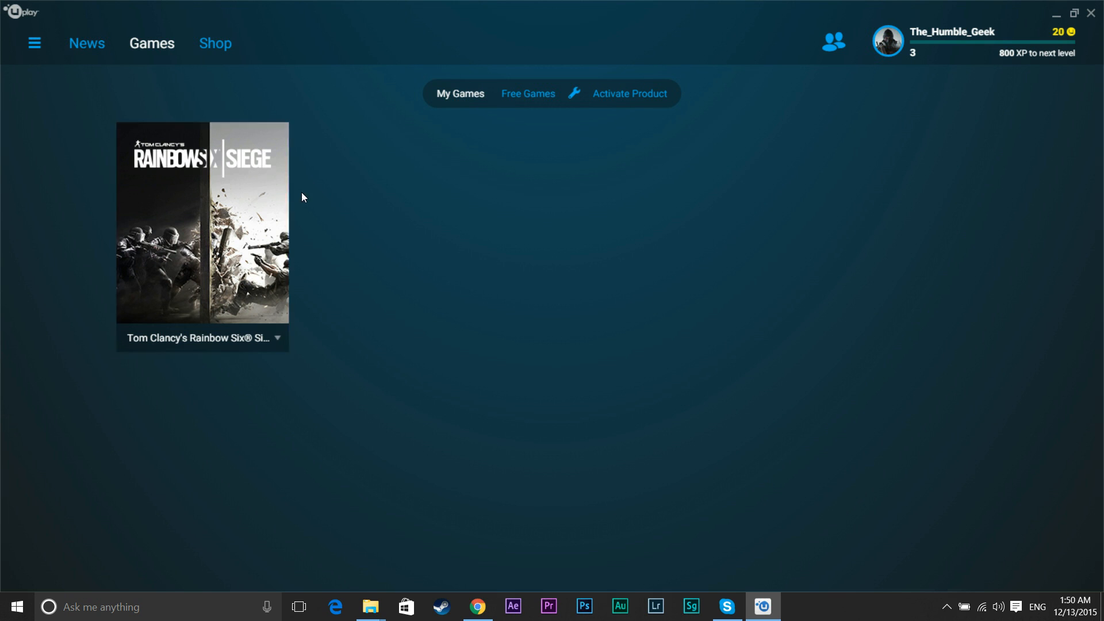
{"action": "mouse_move", "coordinate": [203, 275]}
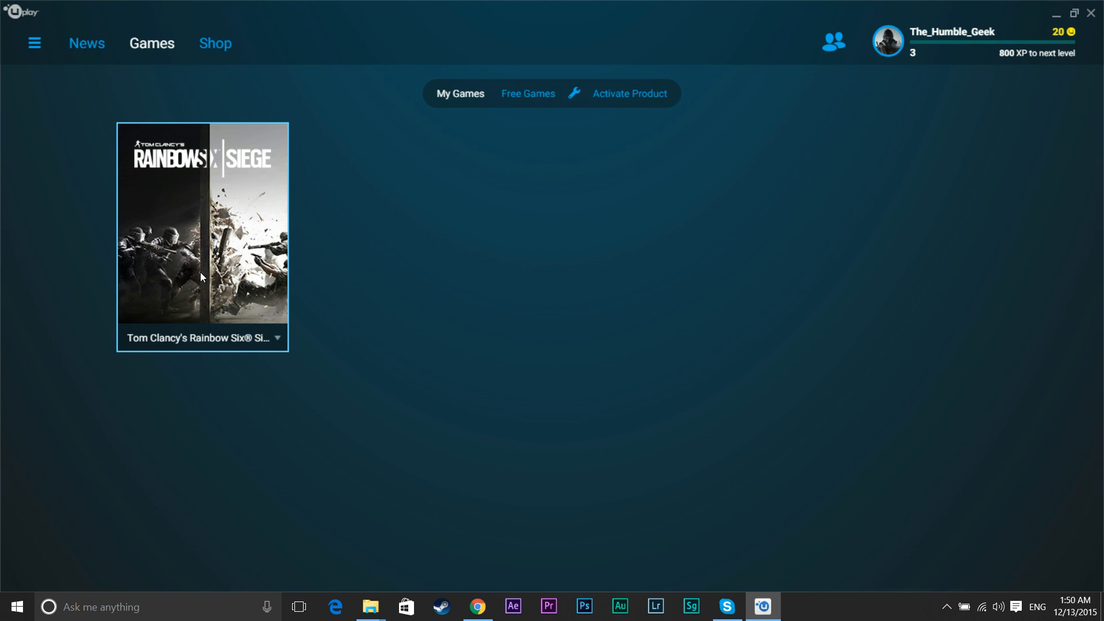
{"action": "mouse_move", "coordinate": [1052, 21]}
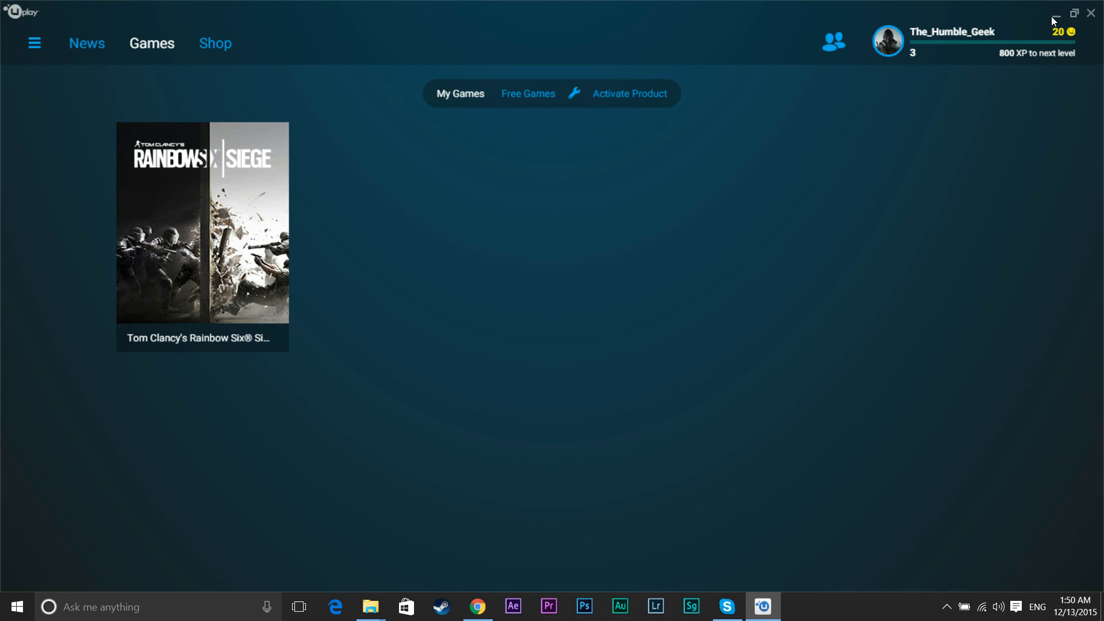